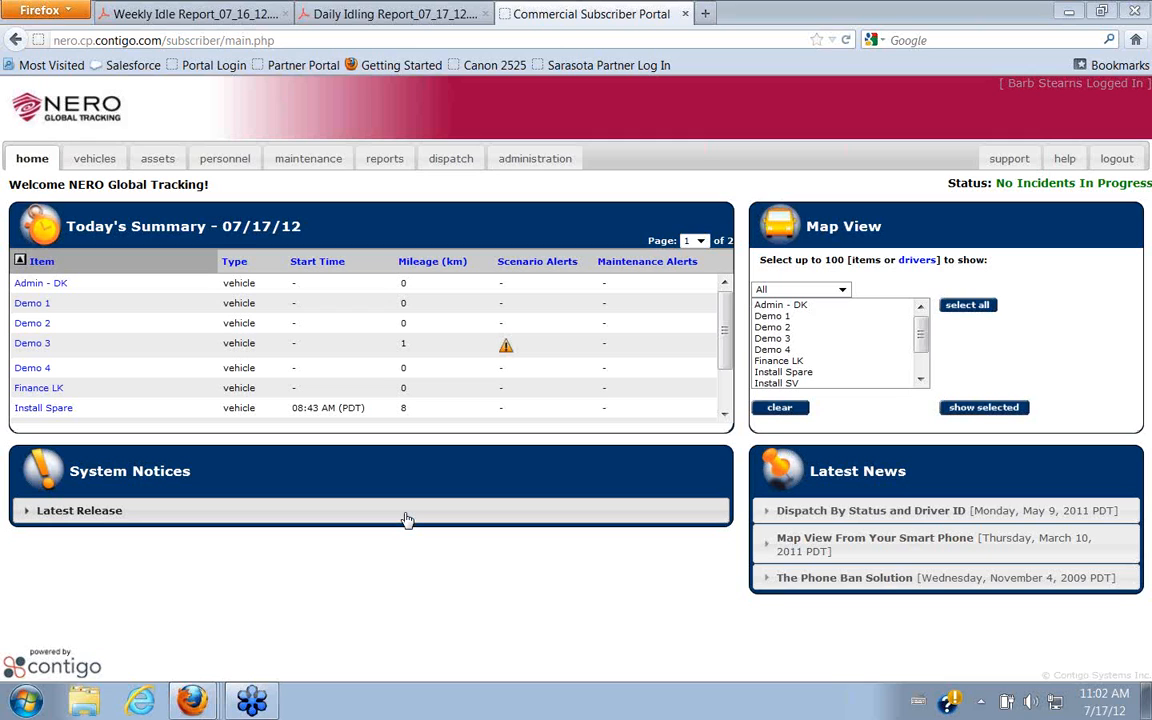
mouse_move(320, 449)
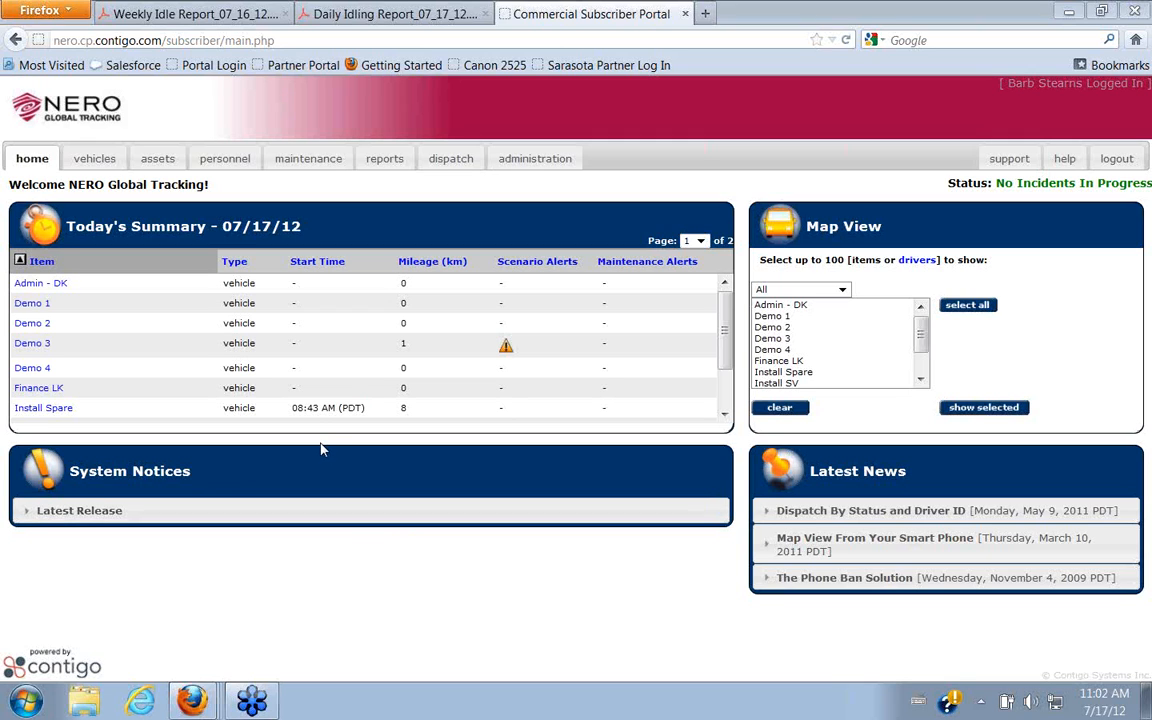
mouse_move(389, 259)
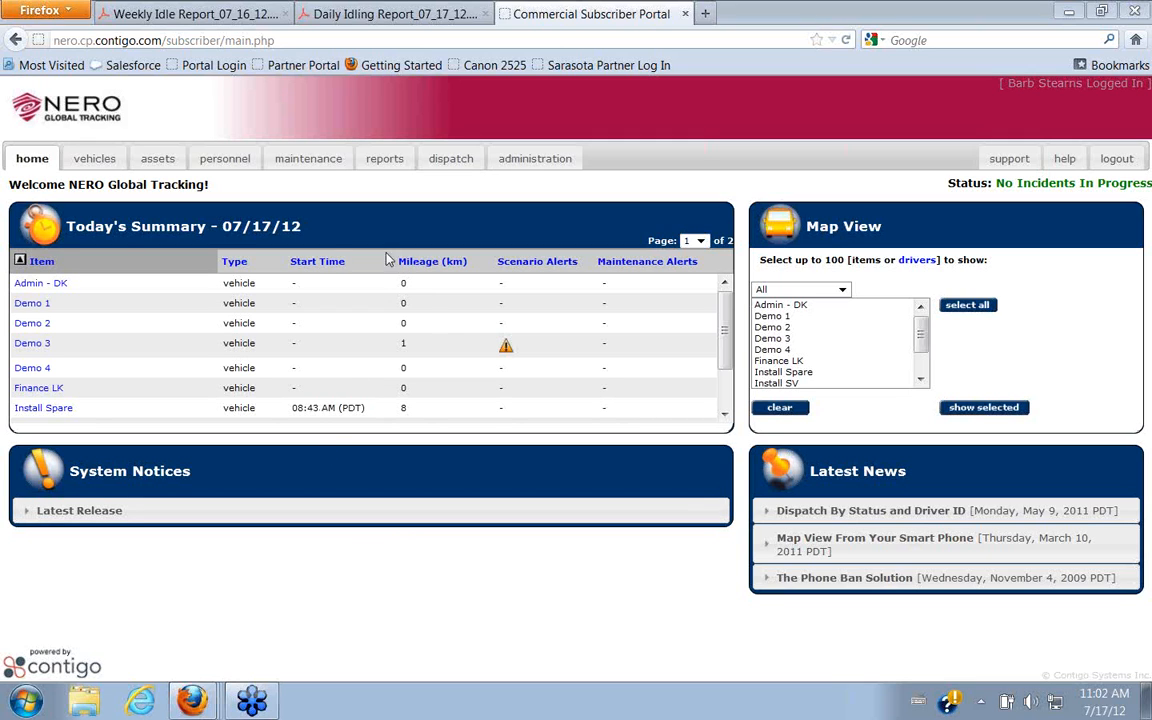
mouse_move(124, 217)
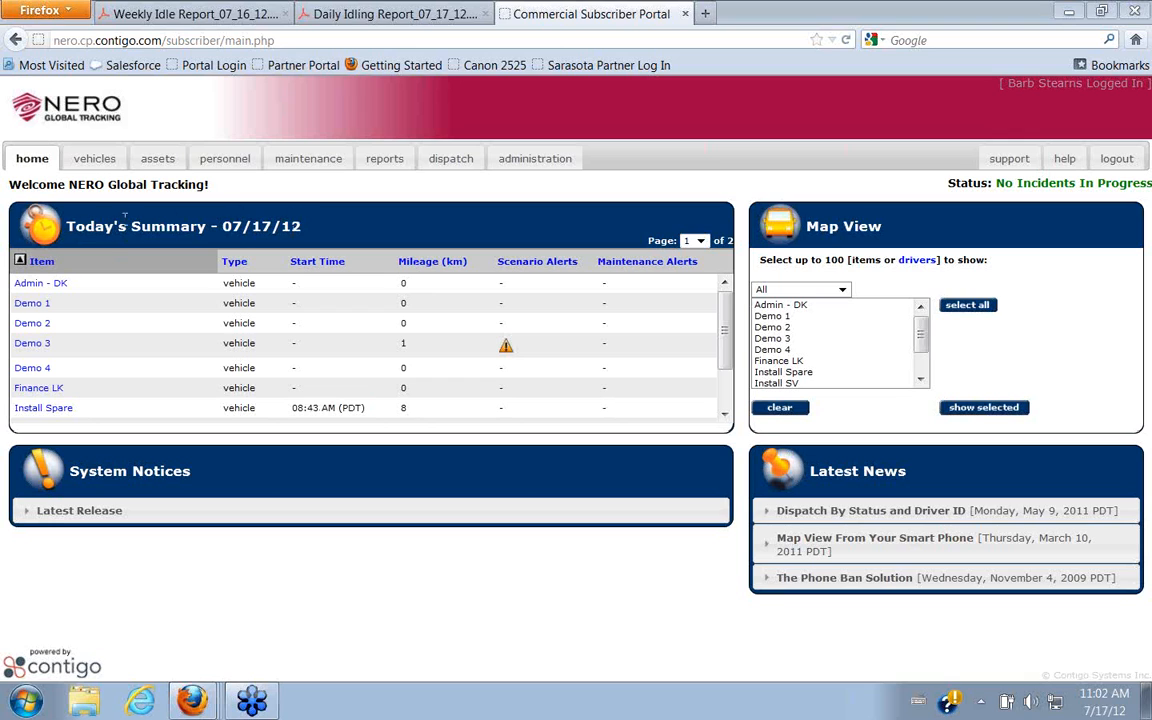
mouse_move(546, 352)
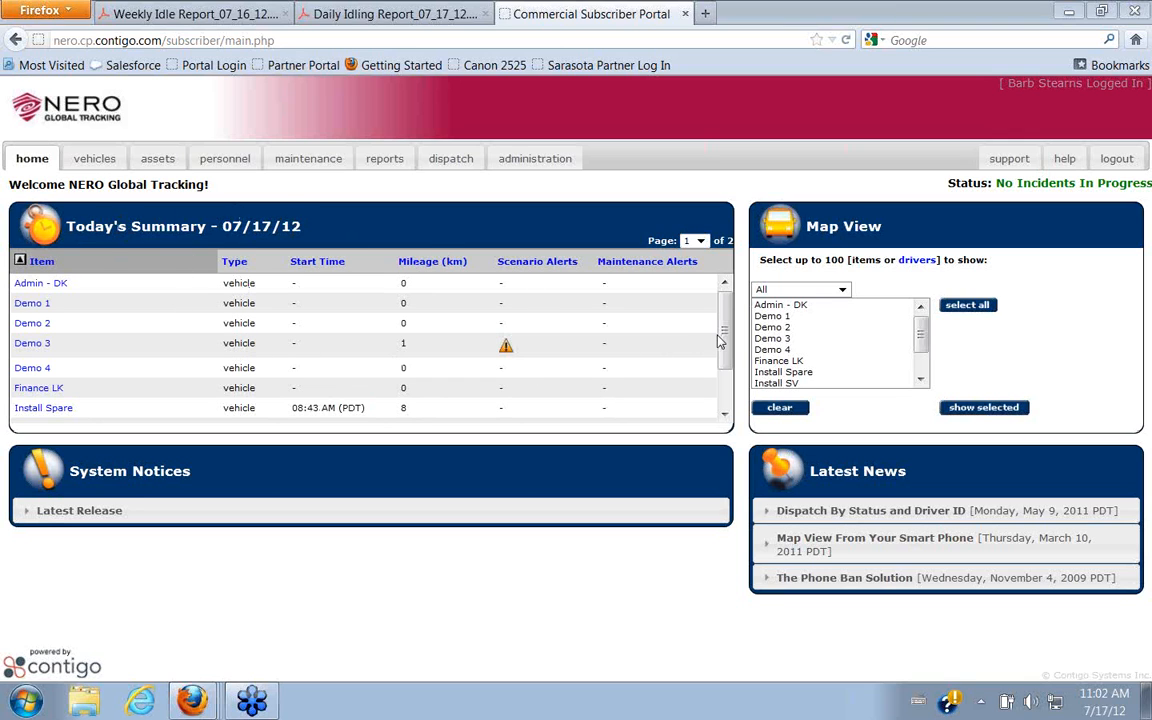
Open Demo 3's Event Detail Report listing its tow, idle and zone violation events.
scroll(down, 3)
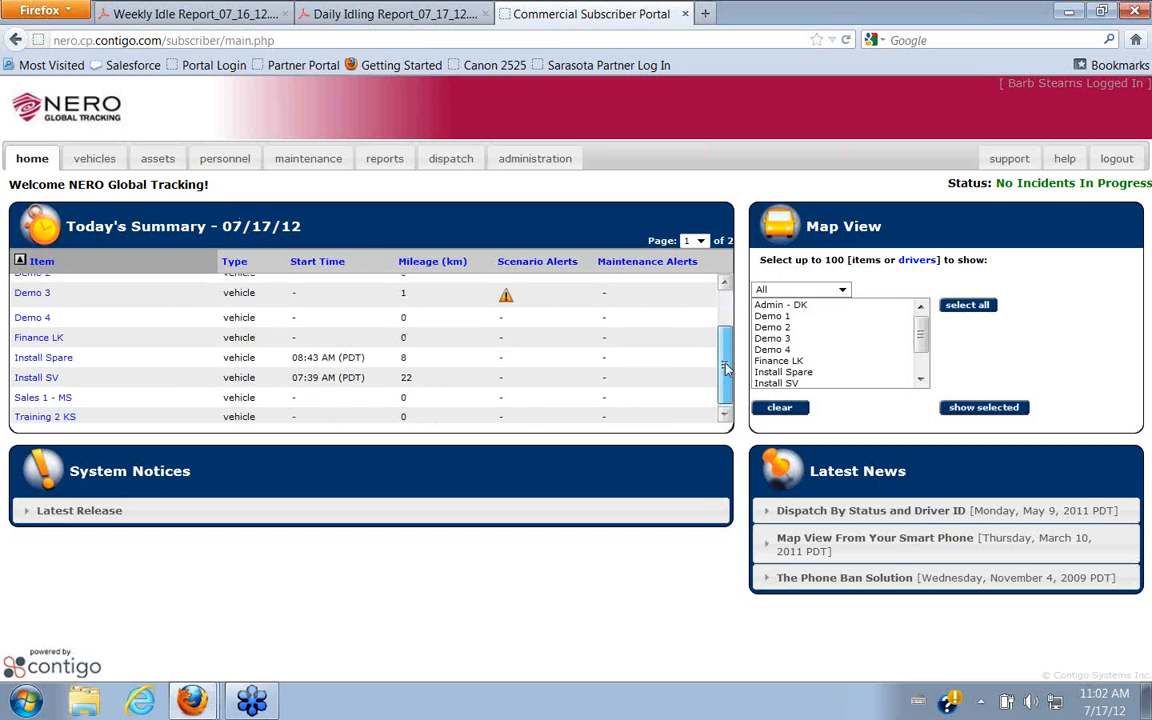
click(537, 261)
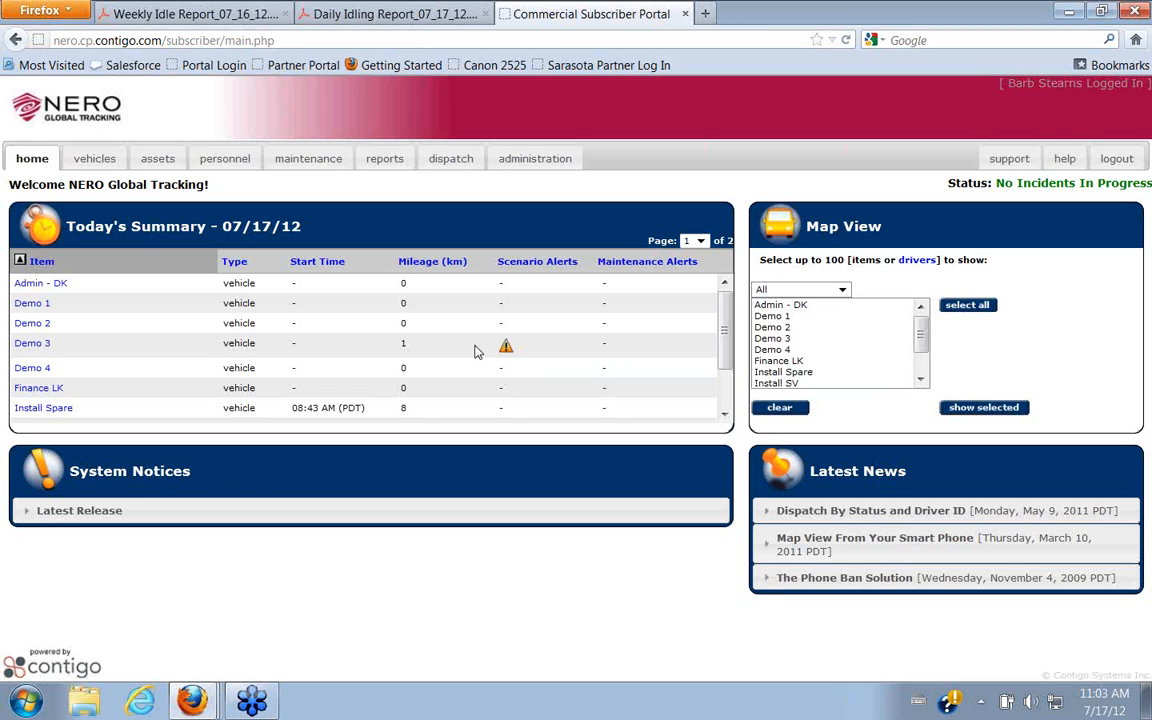
mouse_move(506, 347)
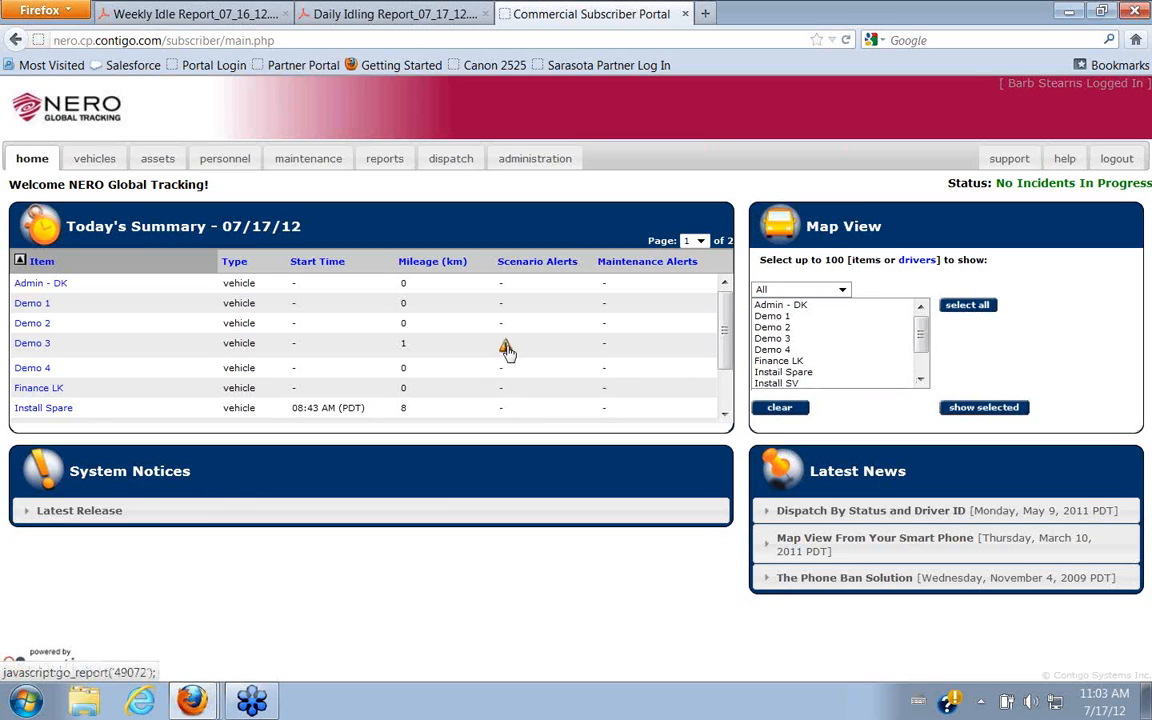
mouse_move(507, 345)
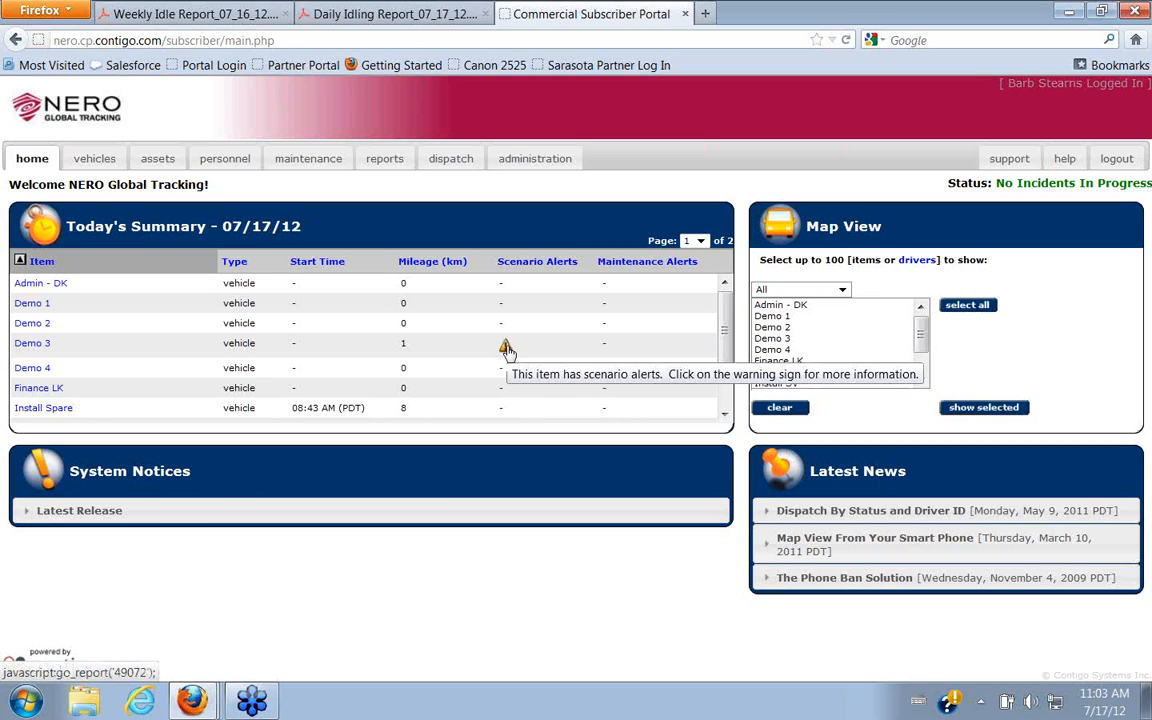
click(384, 158)
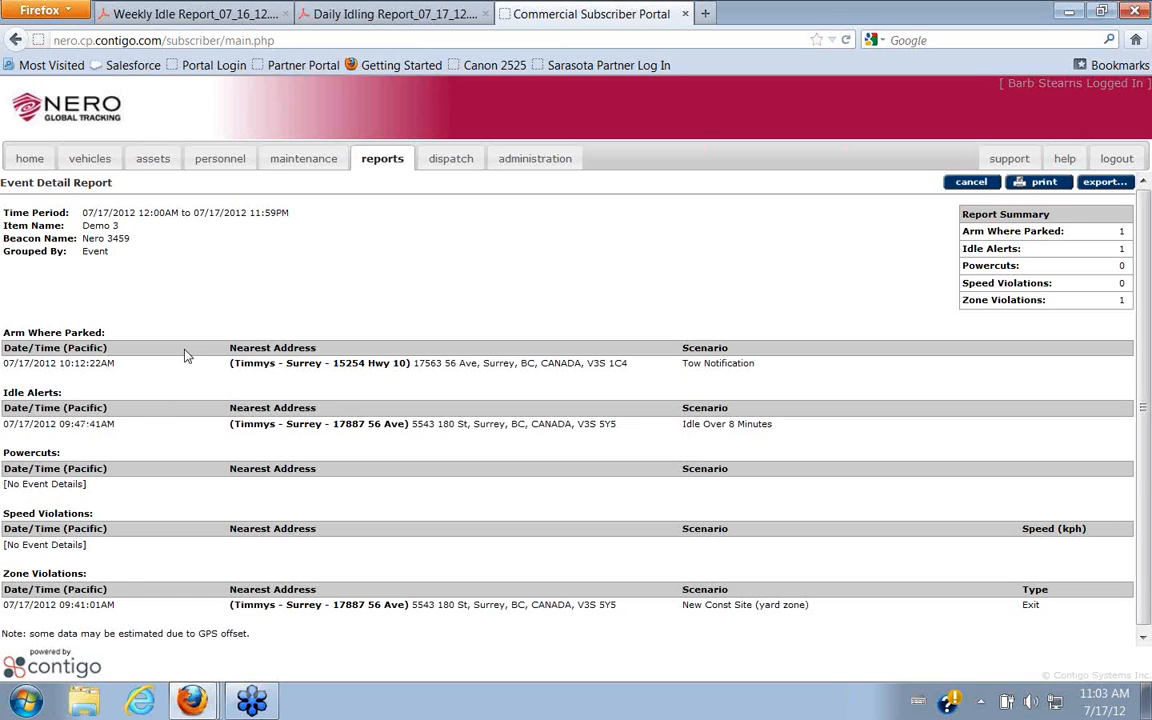
mouse_move(155, 347)
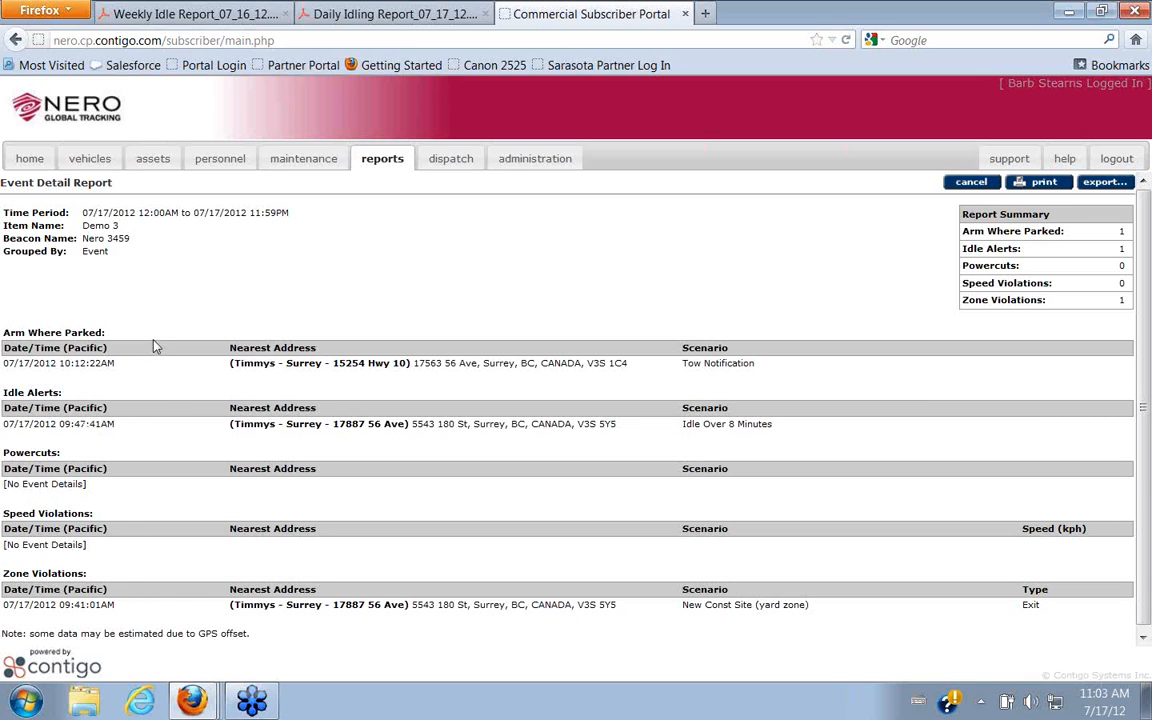
mouse_move(140, 567)
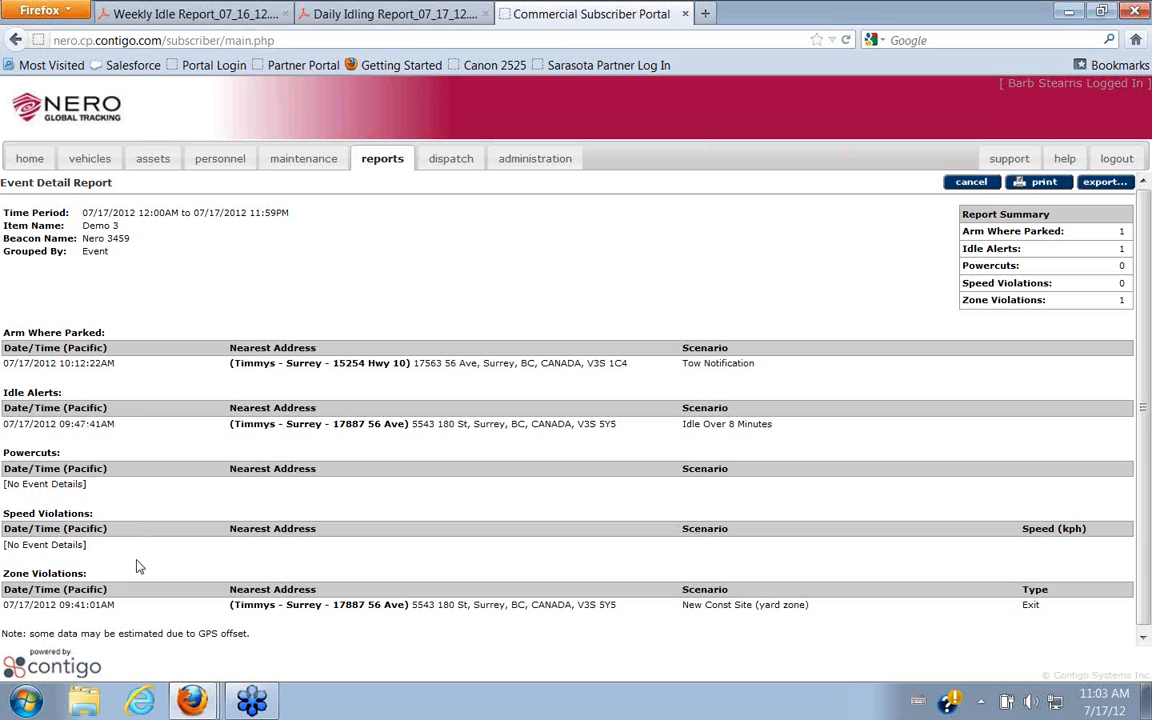
mouse_move(133, 406)
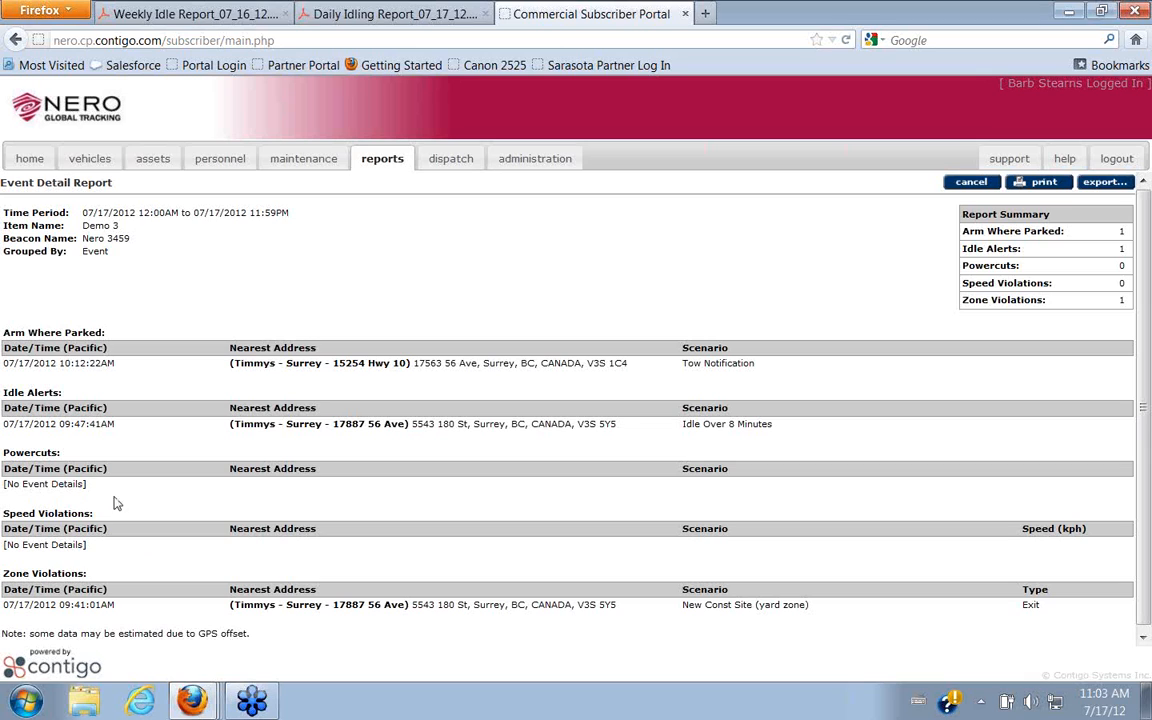
mouse_move(288, 383)
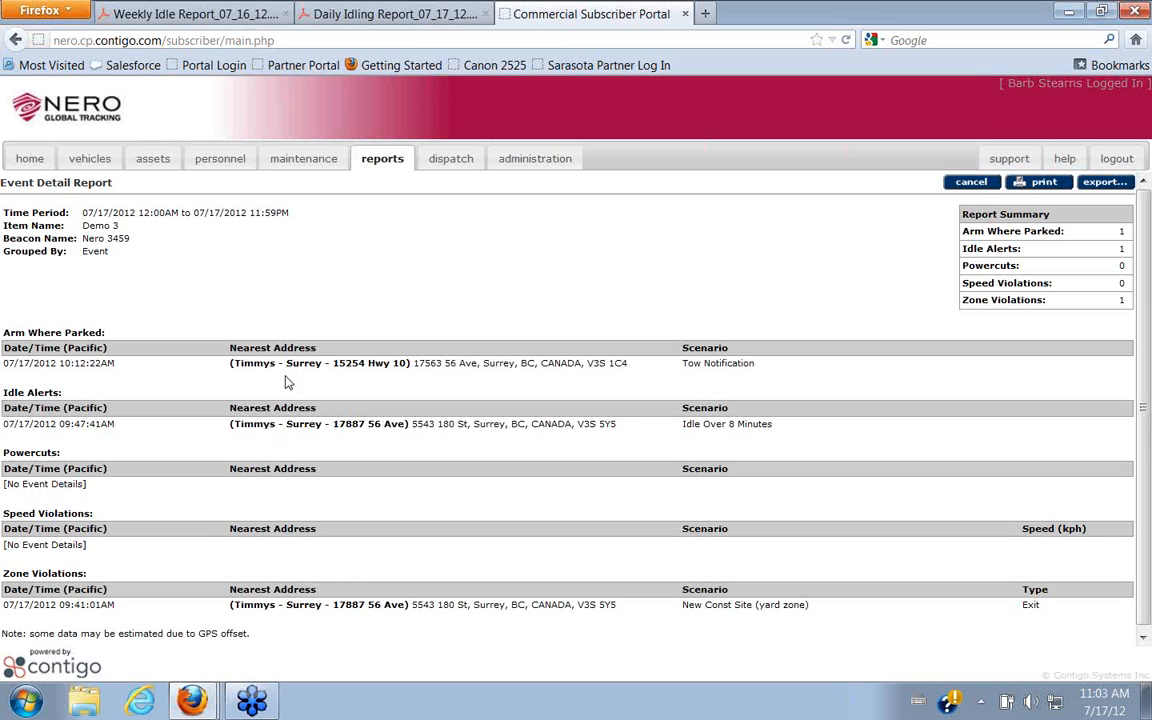
mouse_move(389, 445)
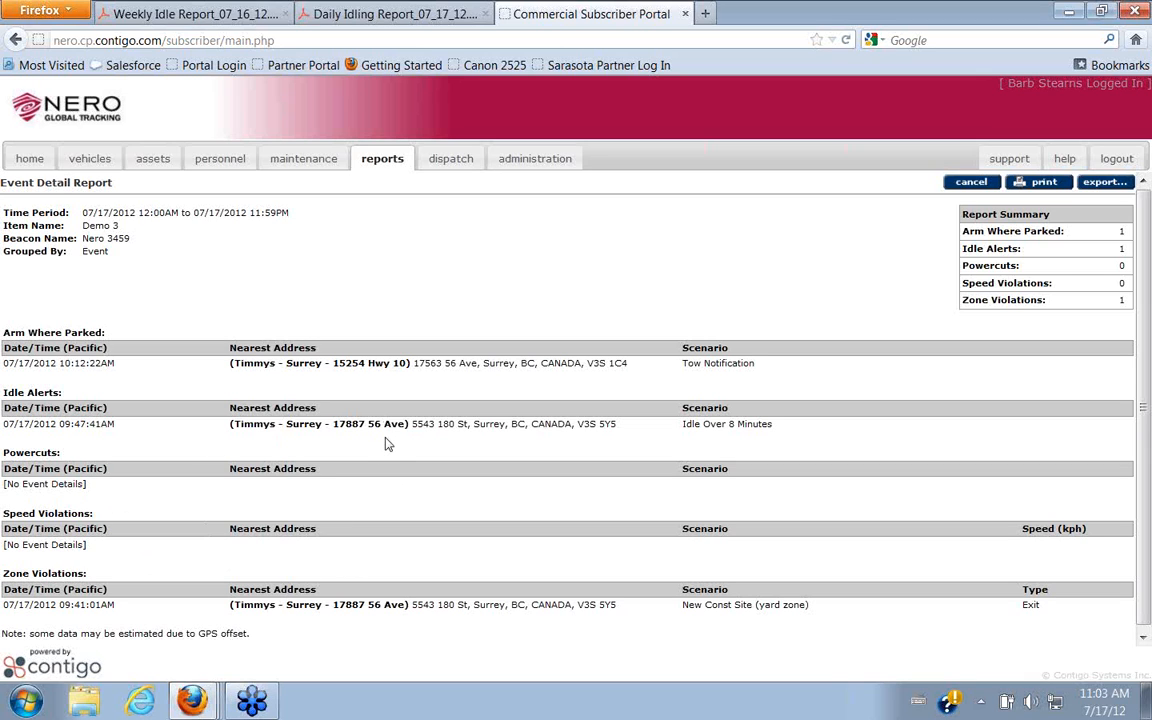
mouse_move(114, 440)
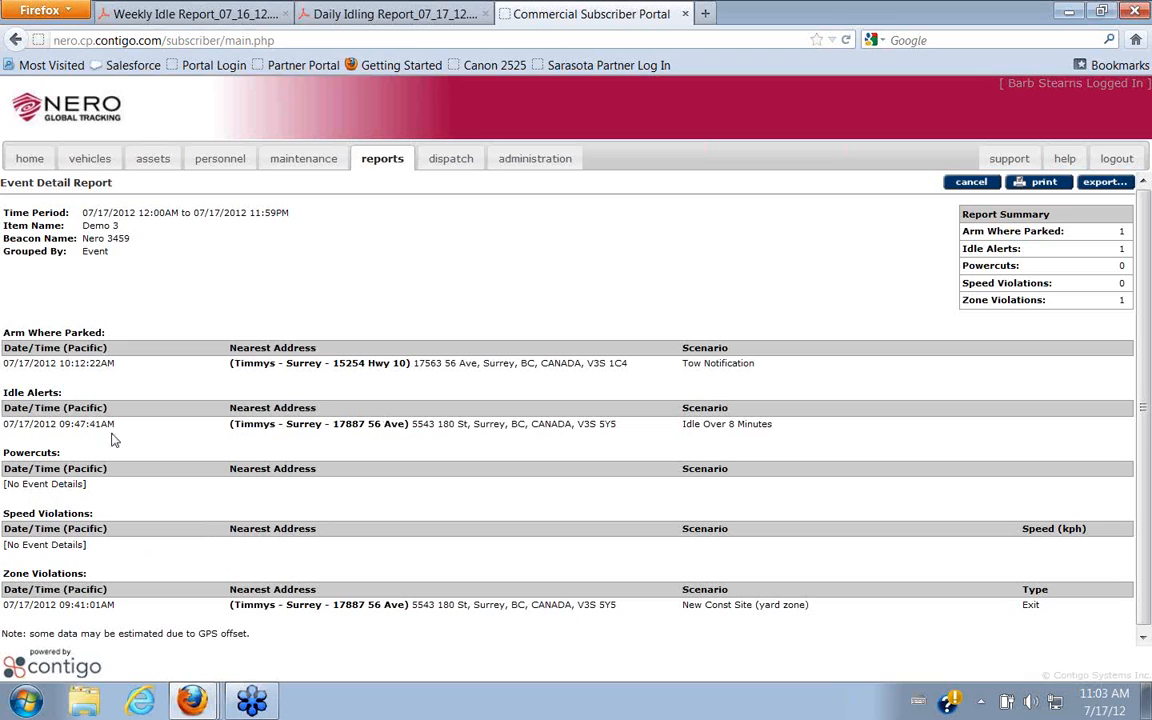
mouse_move(752, 438)
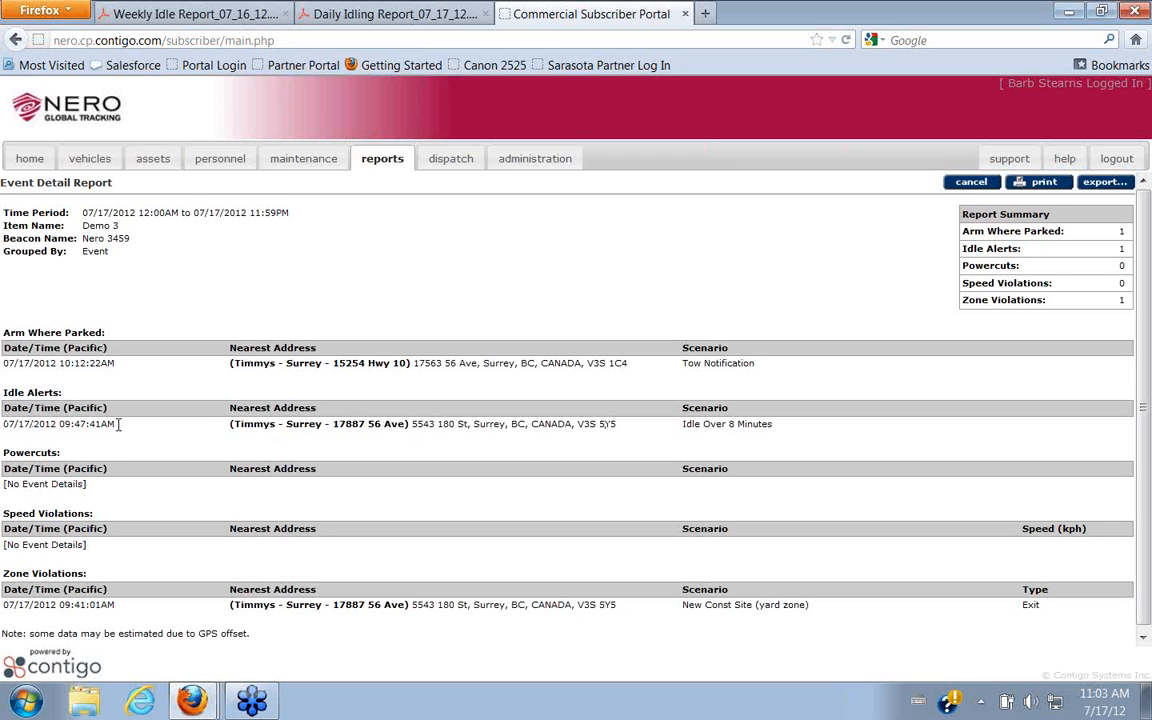
mouse_move(256, 283)
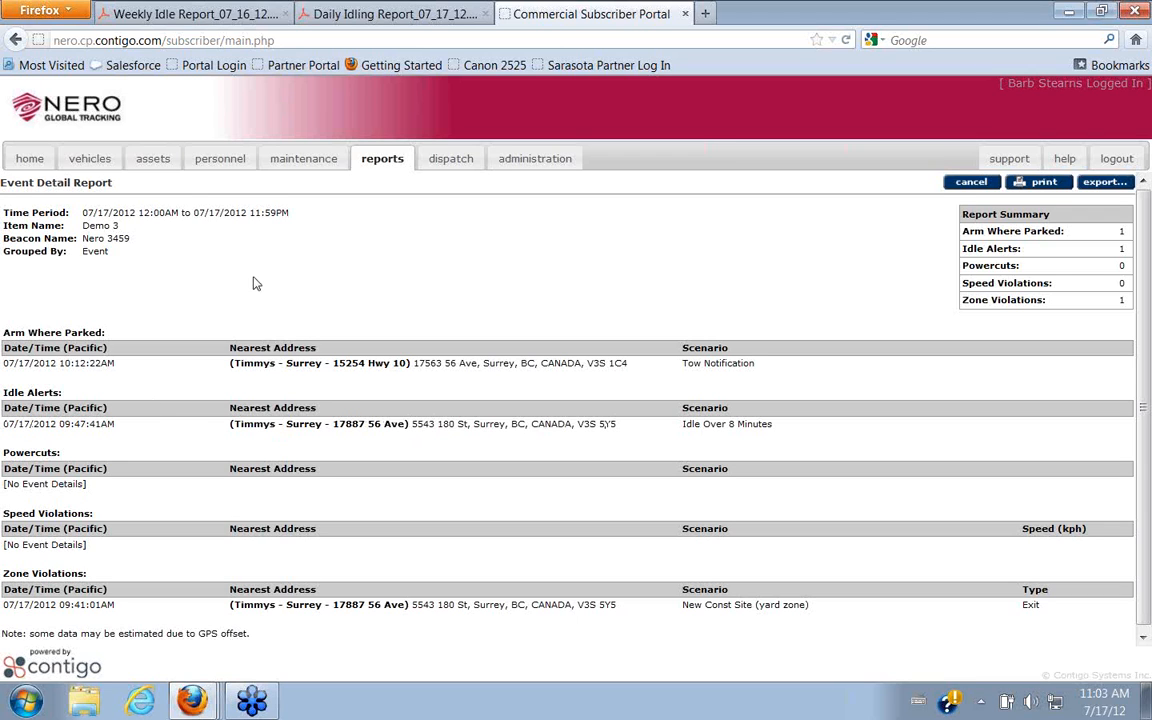
mouse_move(29, 158)
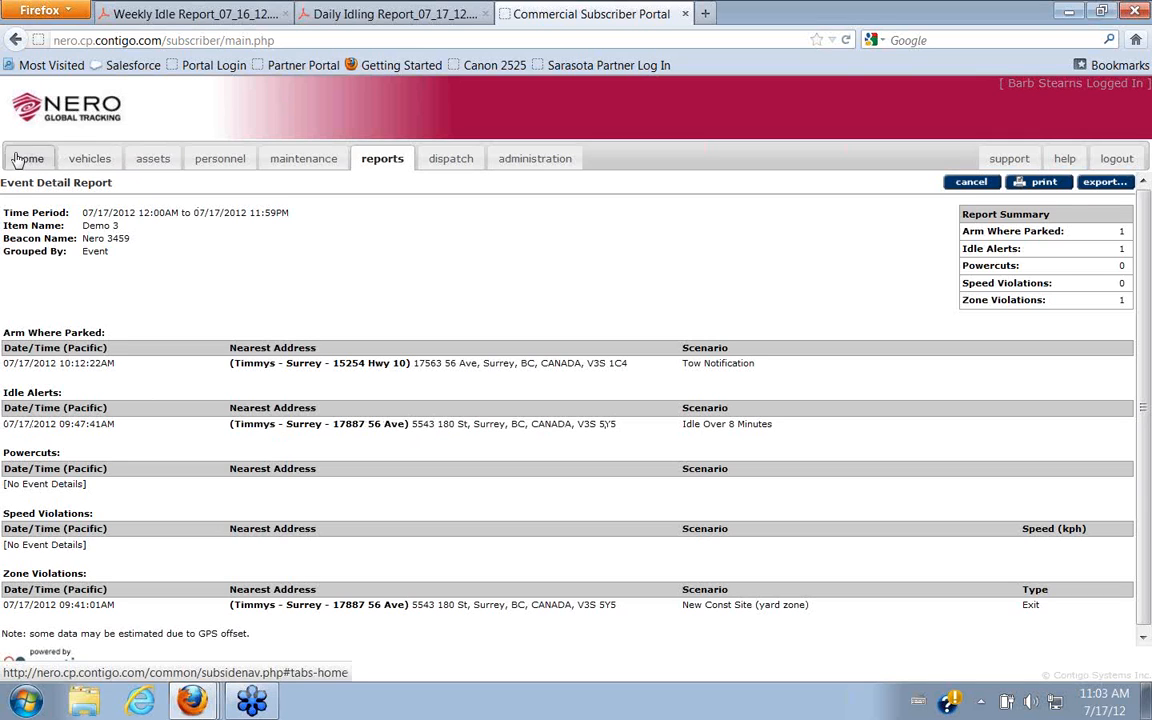
Go back to the home page showing today's vehicle summary.
click(28, 158)
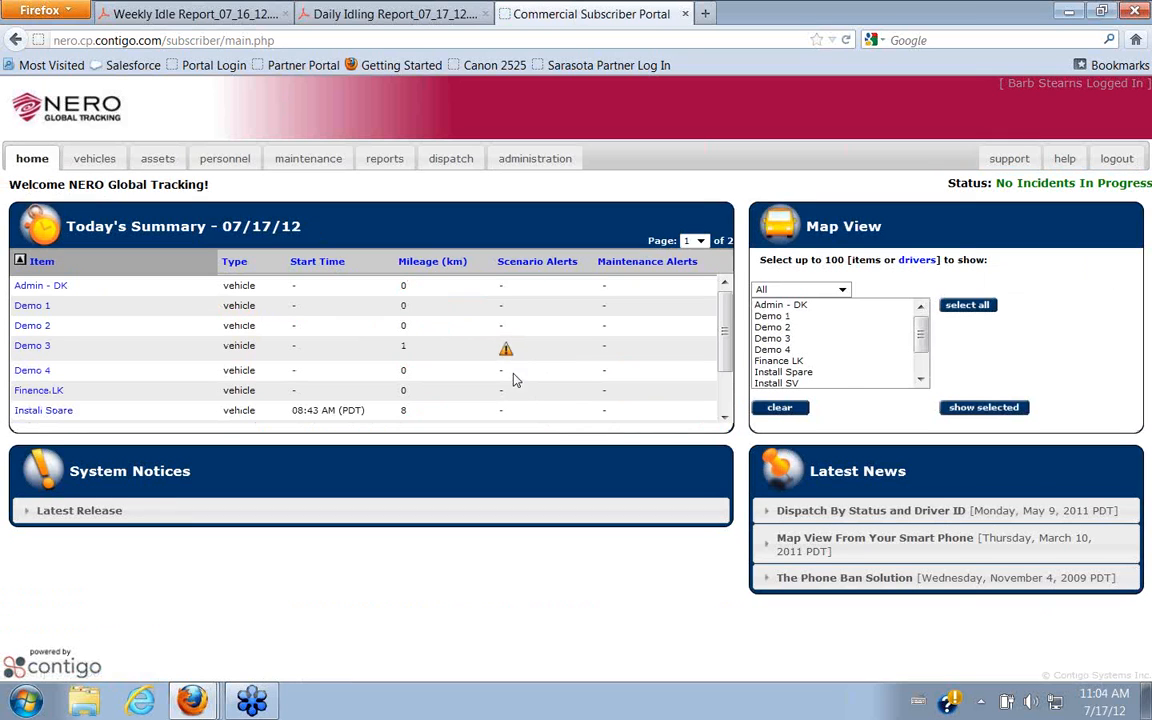
mouse_move(513, 365)
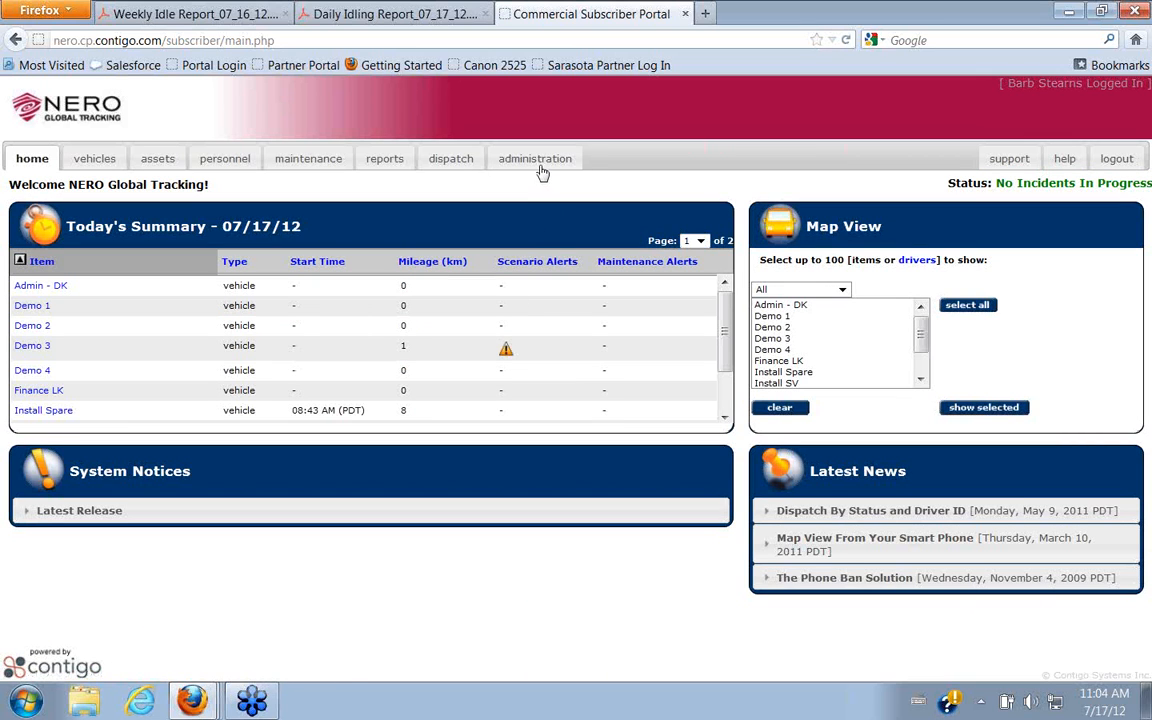
Show the Administration list of all 22 configured scenarios.
click(535, 158)
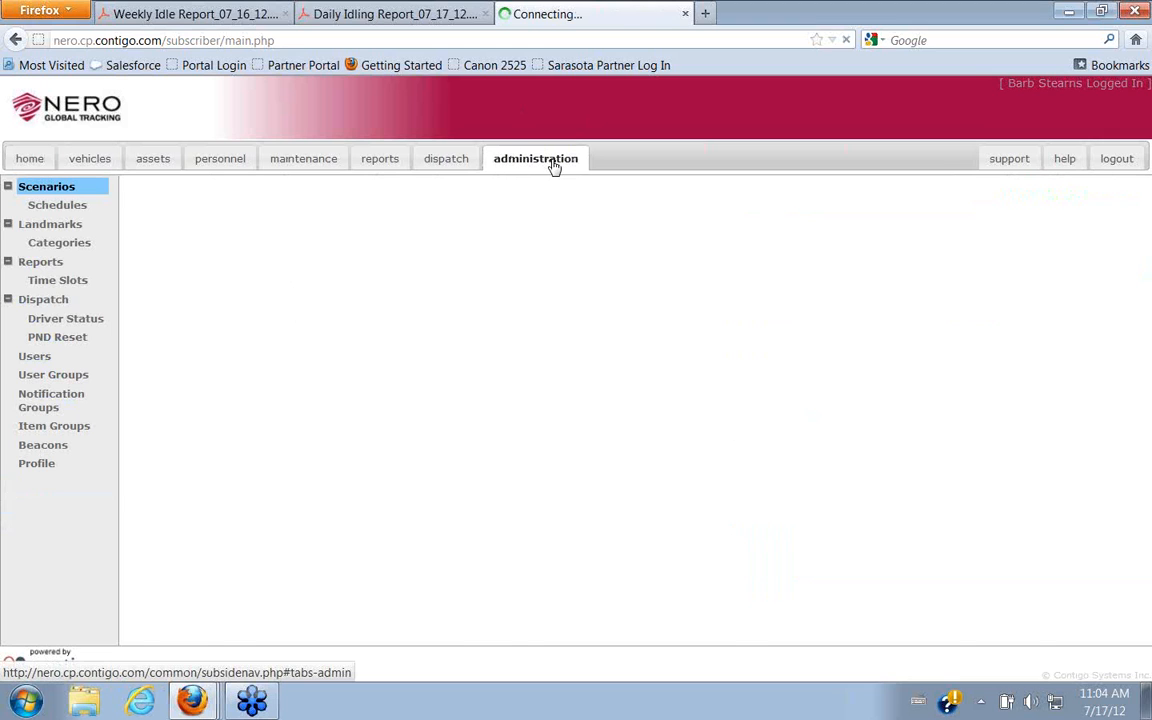
click(535, 158)
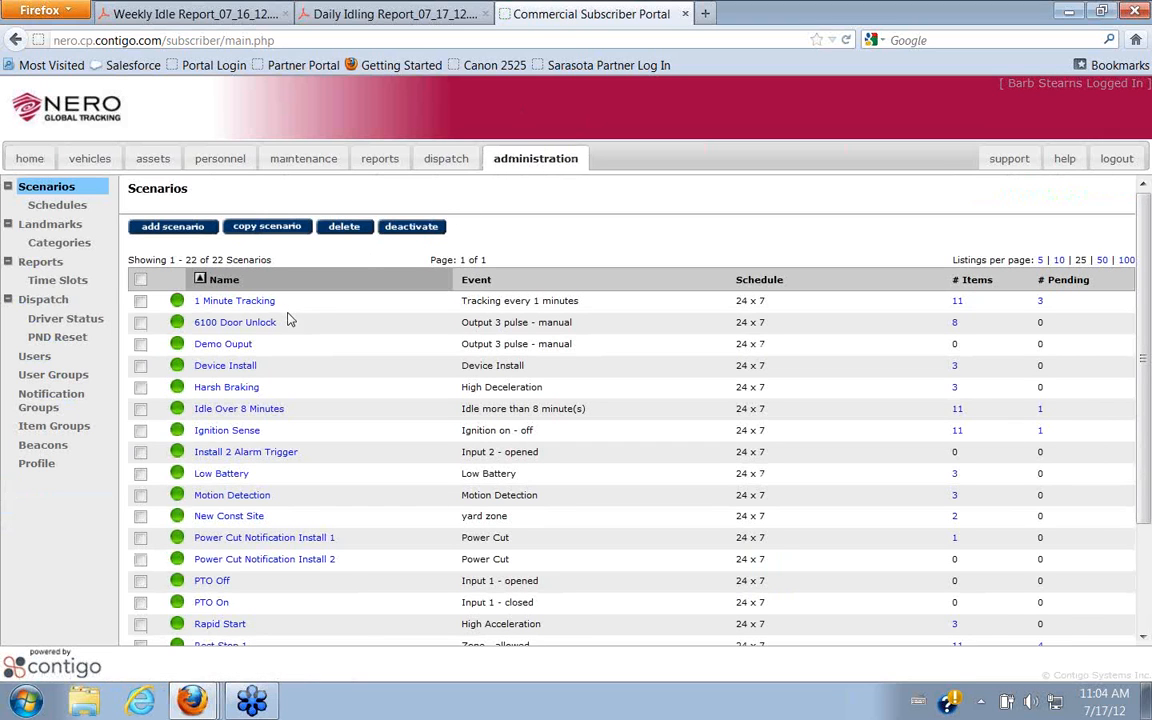
mouse_move(238, 408)
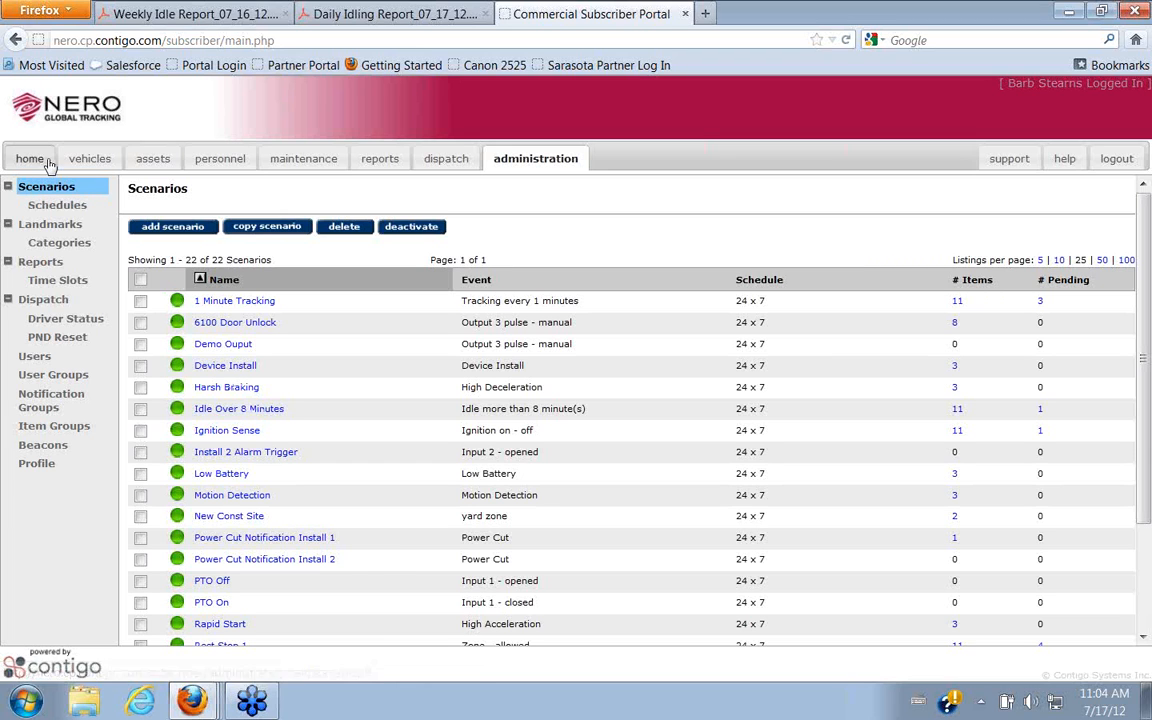
mouse_move(547, 431)
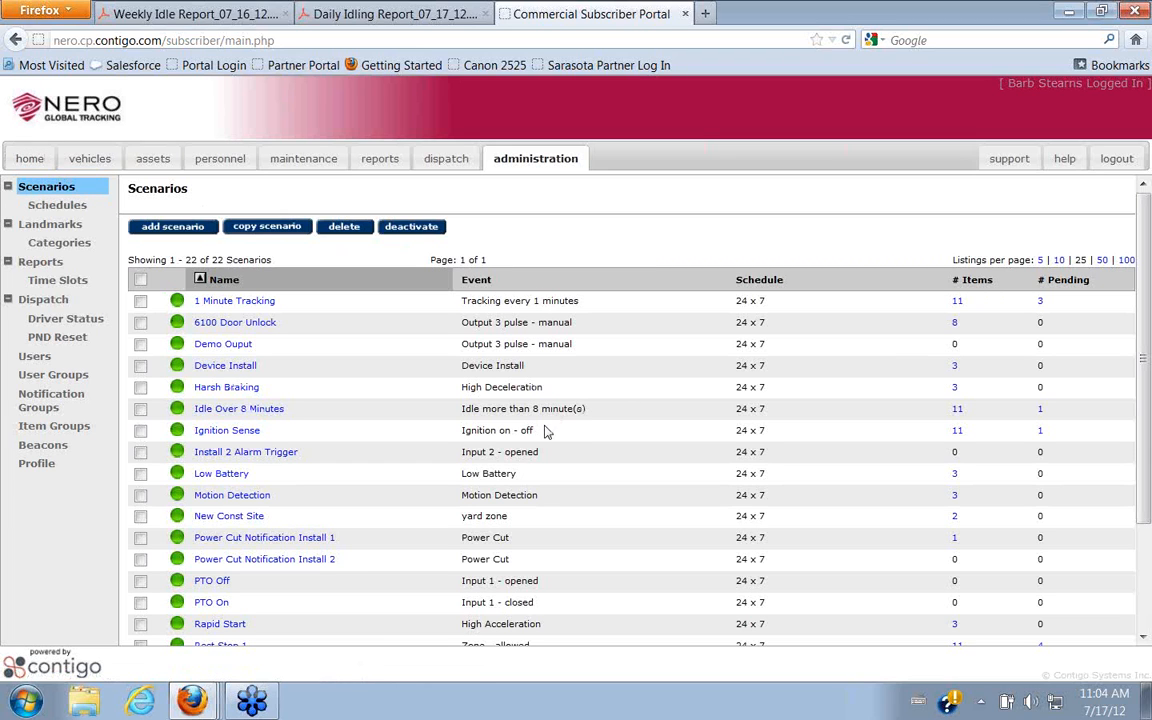
mouse_move(752, 443)
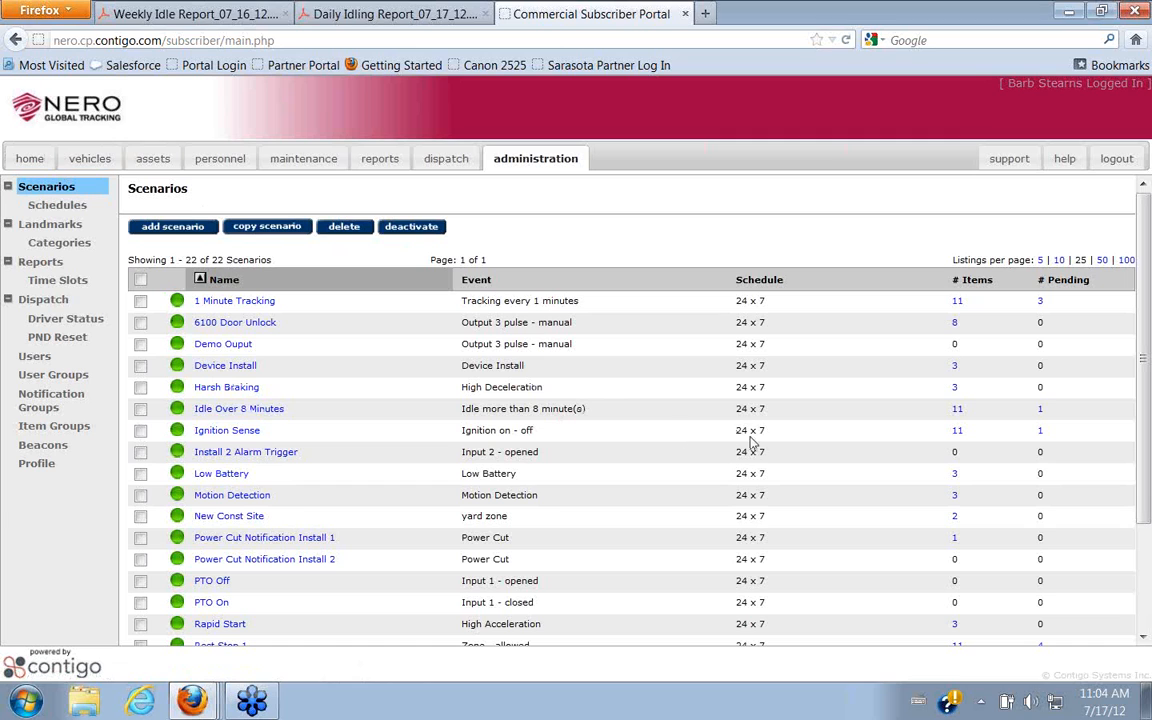
mouse_move(238, 408)
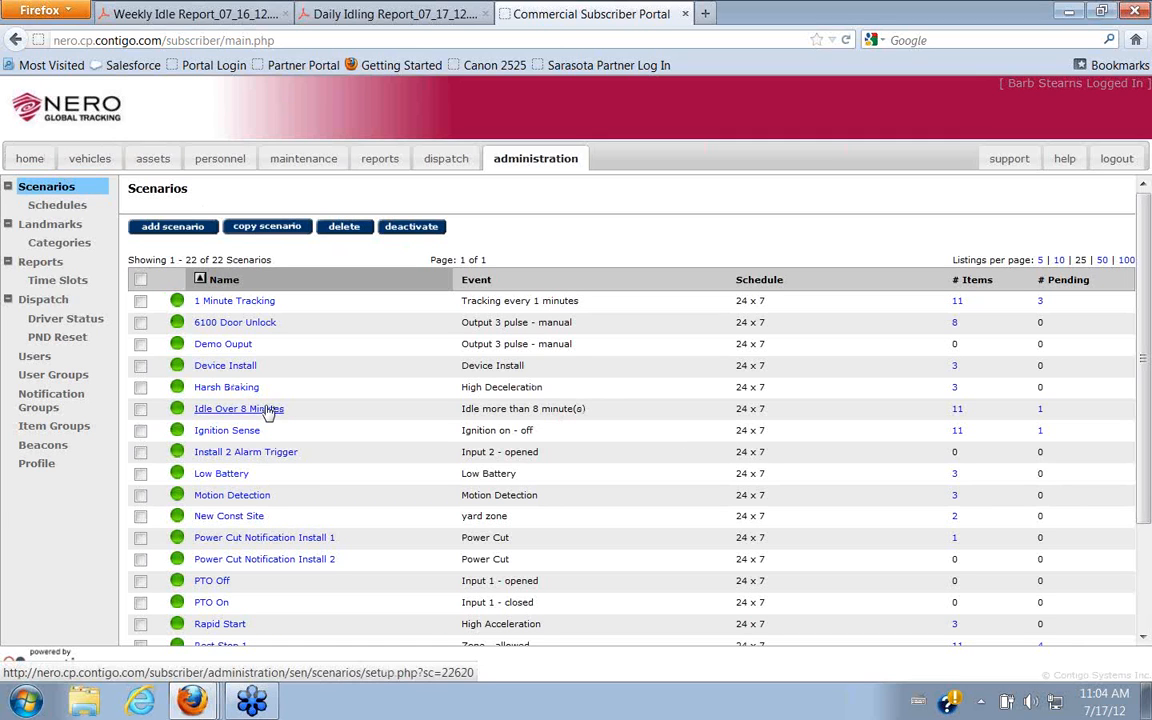
Open the Idle Over 8 Minutes scenario, leaving its idle threshold at 8 minutes.
click(238, 408)
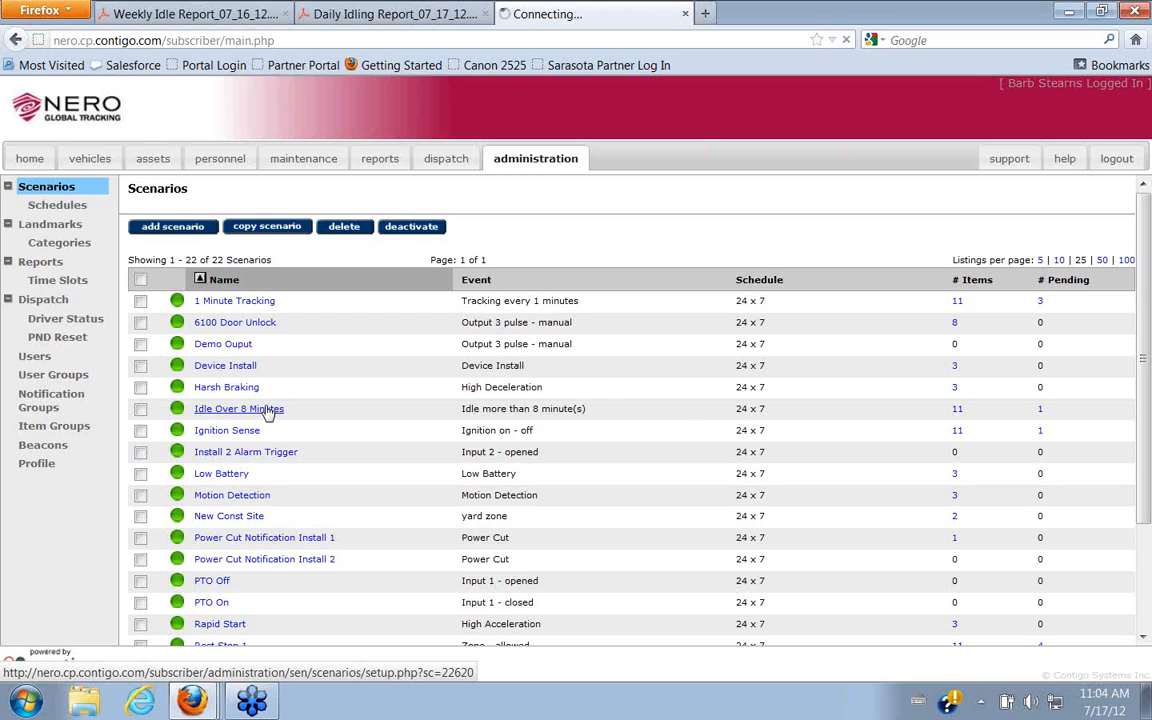
click(238, 408)
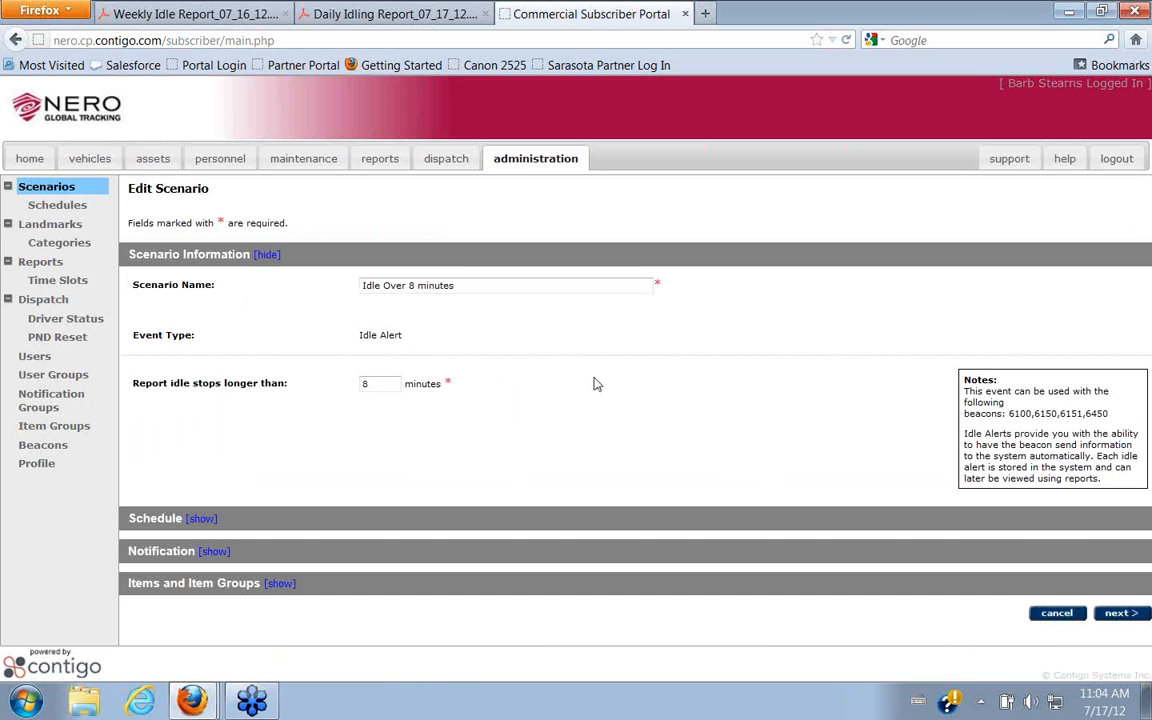
mouse_move(418, 310)
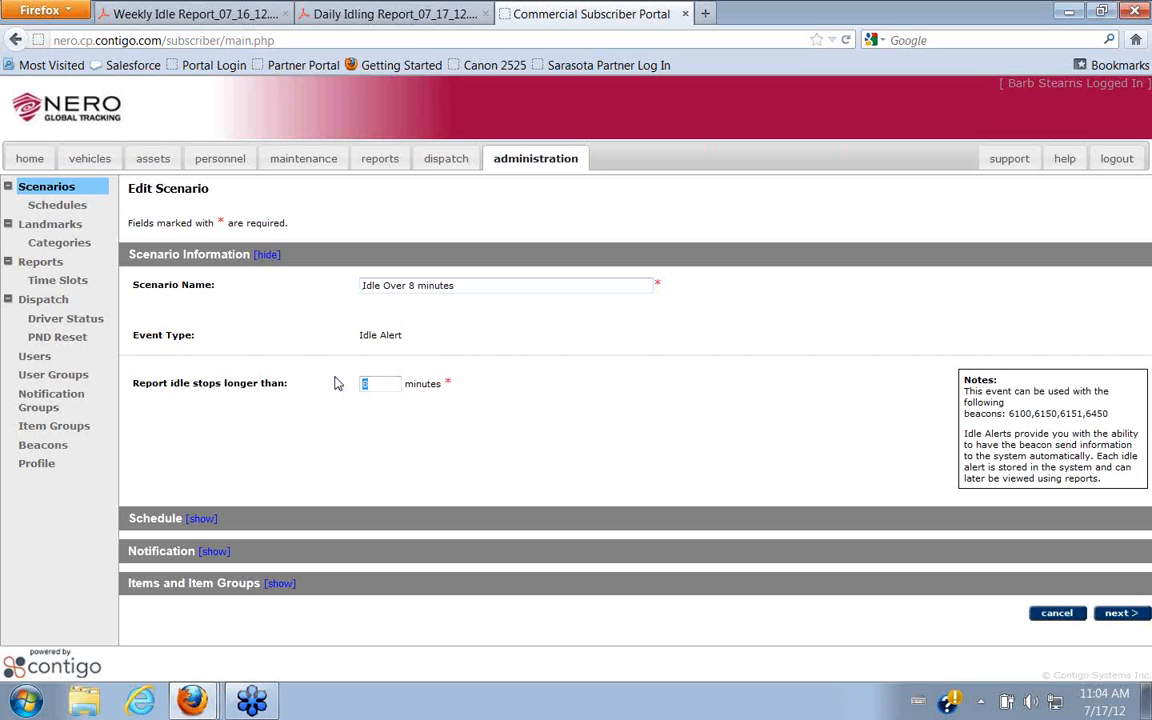
text(1)
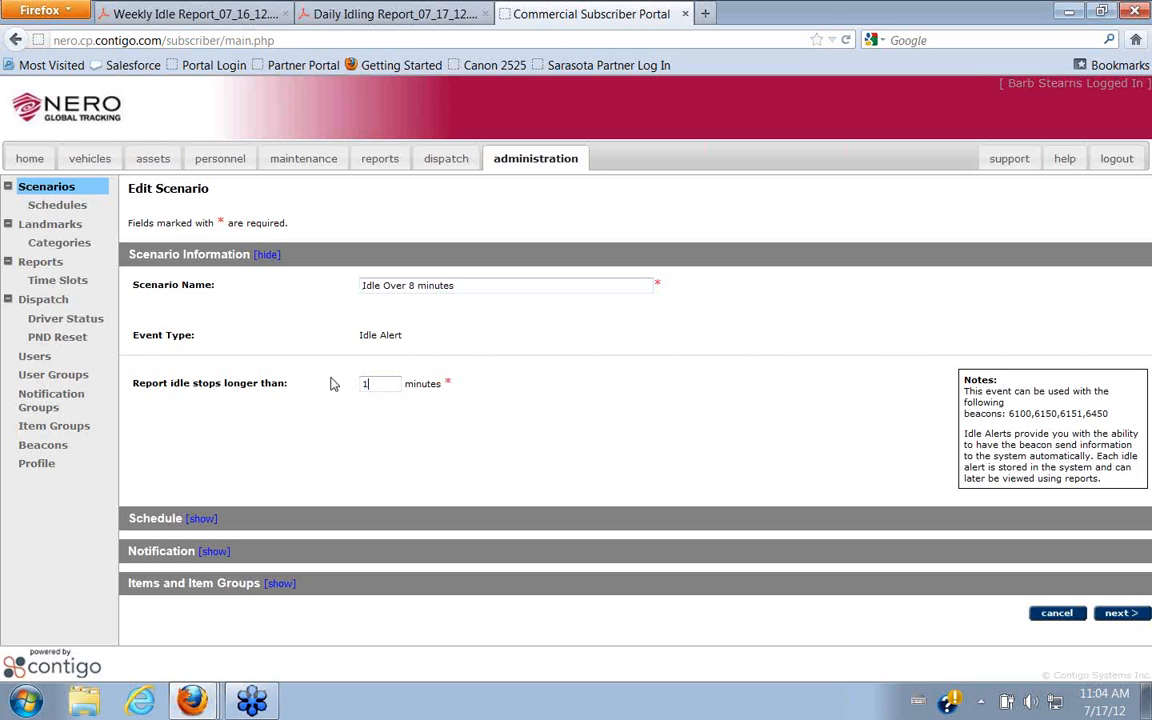
click(378, 384)
text(8)
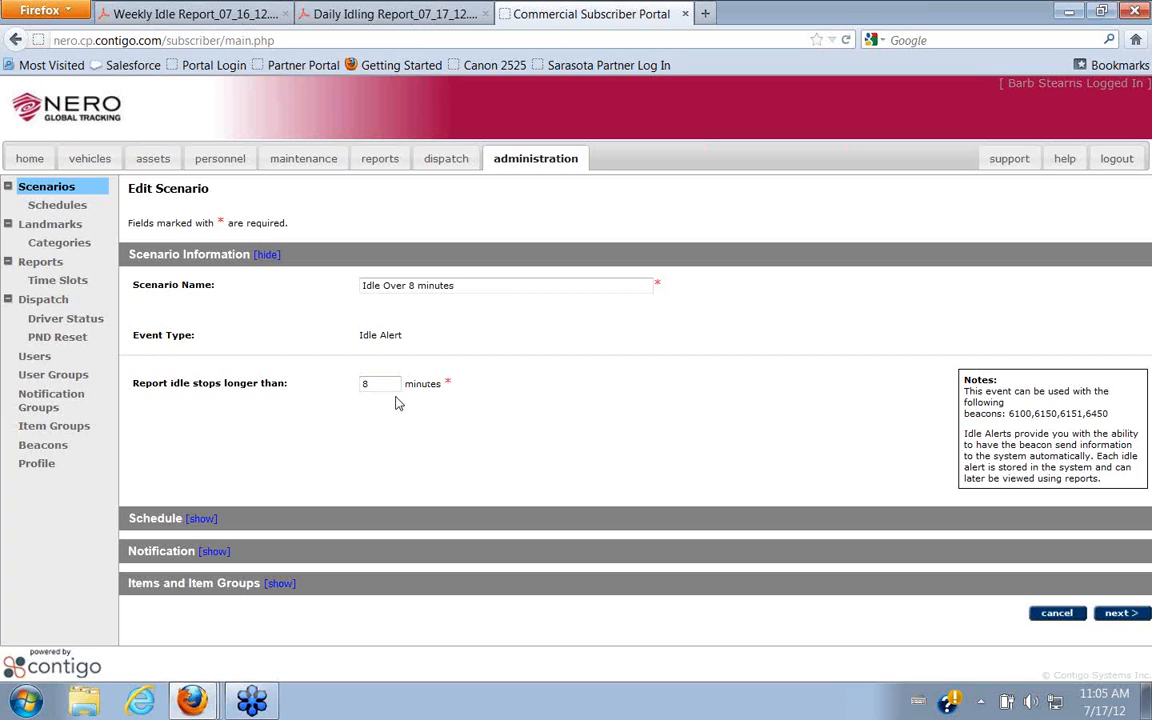
mouse_move(582, 404)
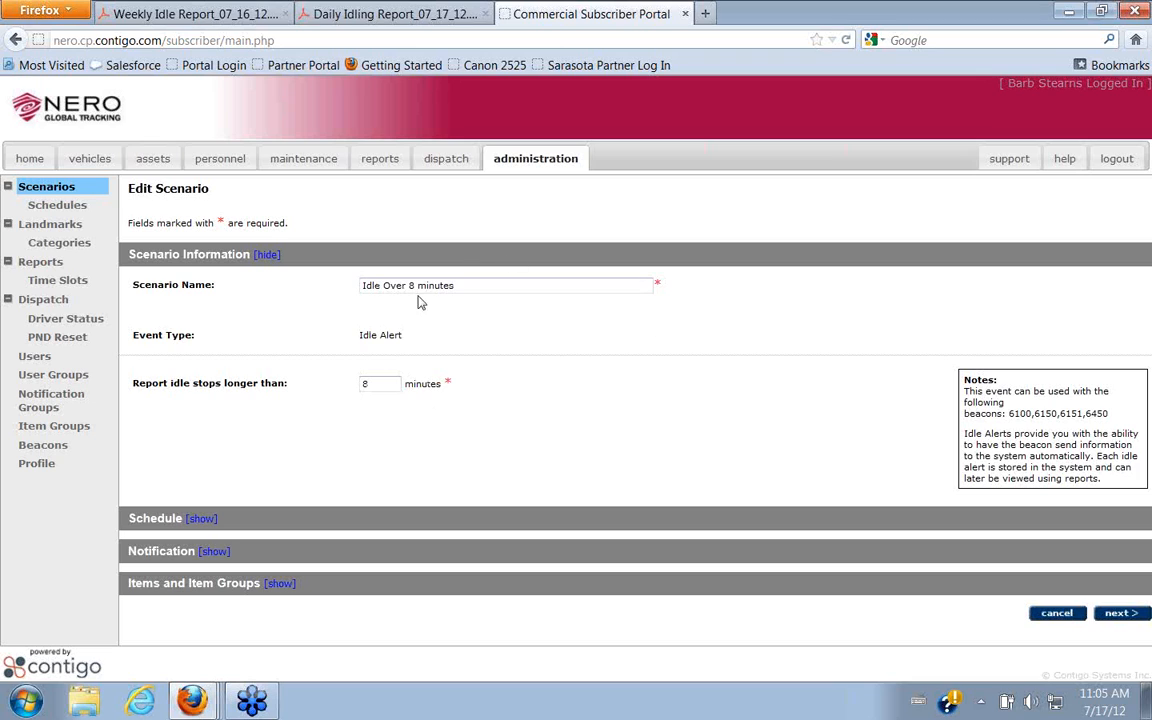
mouse_move(660, 382)
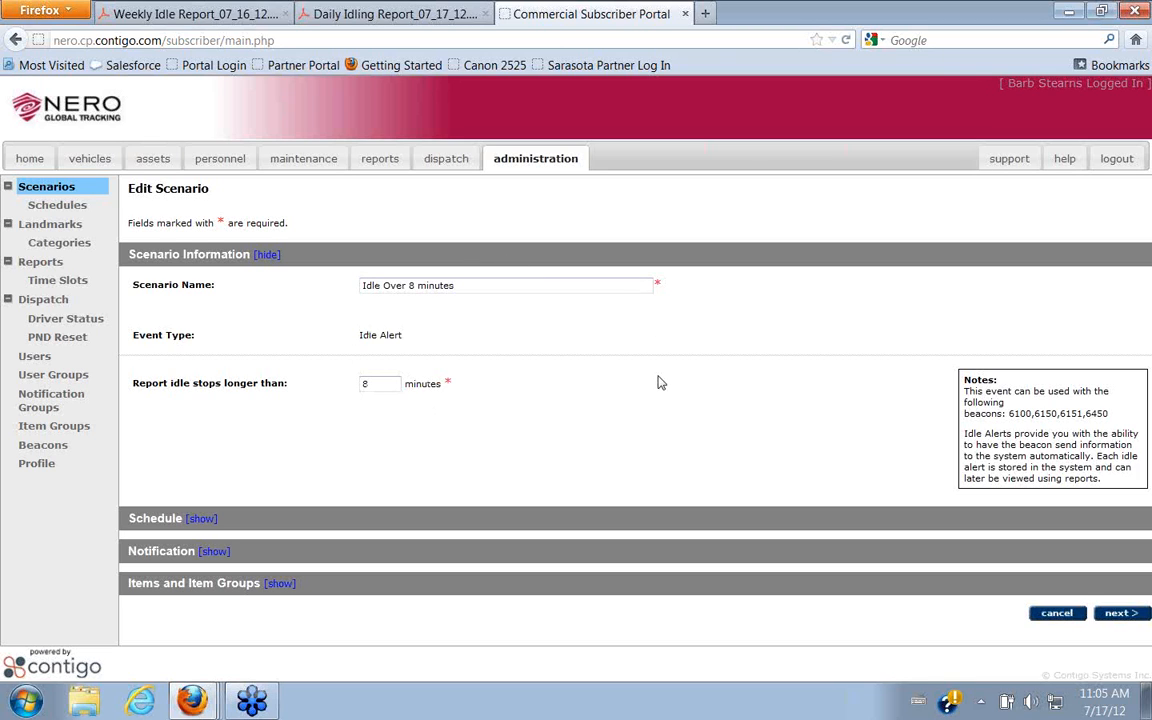
mouse_move(515, 370)
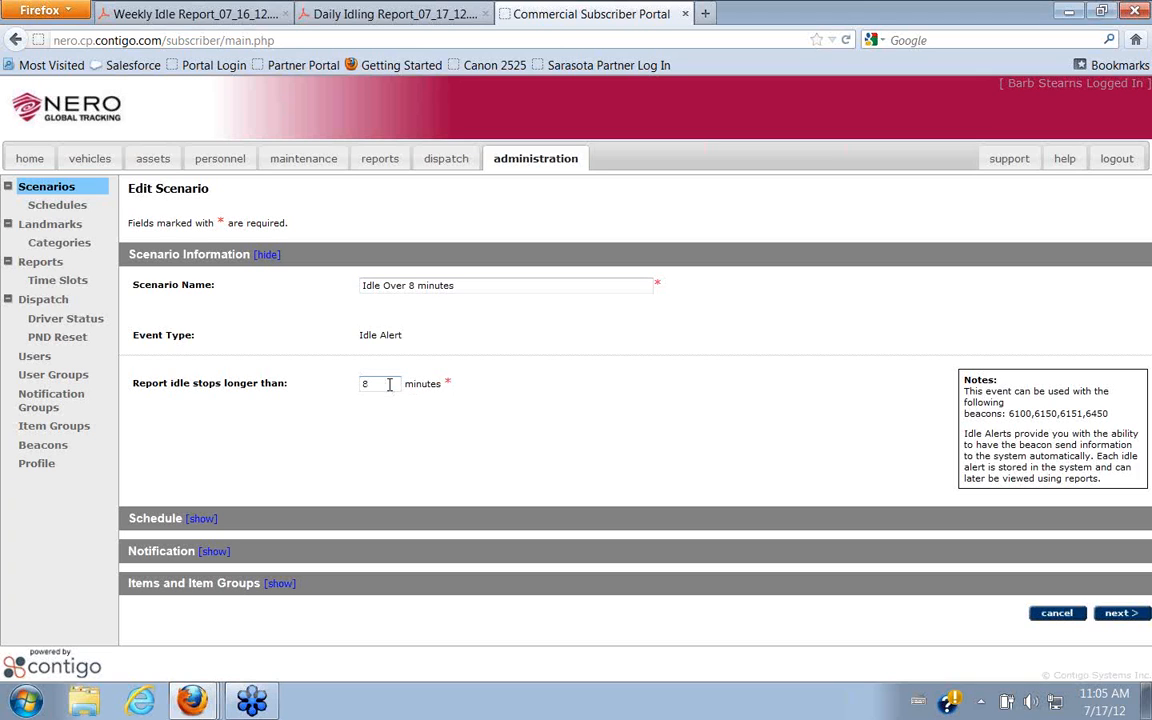
mouse_move(43, 299)
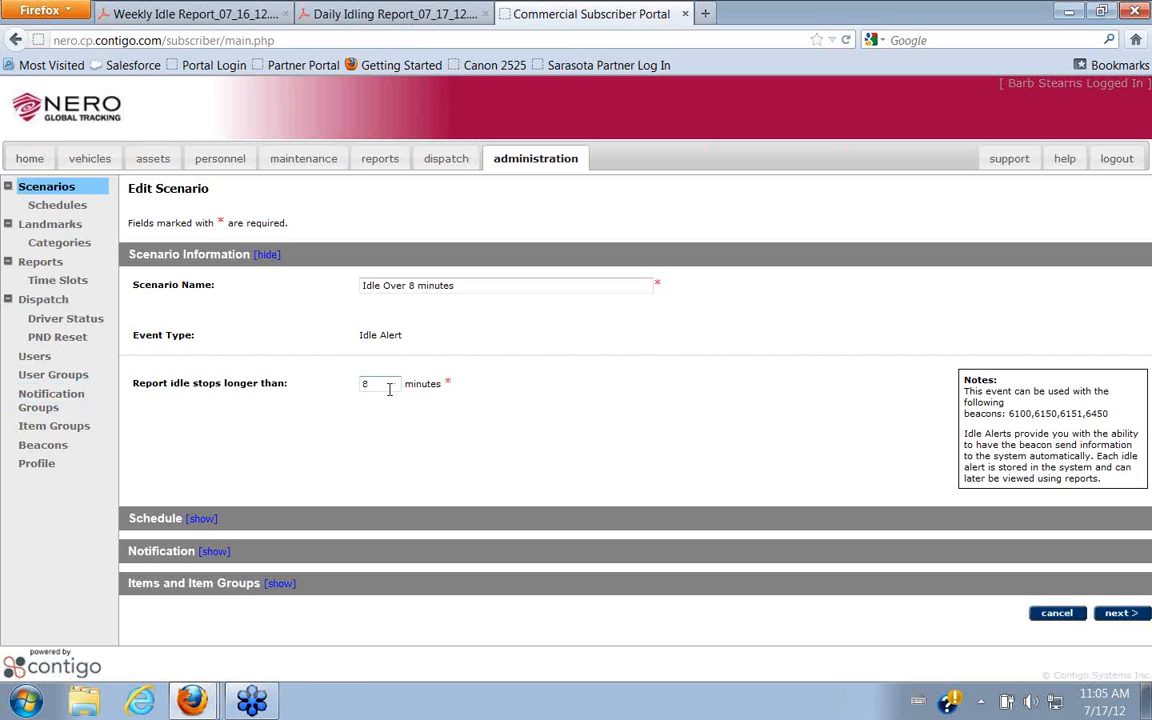
mouse_move(29, 158)
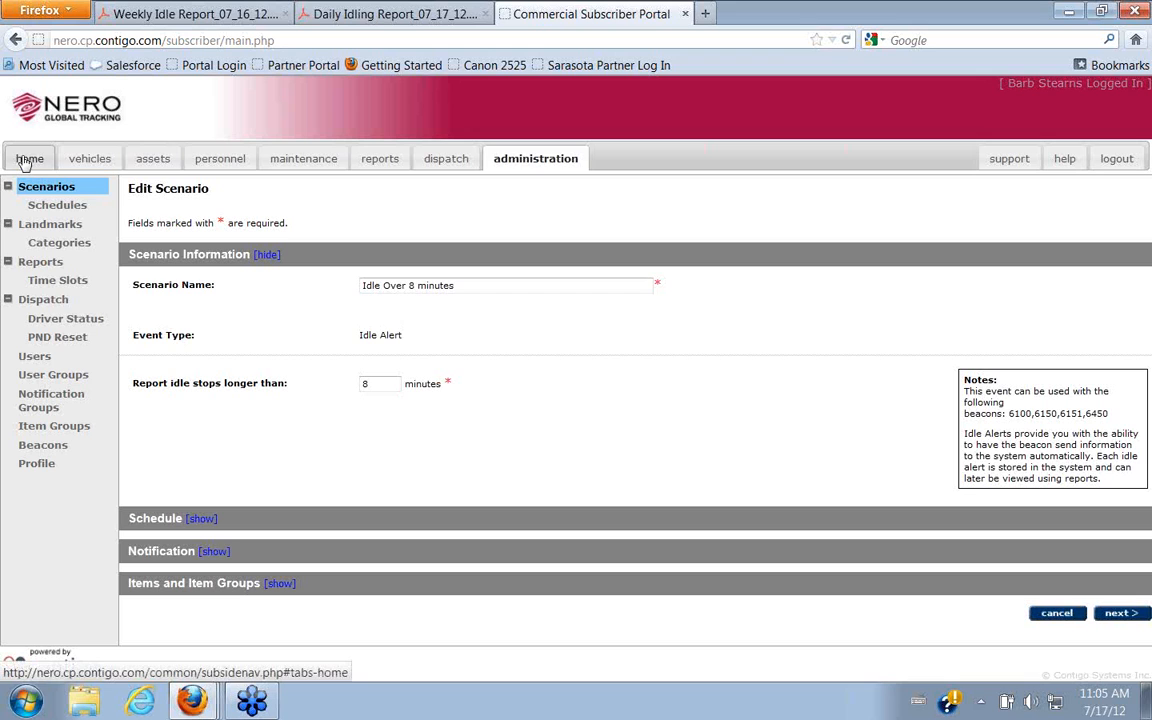
Return via the home page to the Administration scenarios list.
click(30, 158)
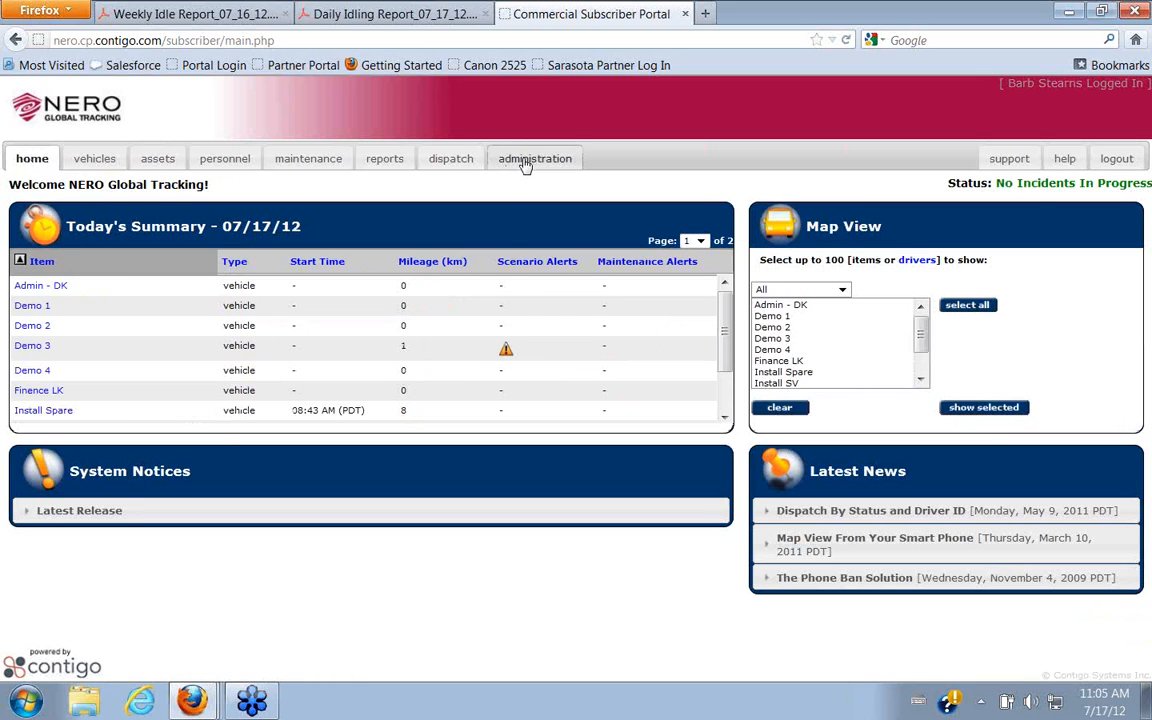
click(535, 158)
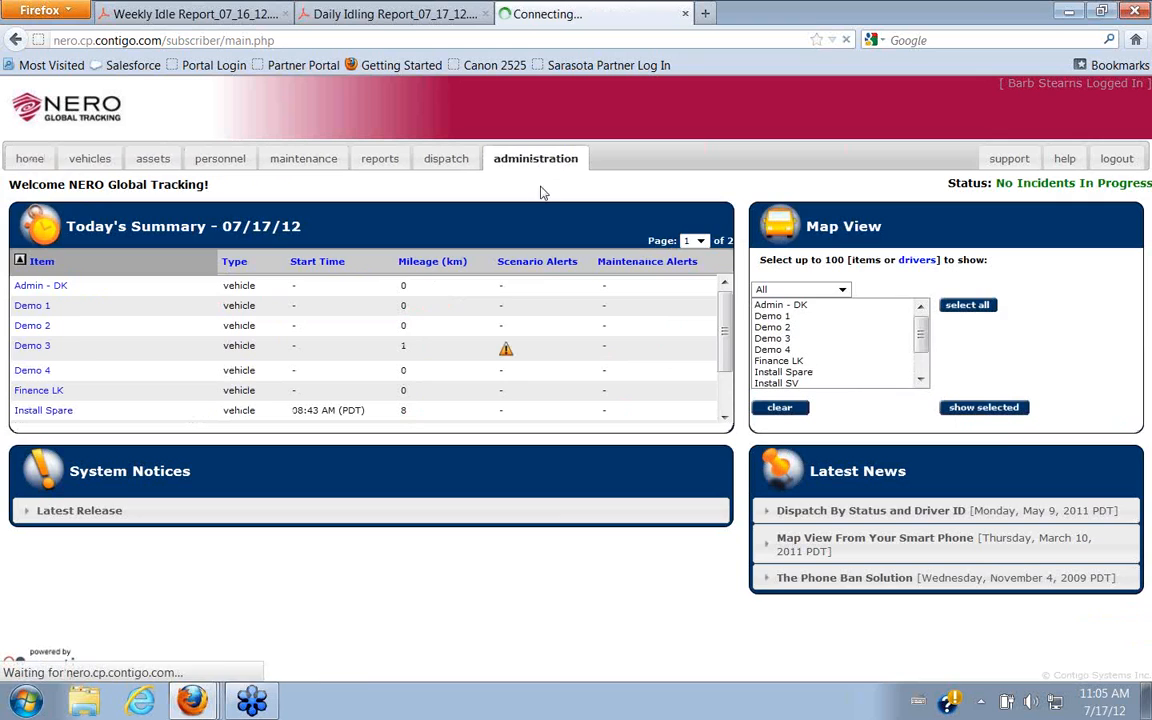
click(535, 158)
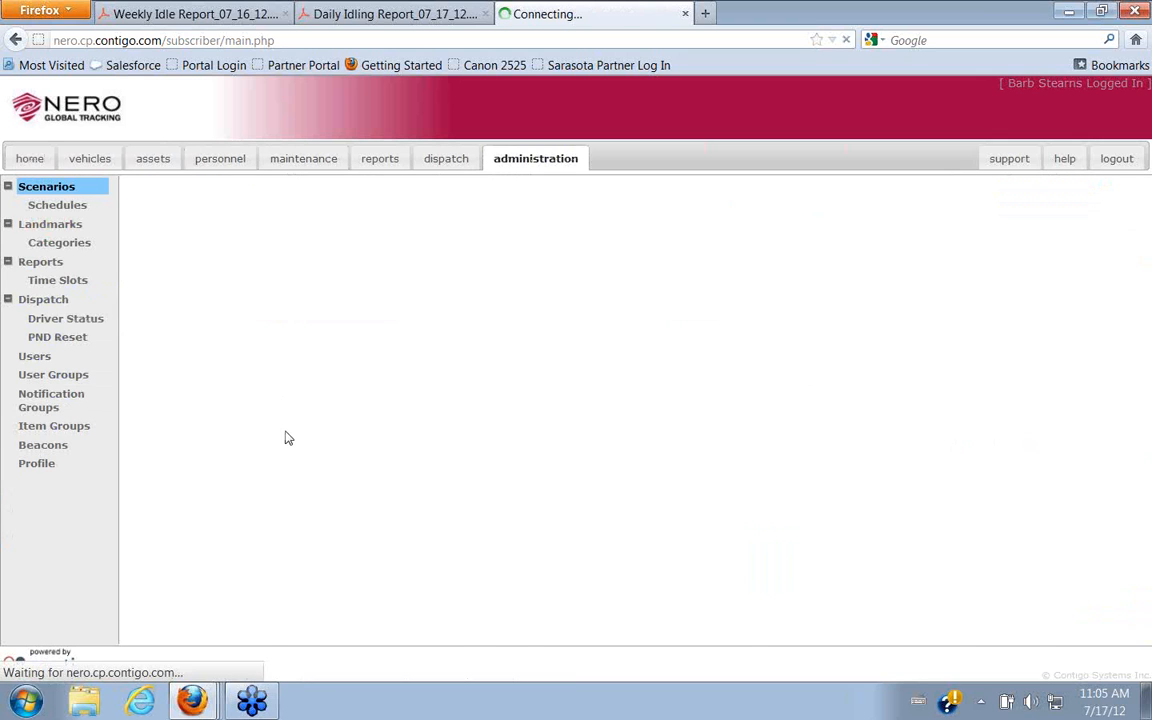
click(46, 186)
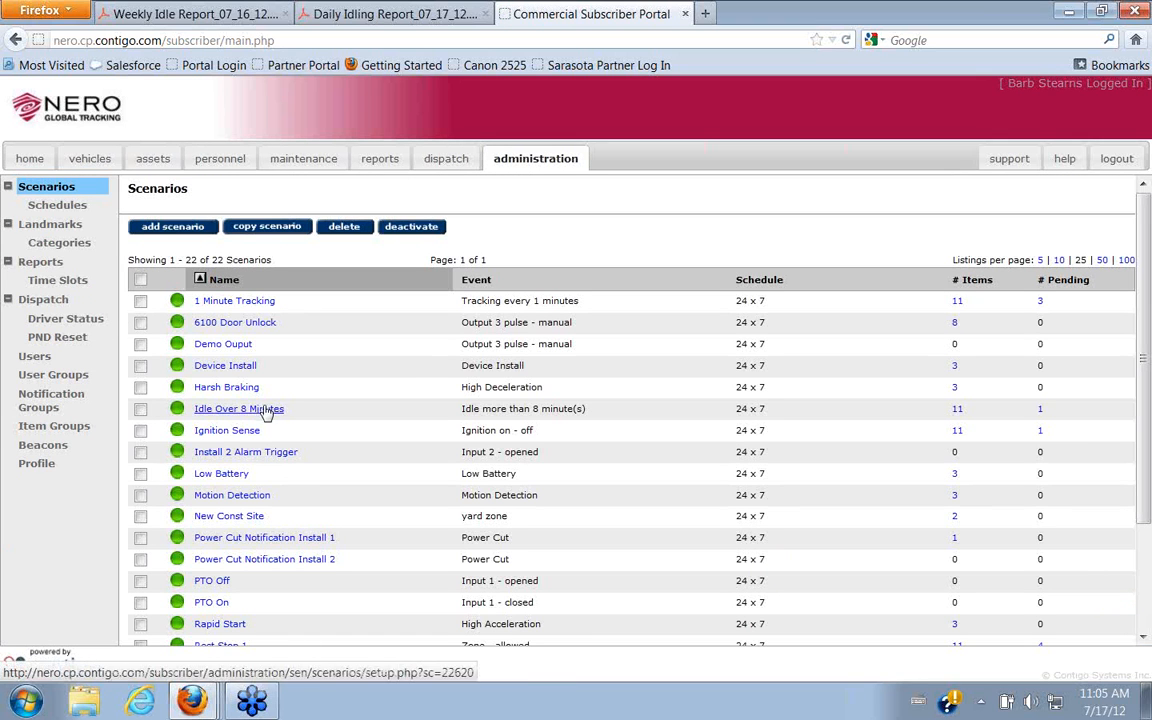
click(238, 408)
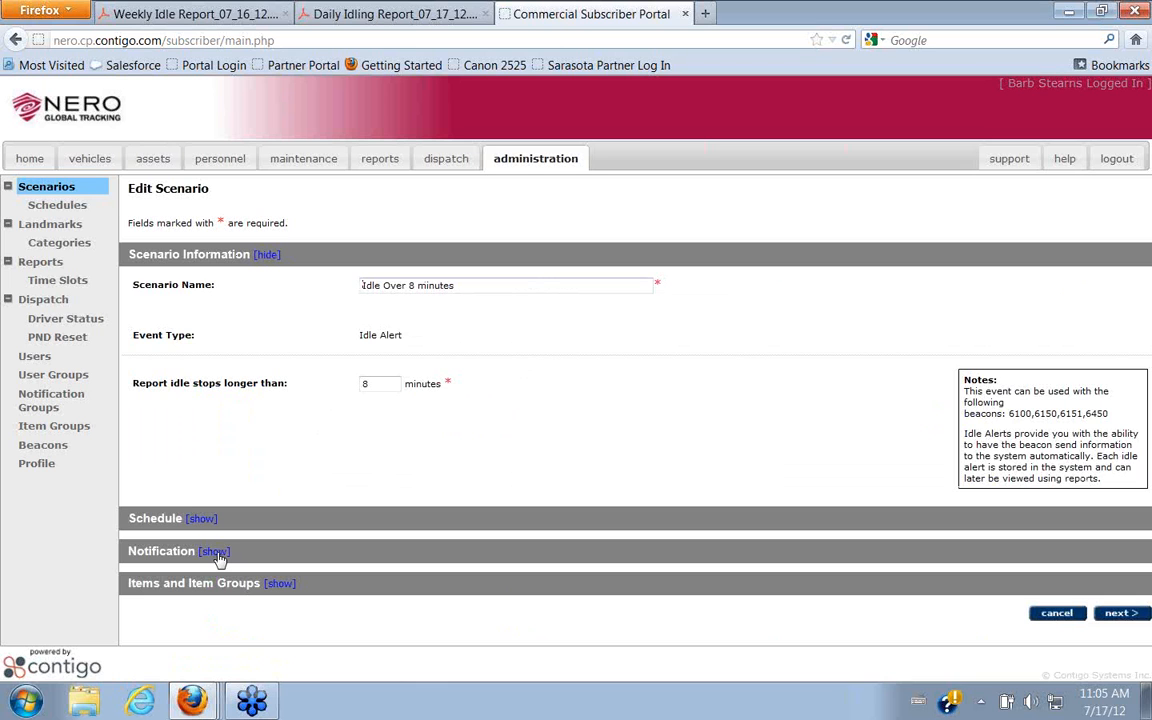
click(212, 551)
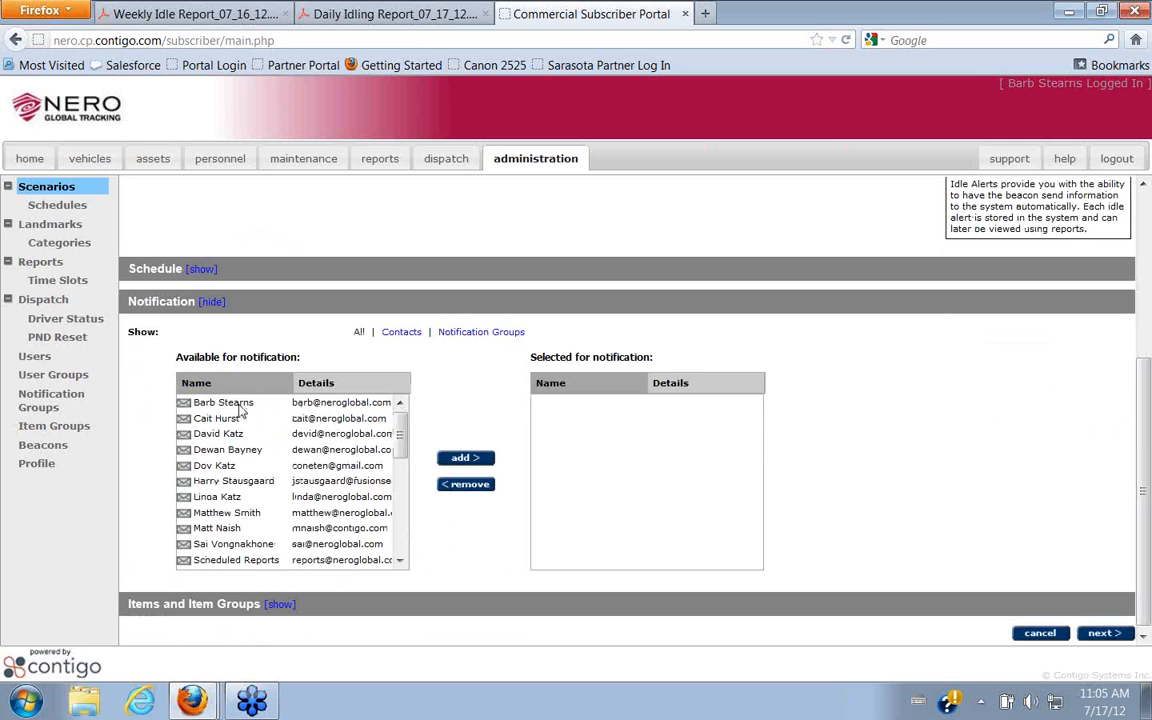
click(223, 402)
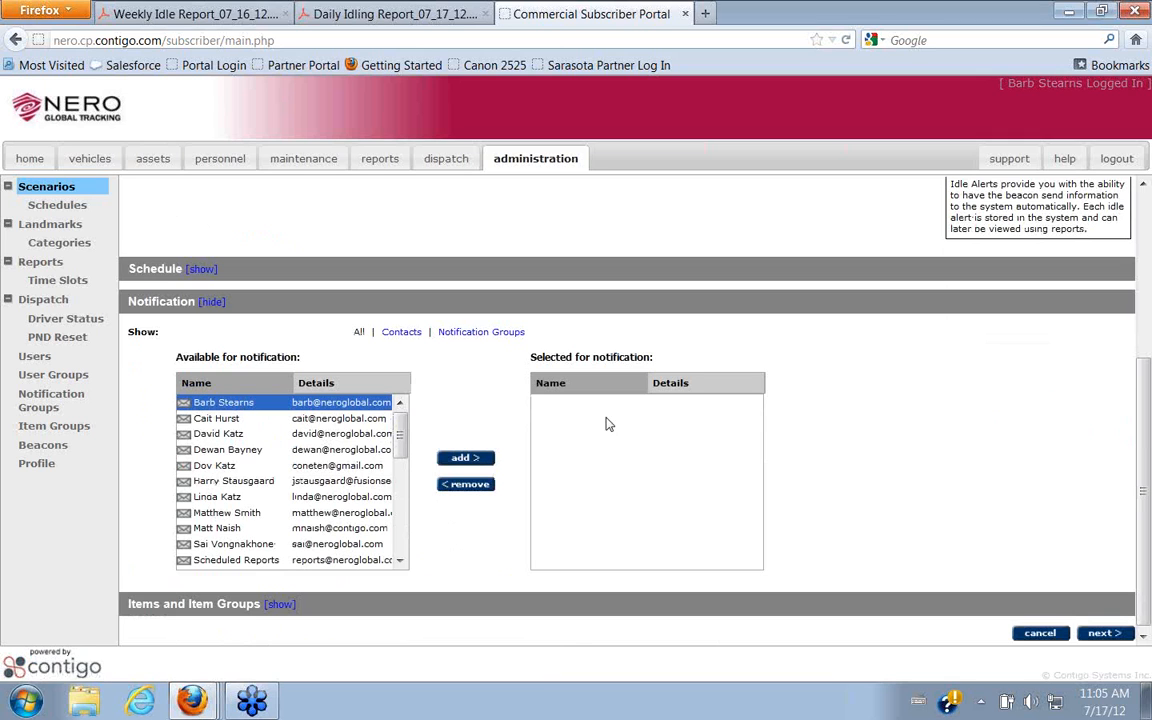
click(465, 457)
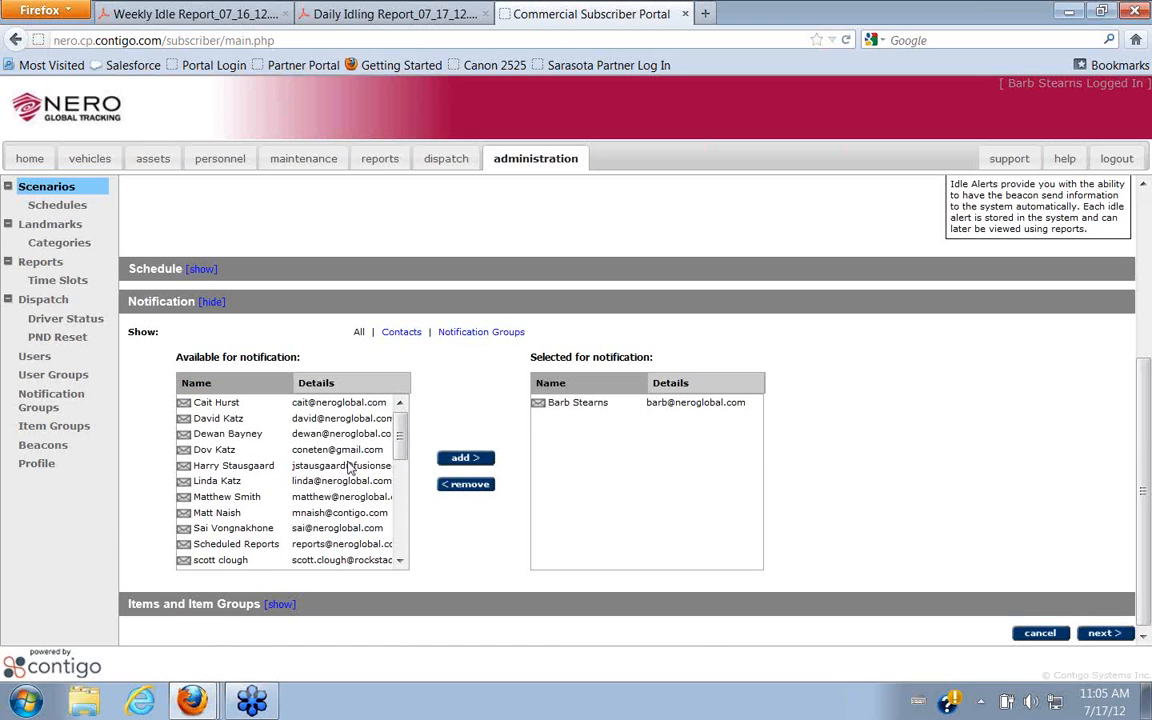
mouse_move(340, 466)
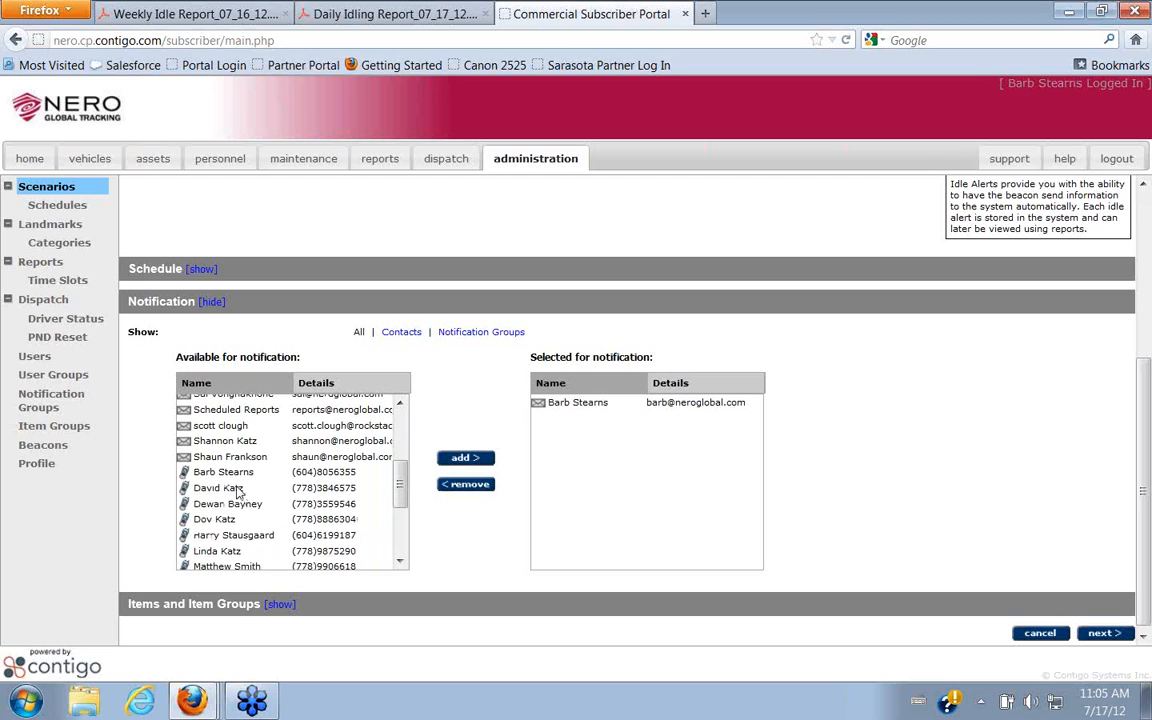
click(223, 471)
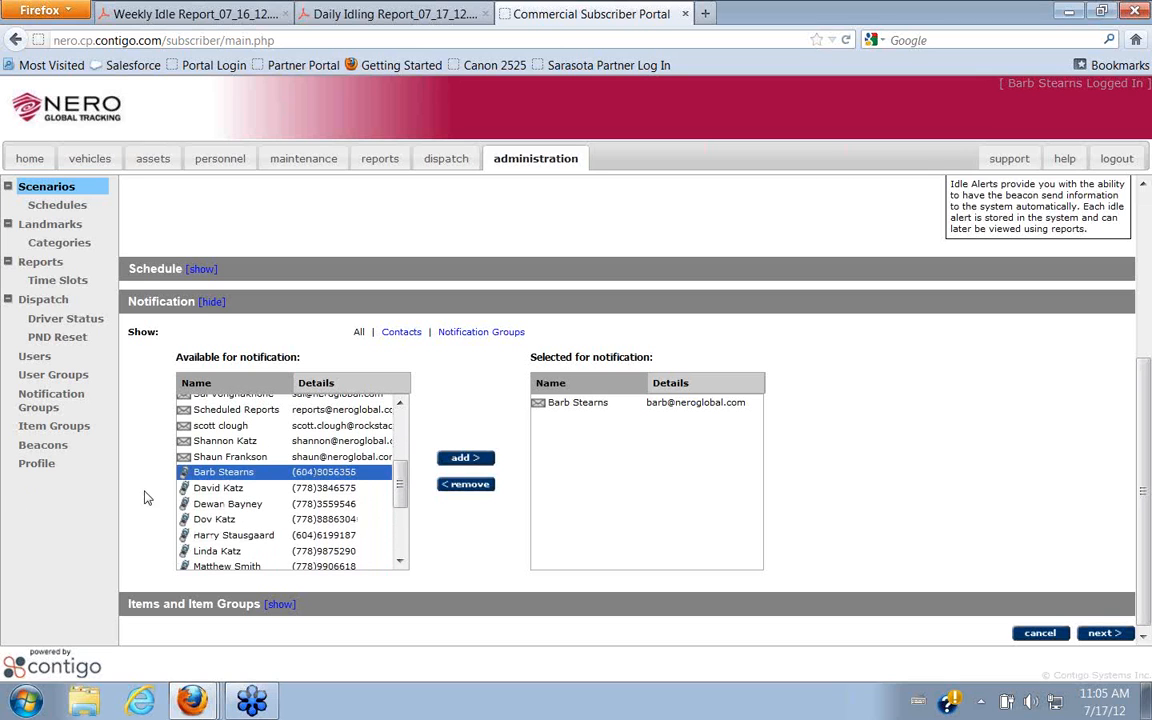
click(465, 457)
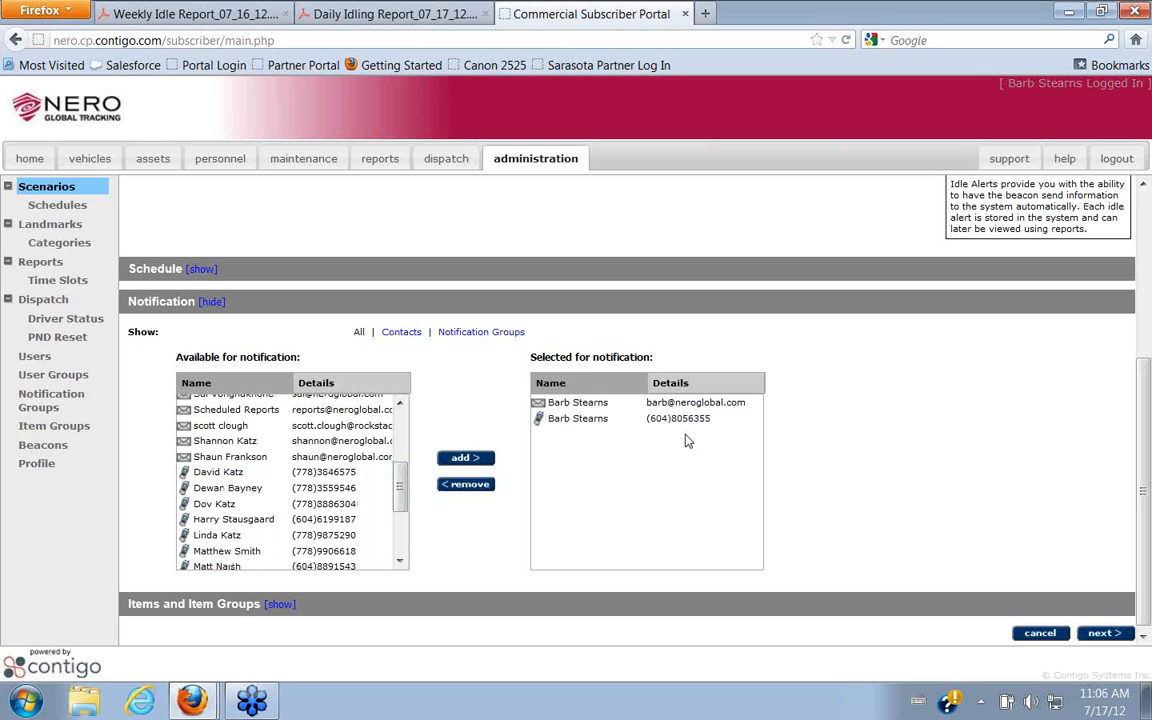
mouse_move(653, 480)
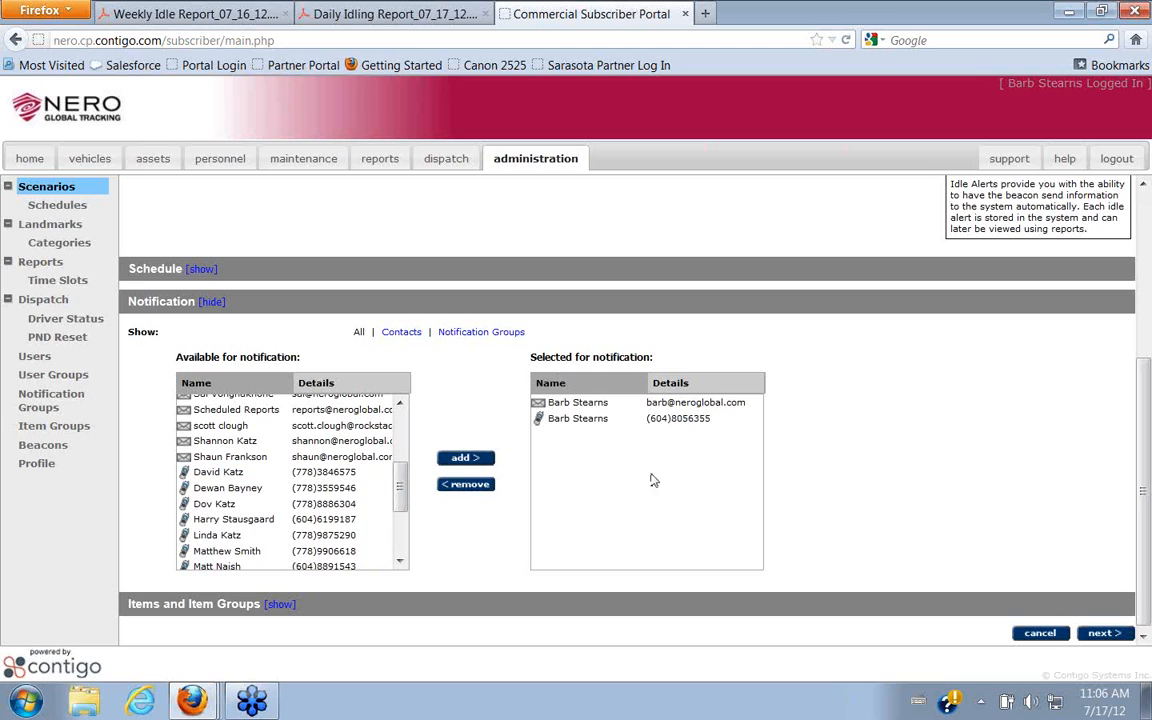
mouse_move(558, 423)
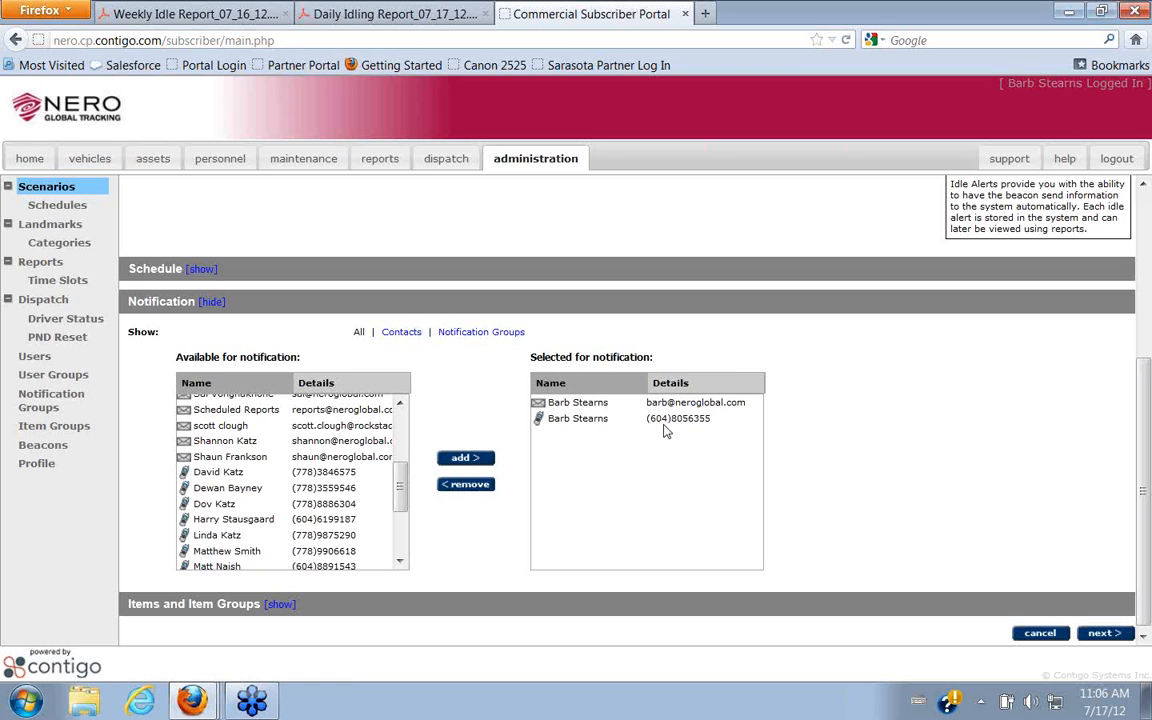
mouse_move(681, 447)
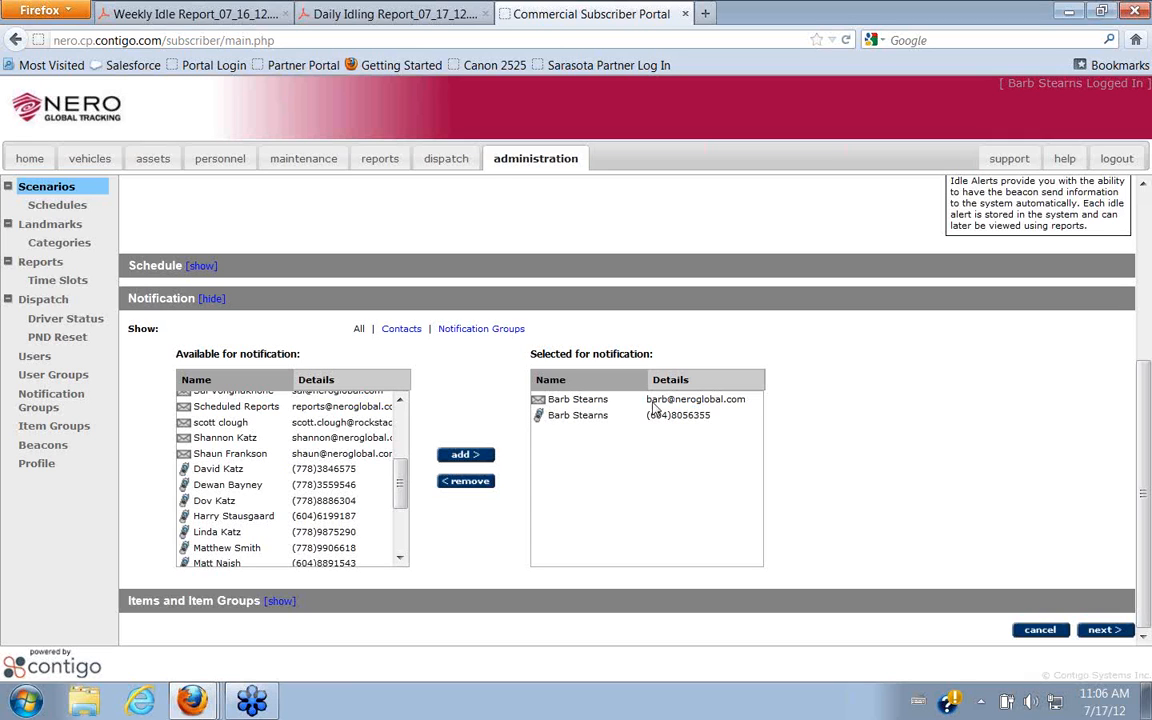
mouse_move(800, 336)
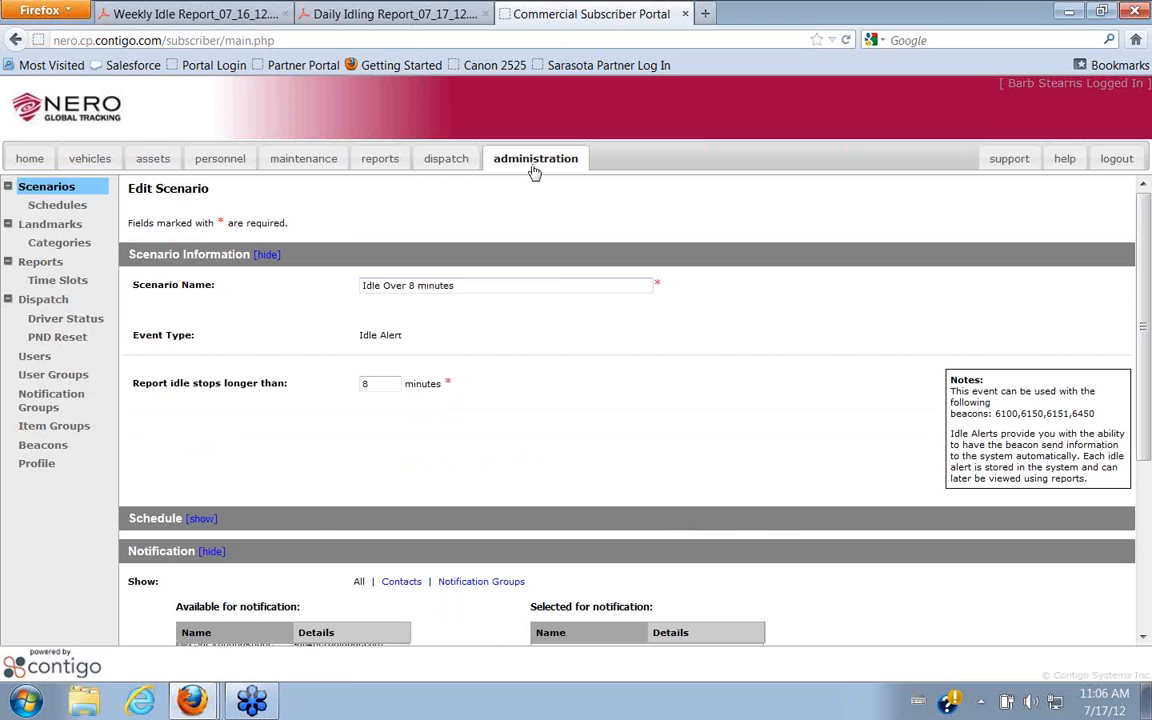
click(535, 158)
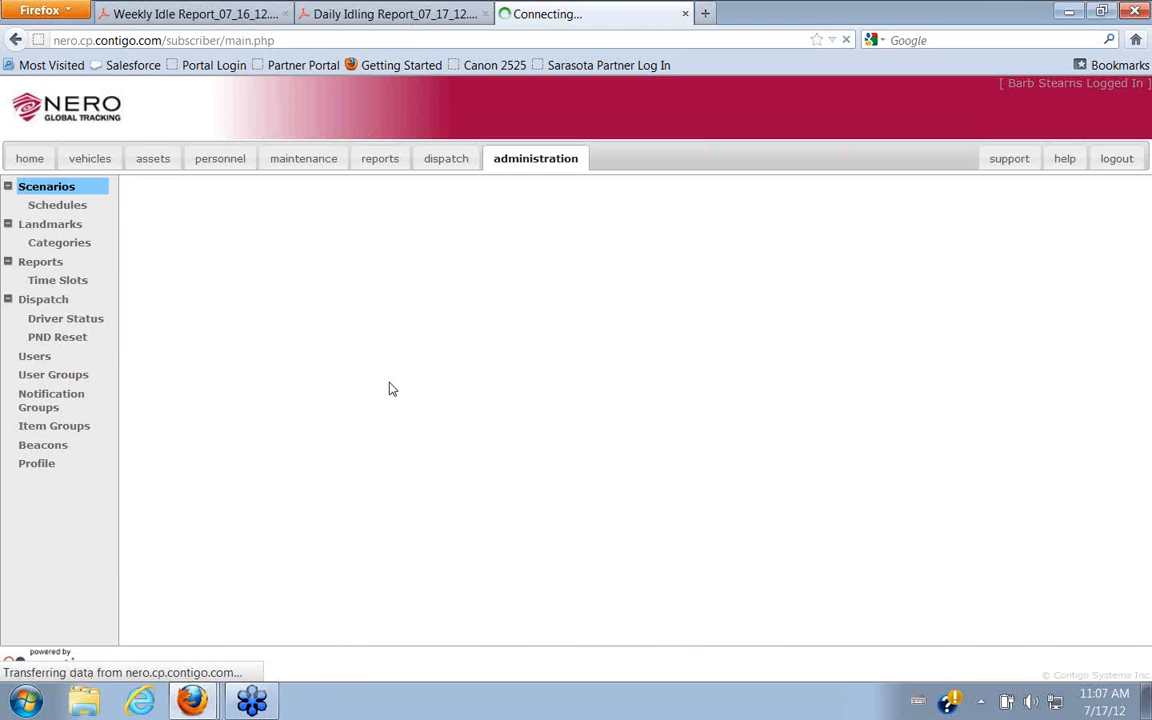
click(46, 186)
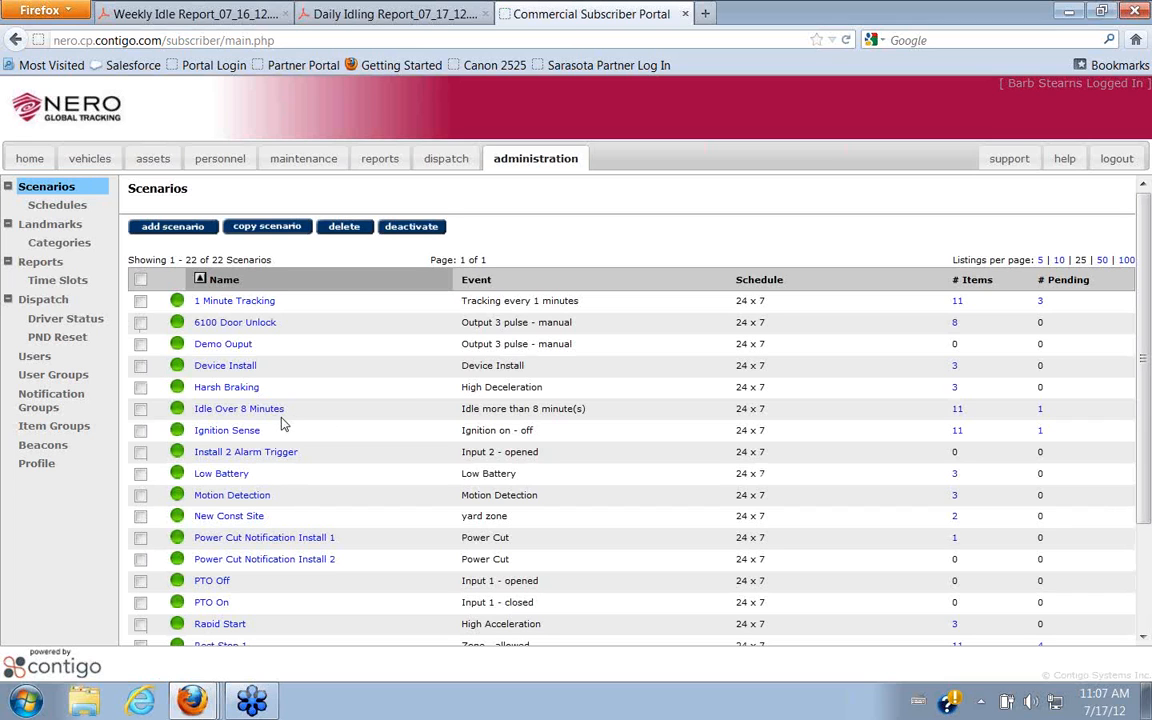
mouse_move(29, 158)
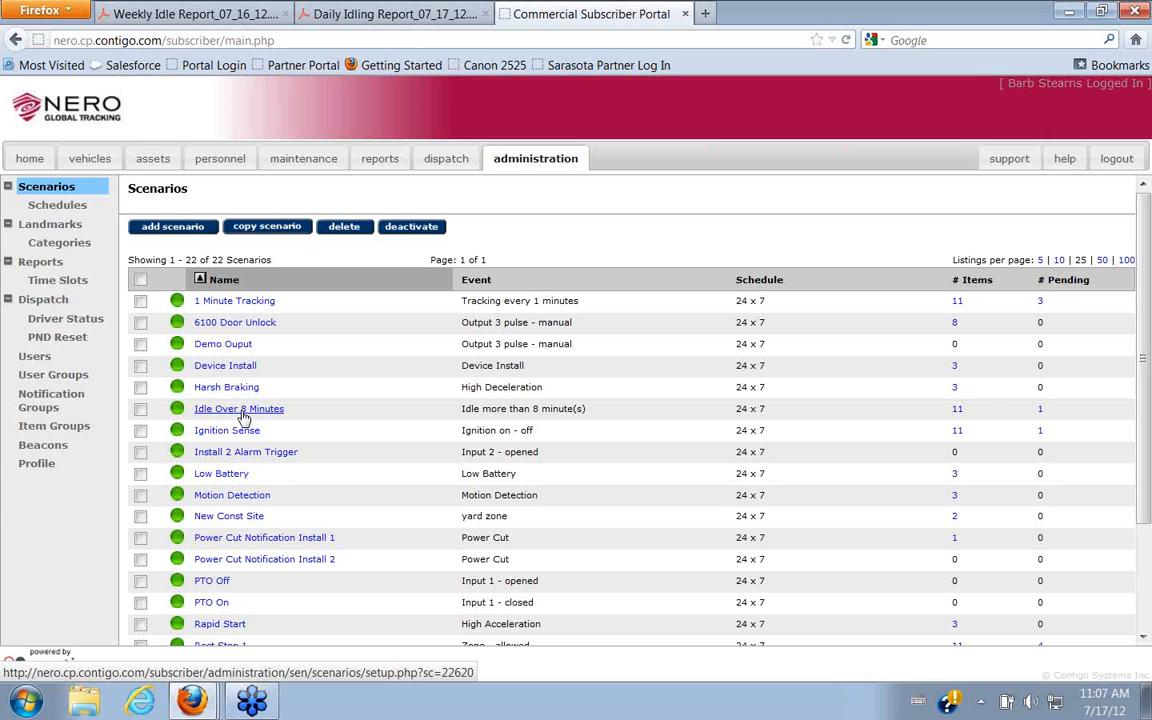
mouse_move(260, 417)
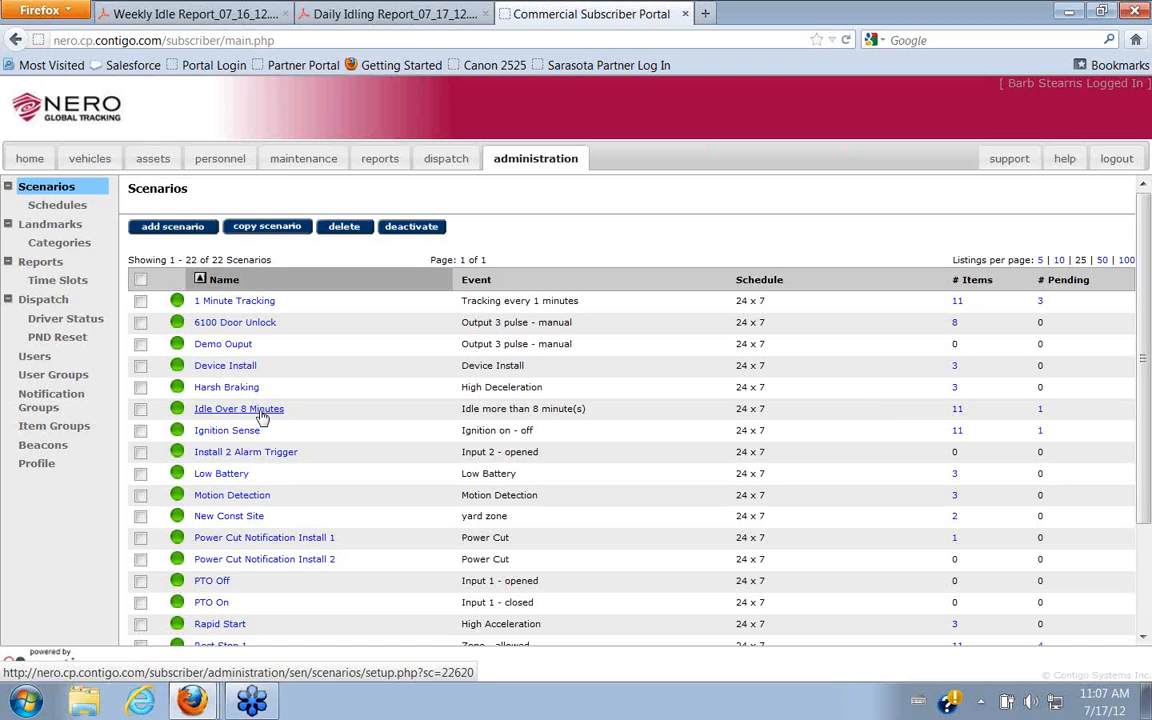
mouse_move(268, 403)
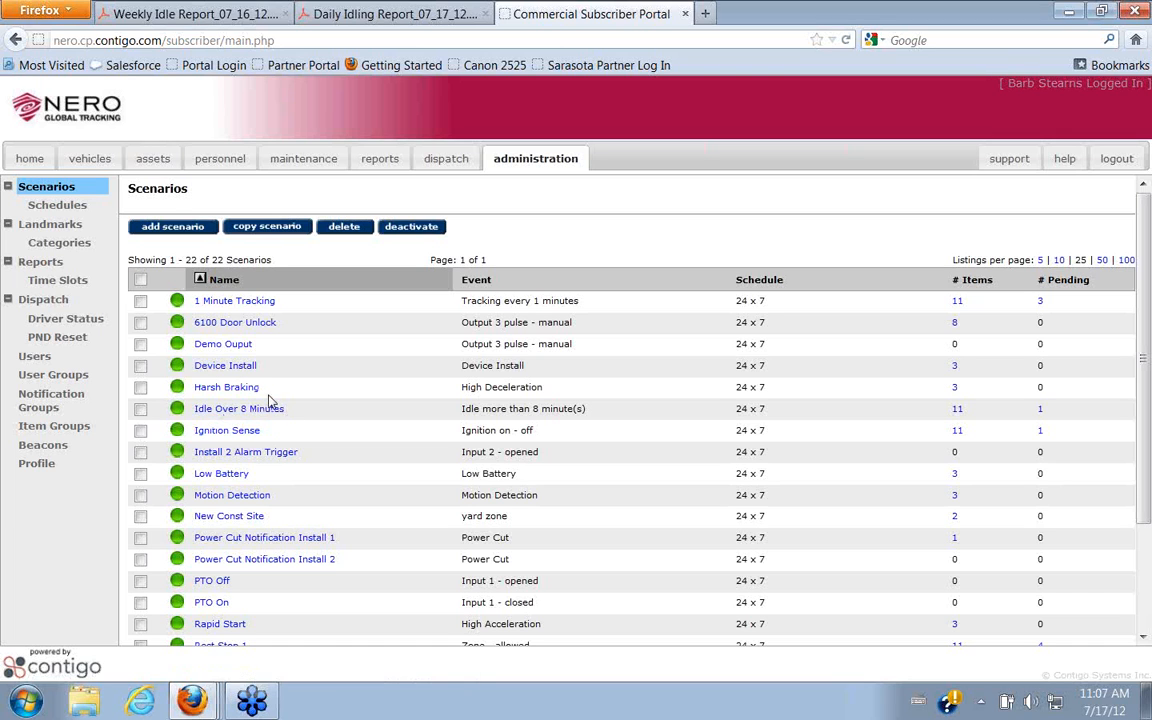
mouse_move(239, 408)
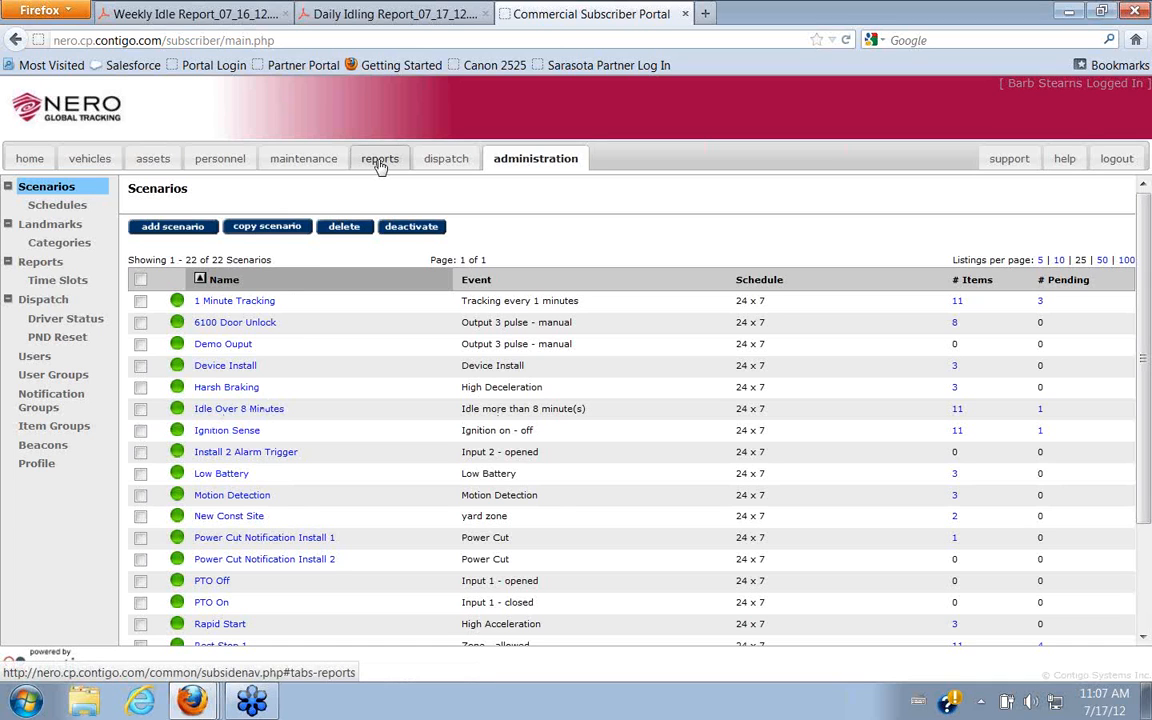
Open the Reports catalogue and select the Idle Time event report.
click(380, 158)
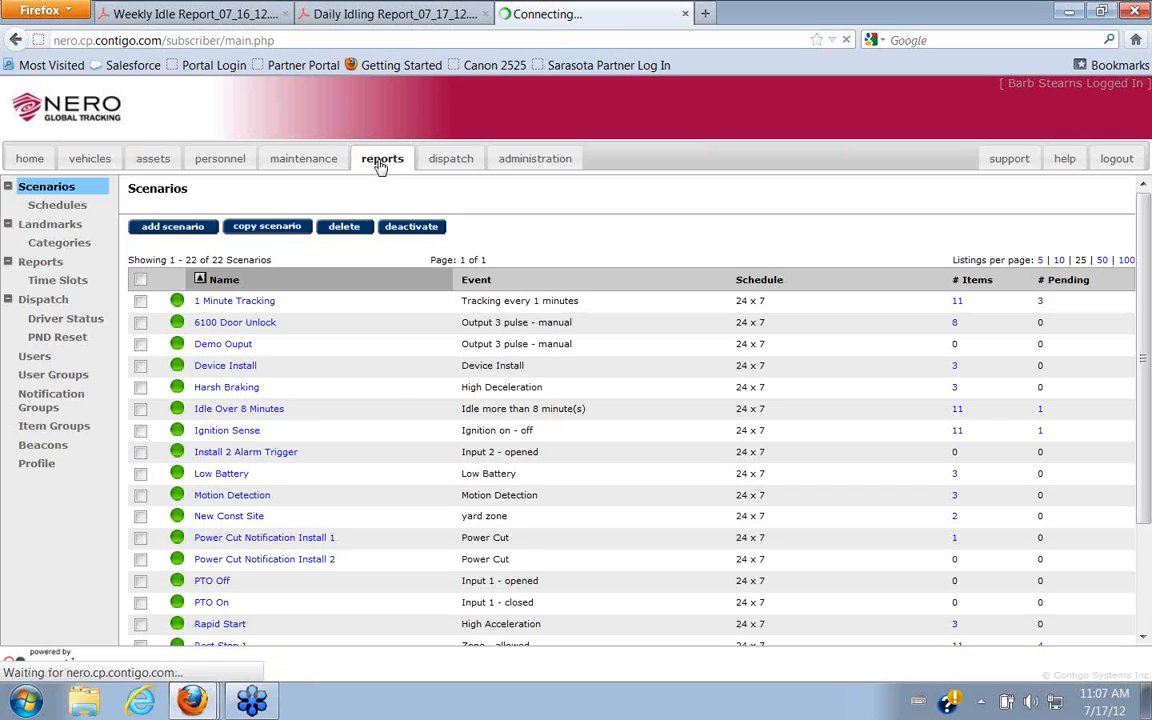
click(382, 158)
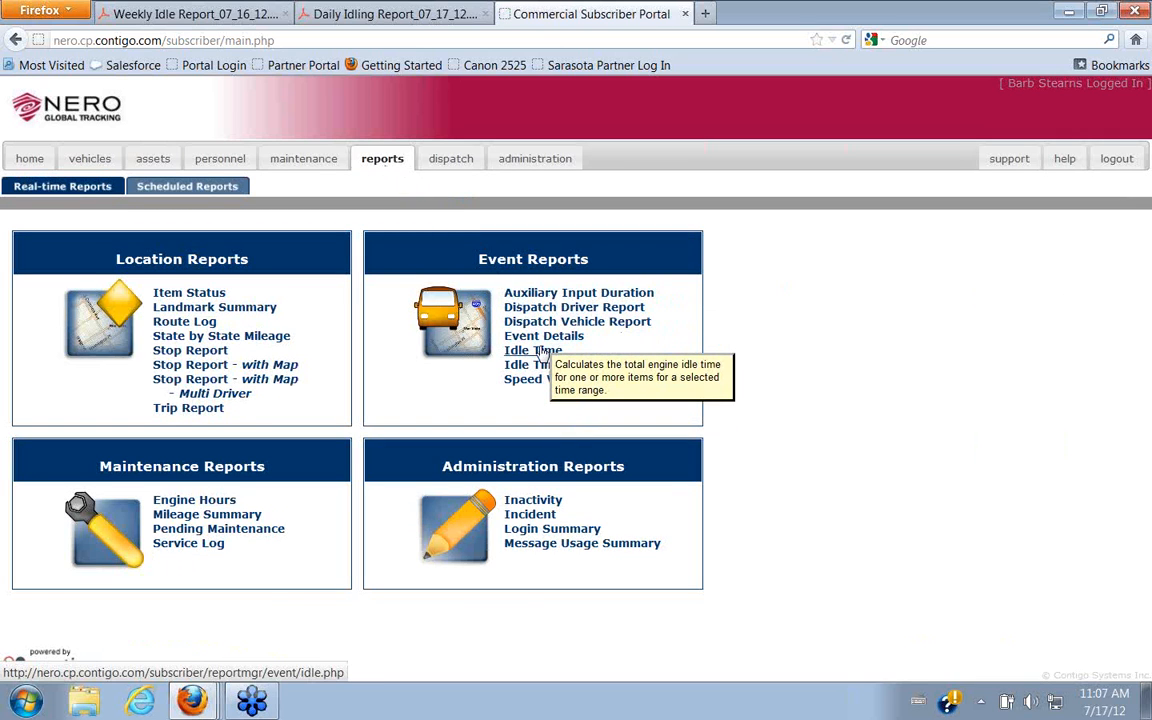
mouse_move(533, 378)
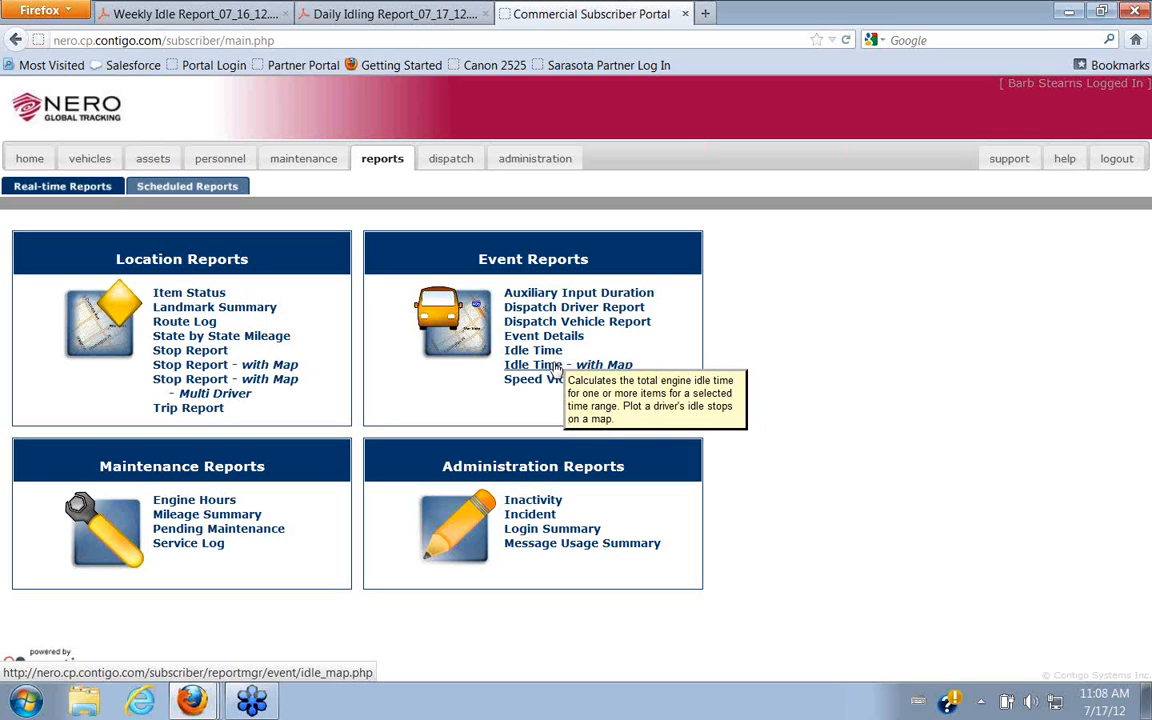
mouse_move(533, 350)
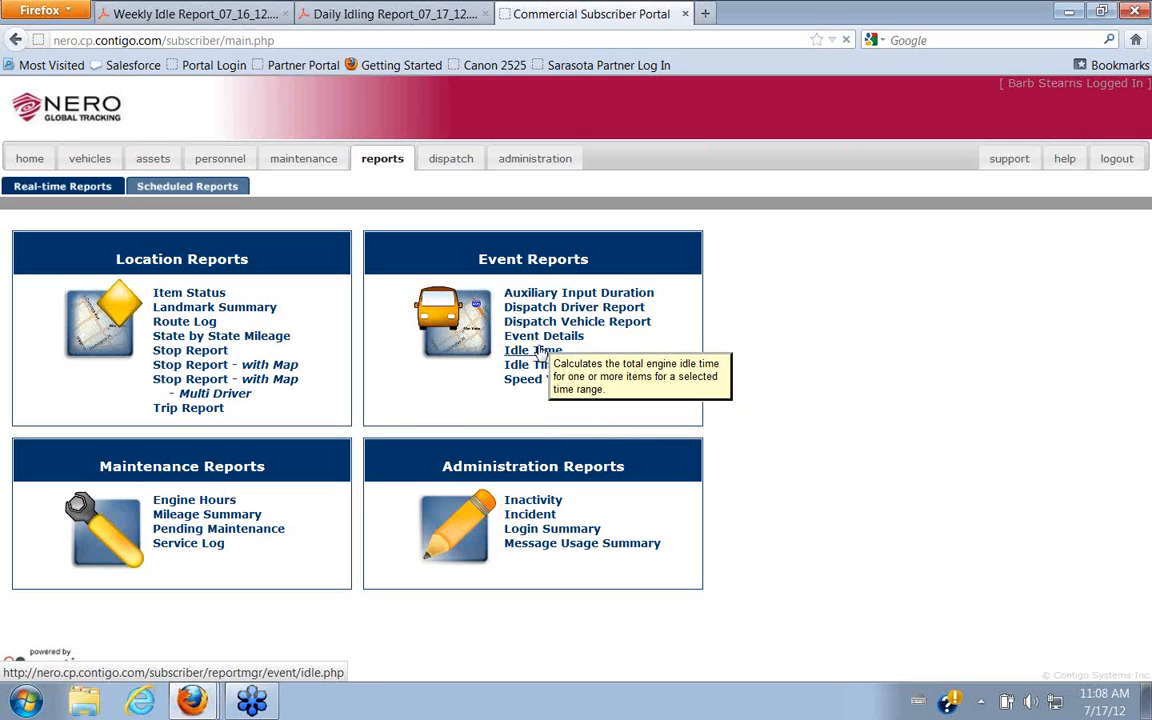
click(532, 350)
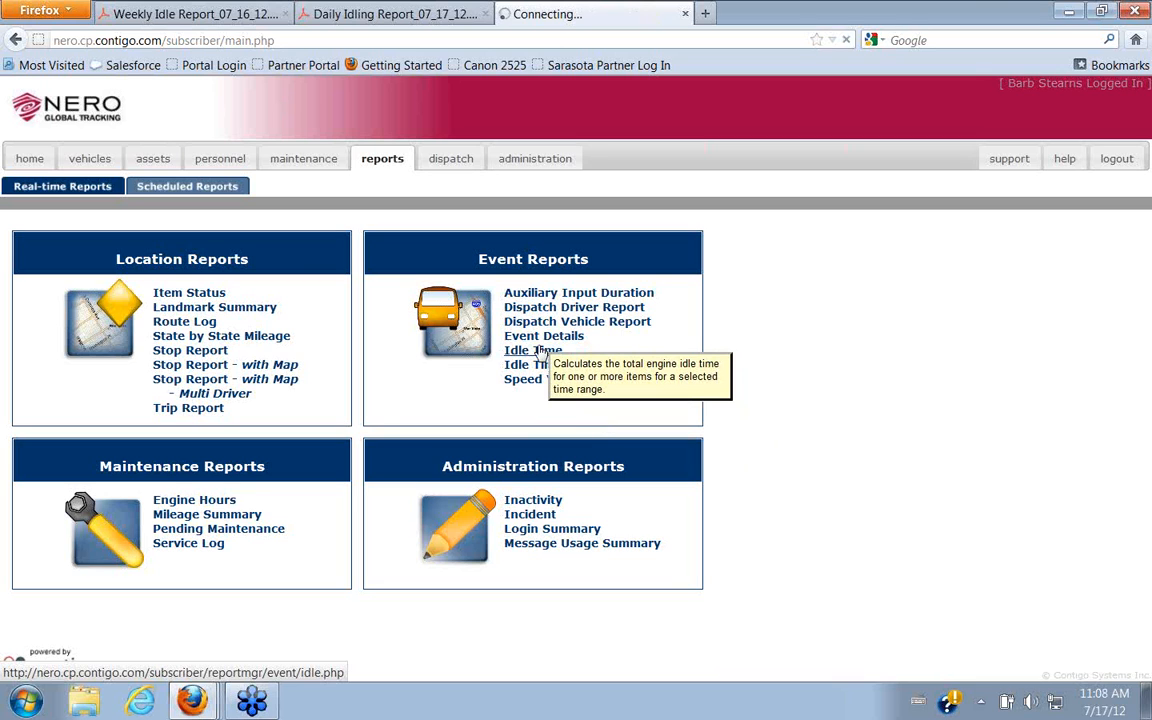
Create an Idle Time Report for all items, idle stops over 3 minutes, covering yesterday.
click(533, 350)
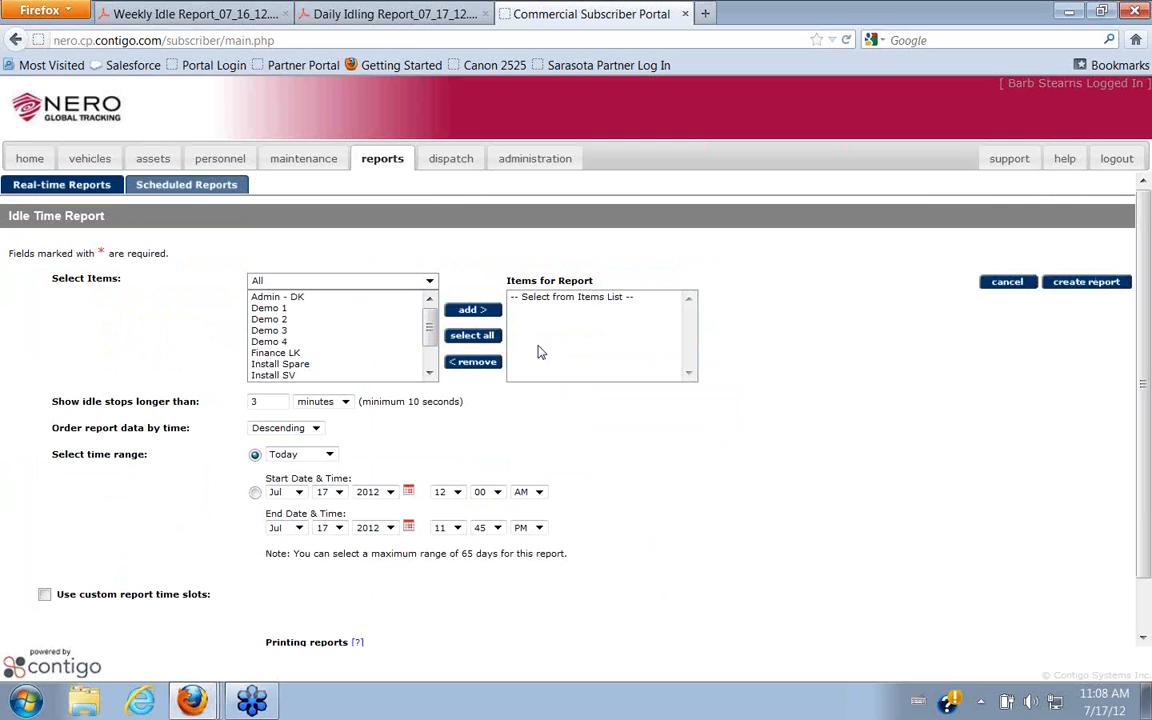
mouse_move(617, 437)
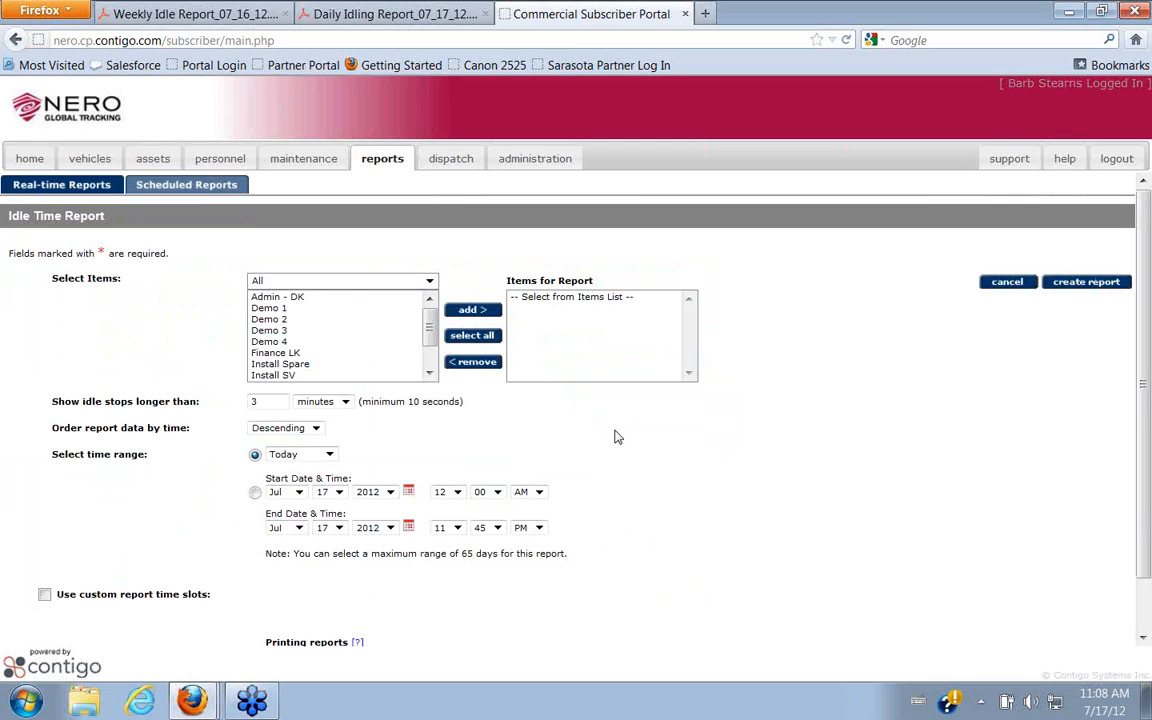
mouse_move(408, 434)
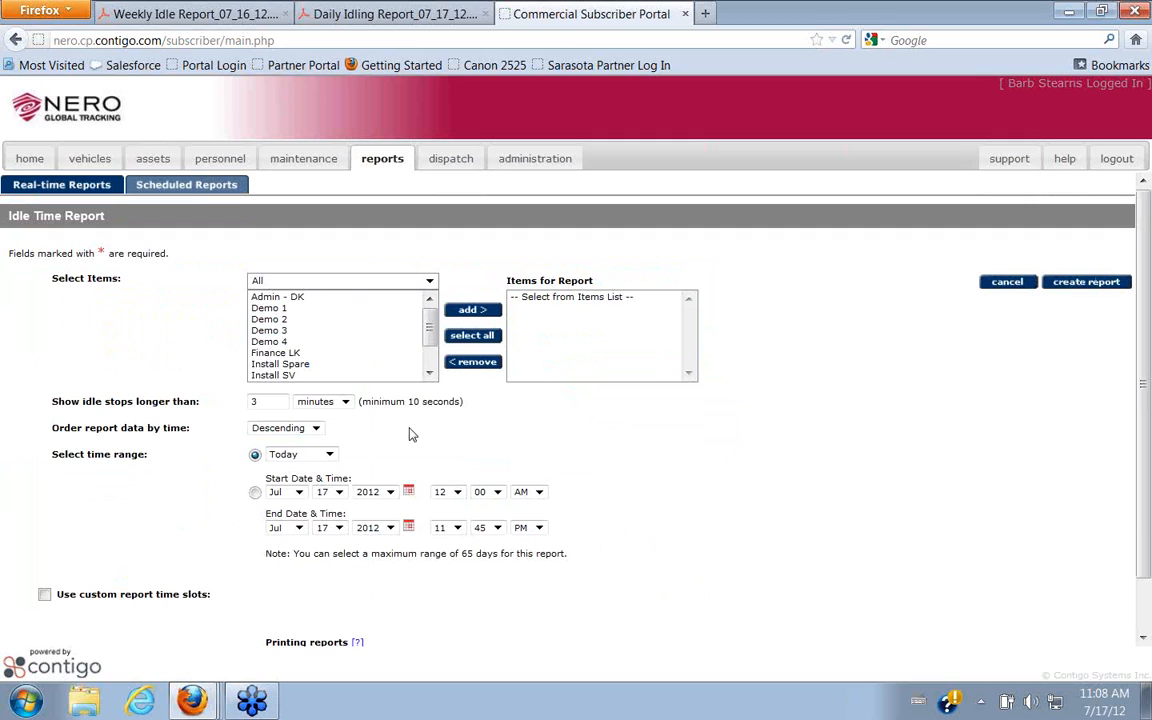
click(267, 401)
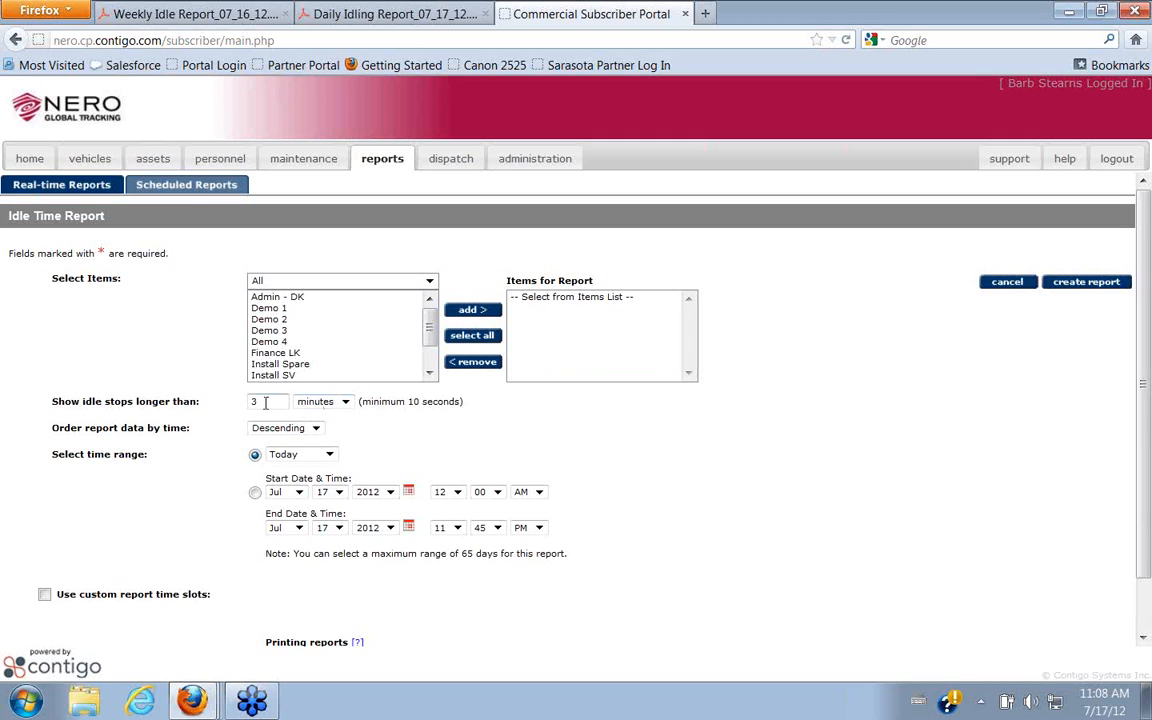
mouse_move(448, 415)
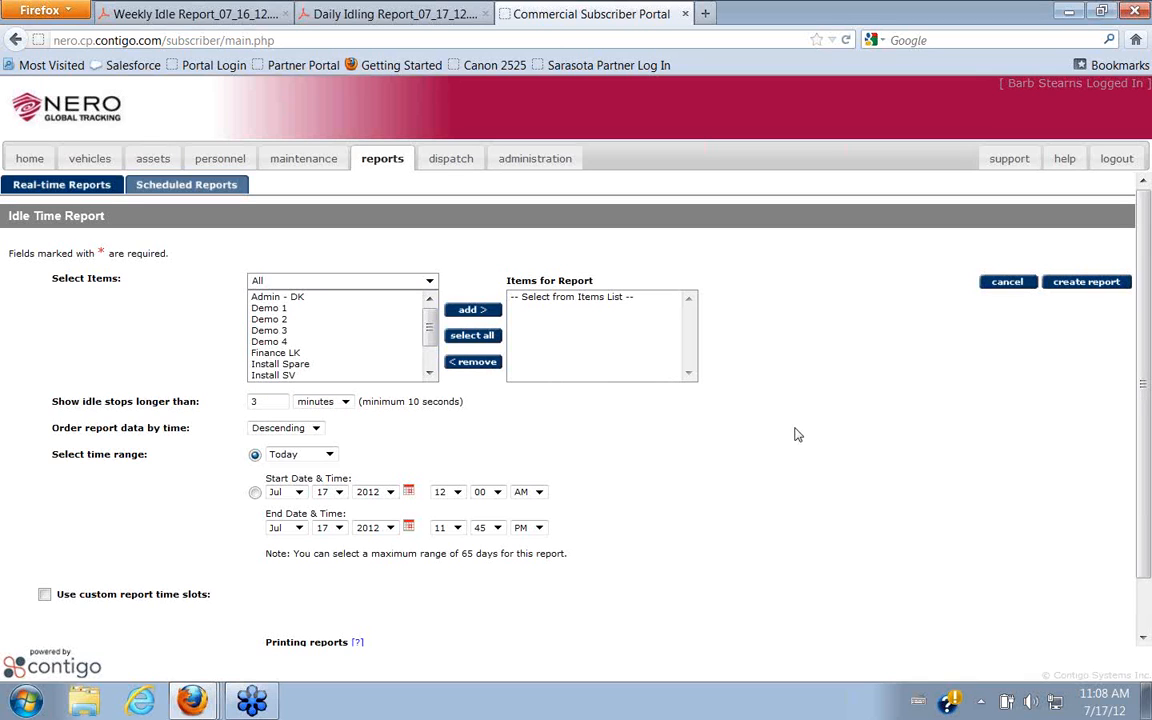
mouse_move(745, 431)
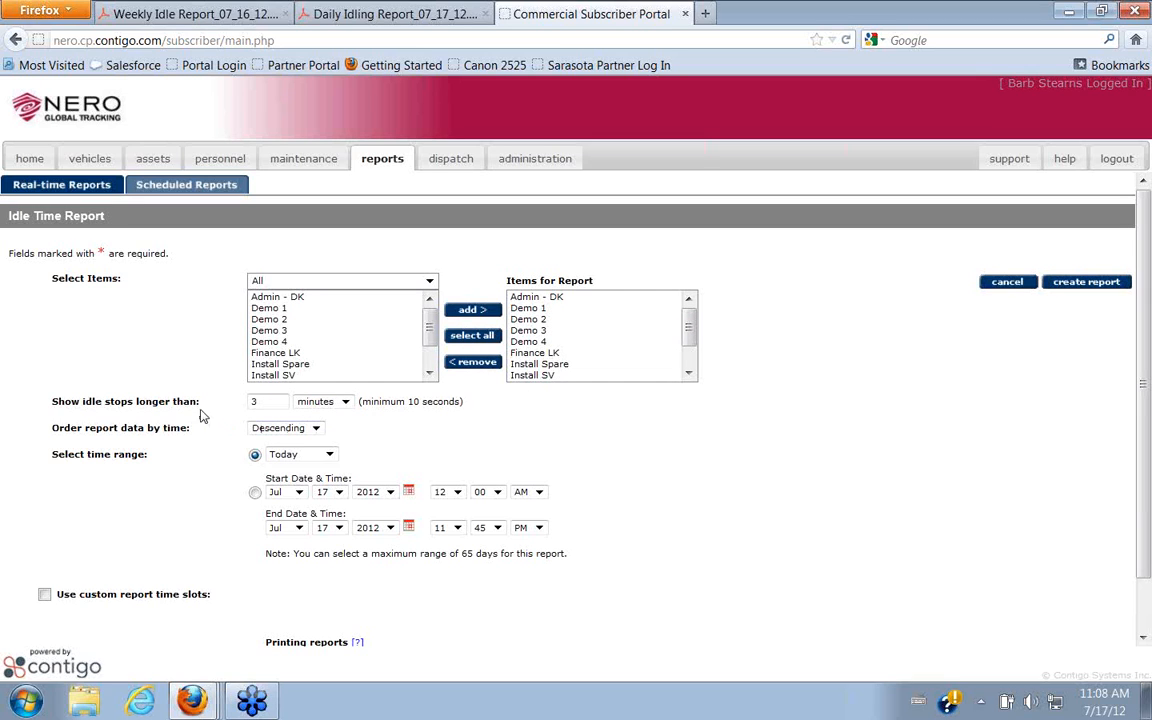
mouse_move(399, 419)
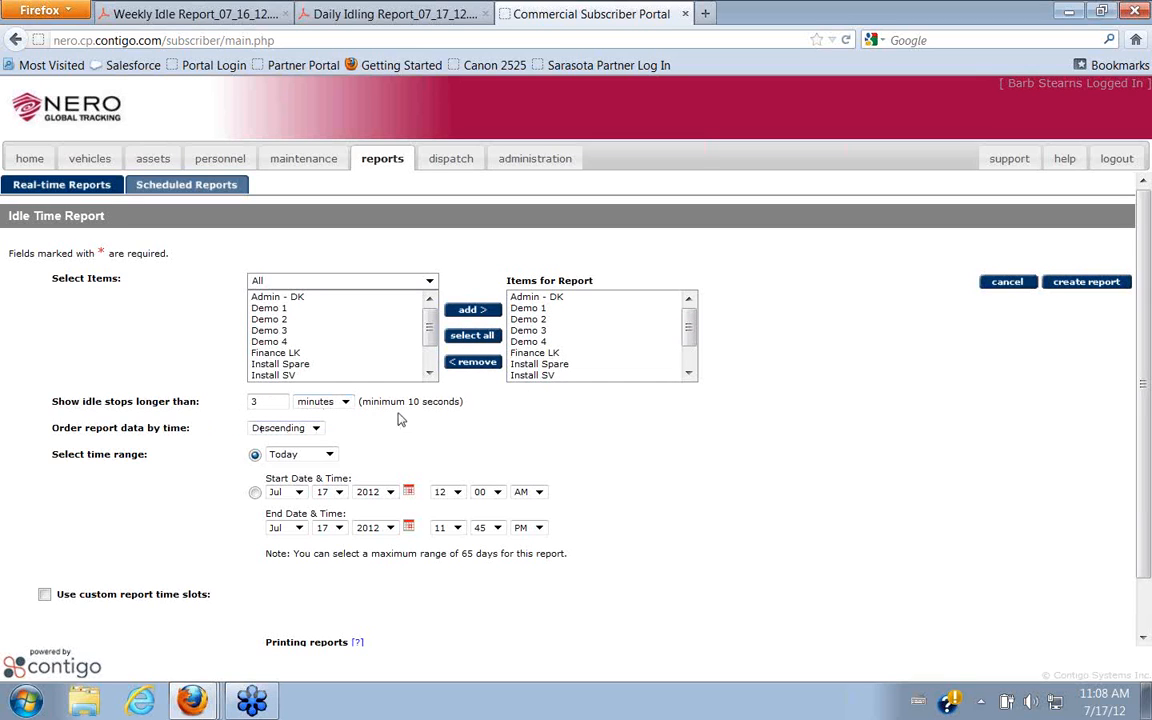
click(328, 454)
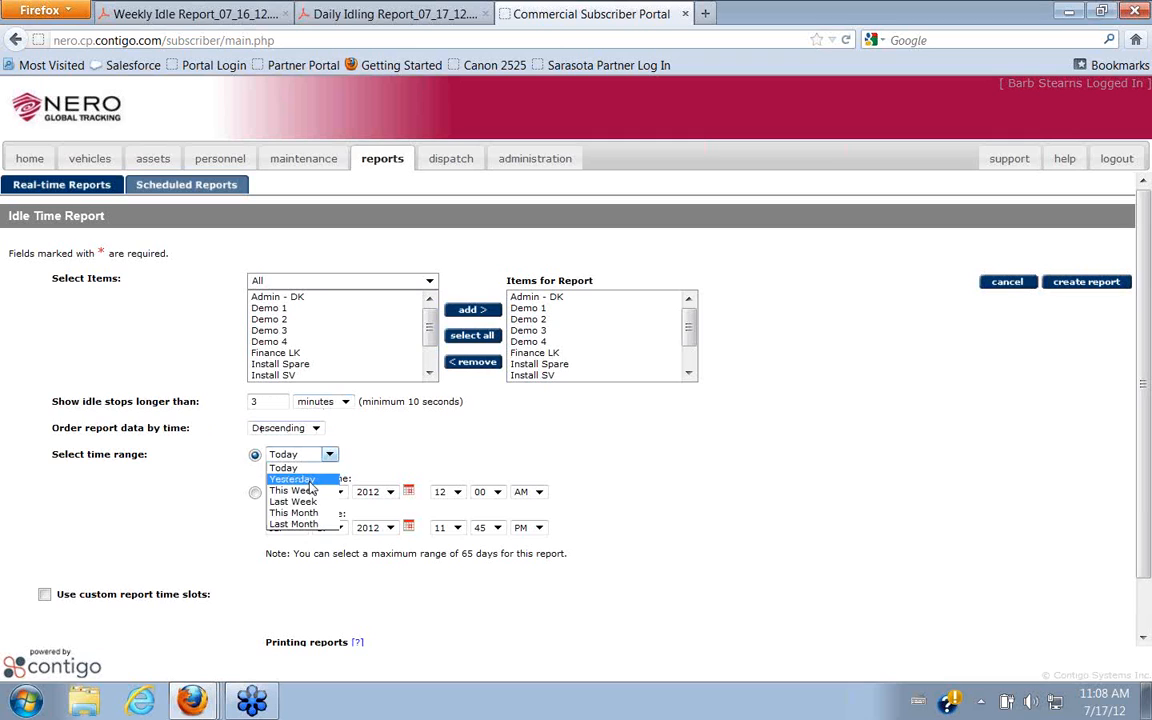
click(292, 479)
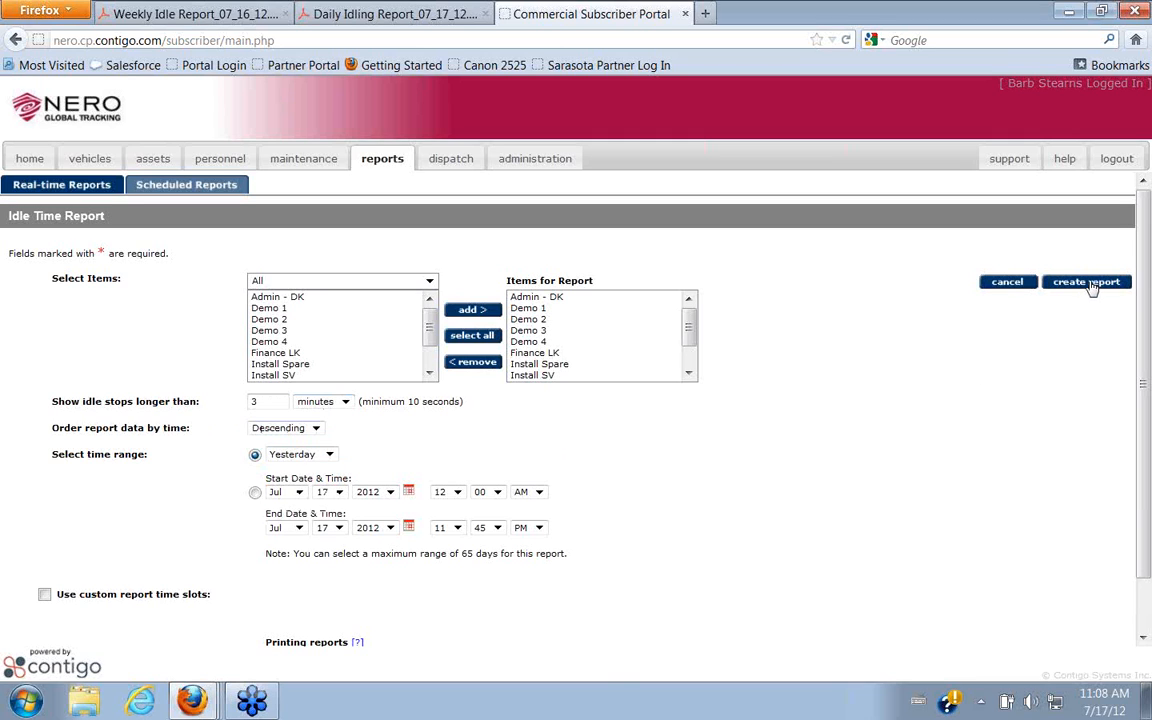
click(1087, 281)
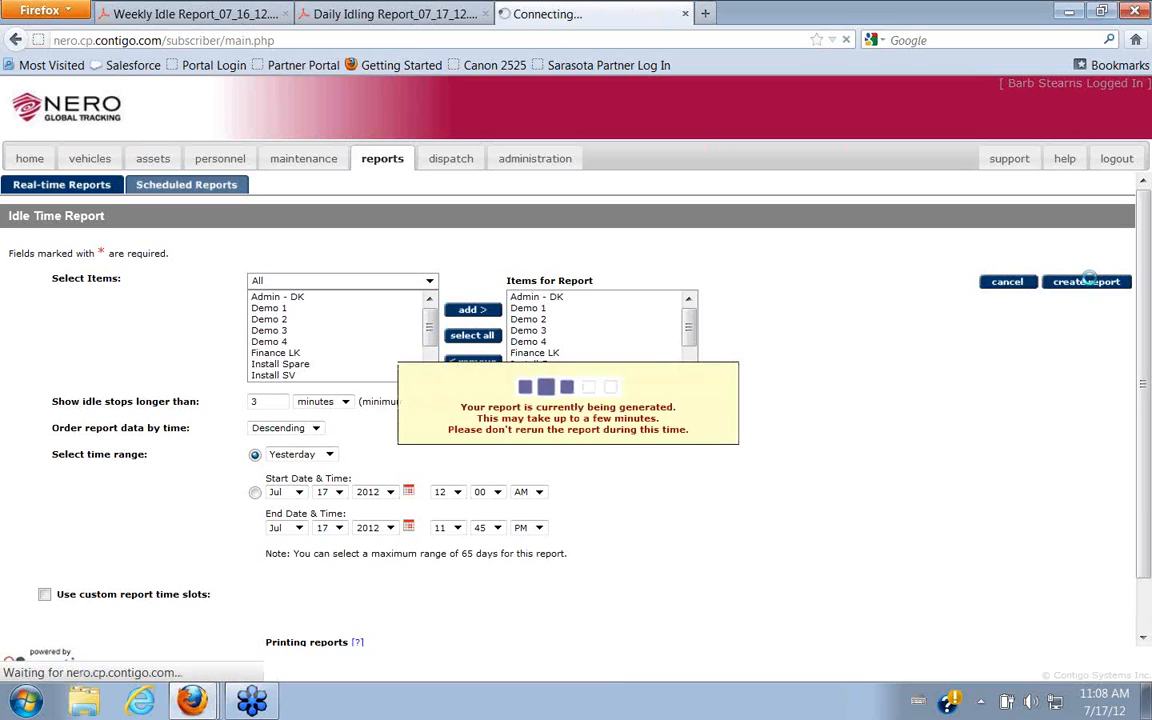
click(1086, 281)
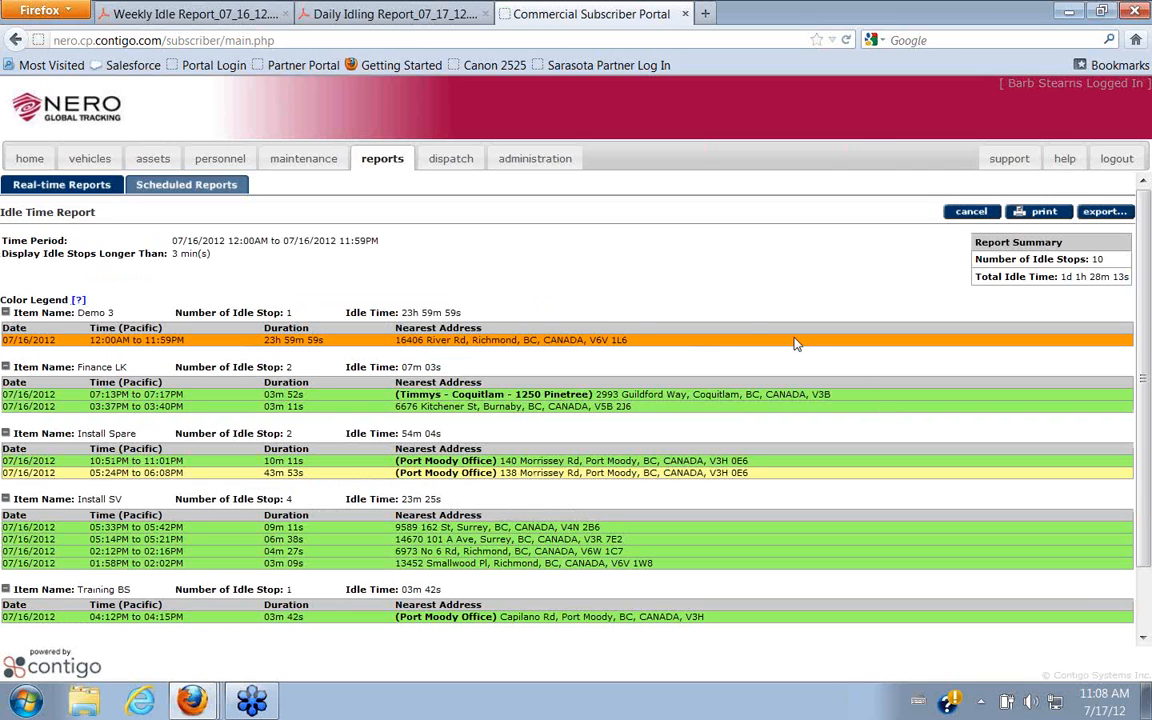
mouse_move(595, 276)
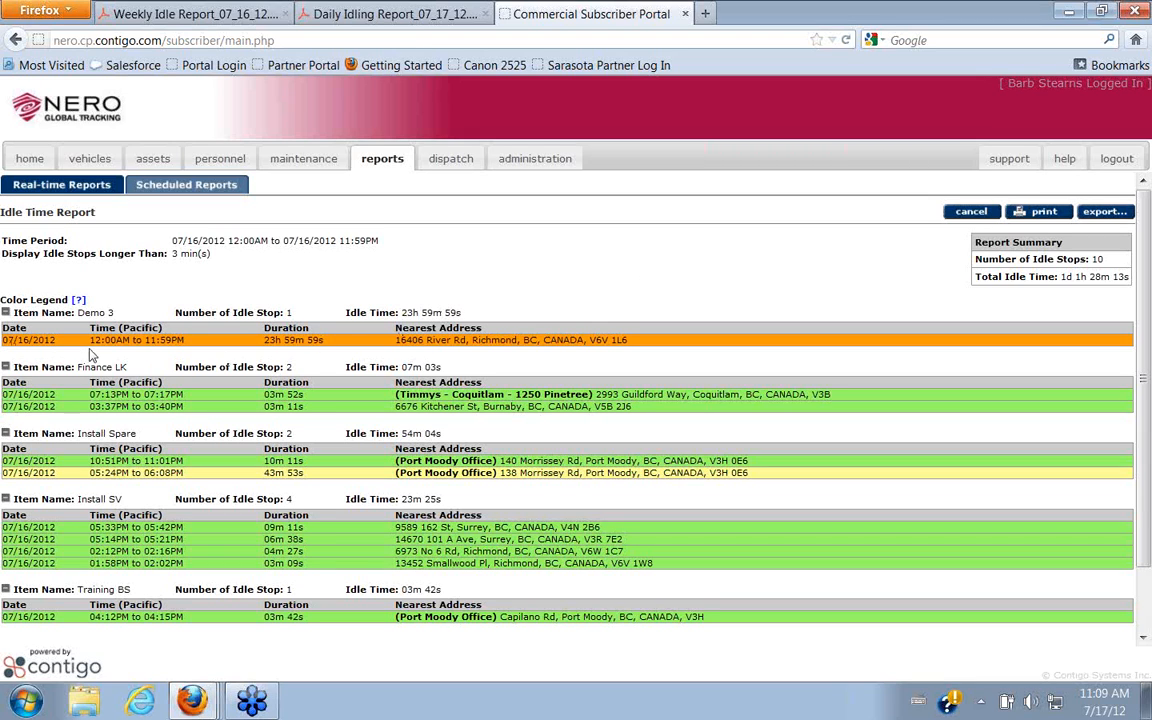
mouse_move(200, 350)
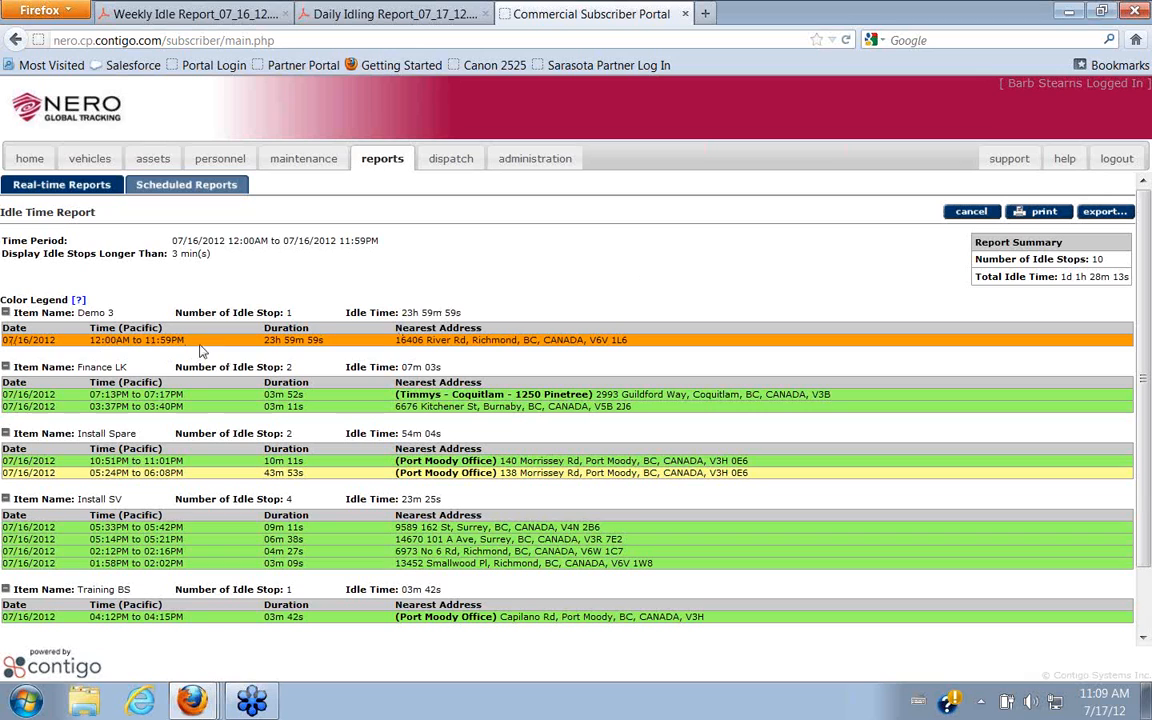
mouse_move(490, 345)
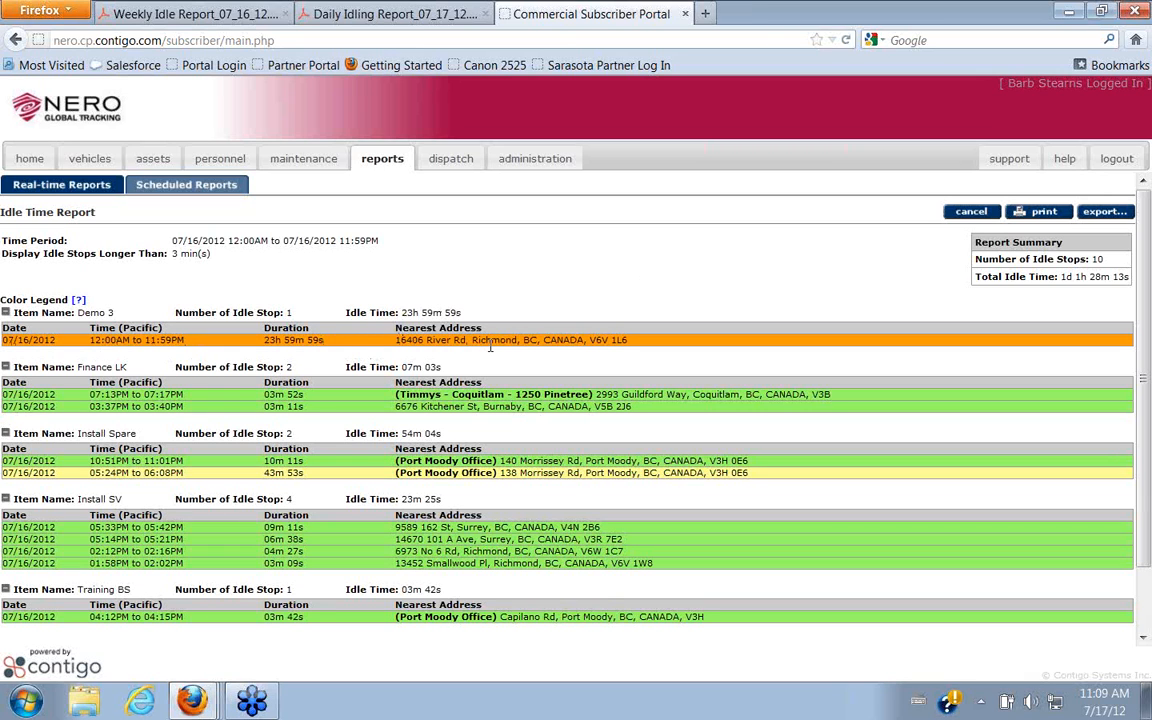
mouse_move(168, 335)
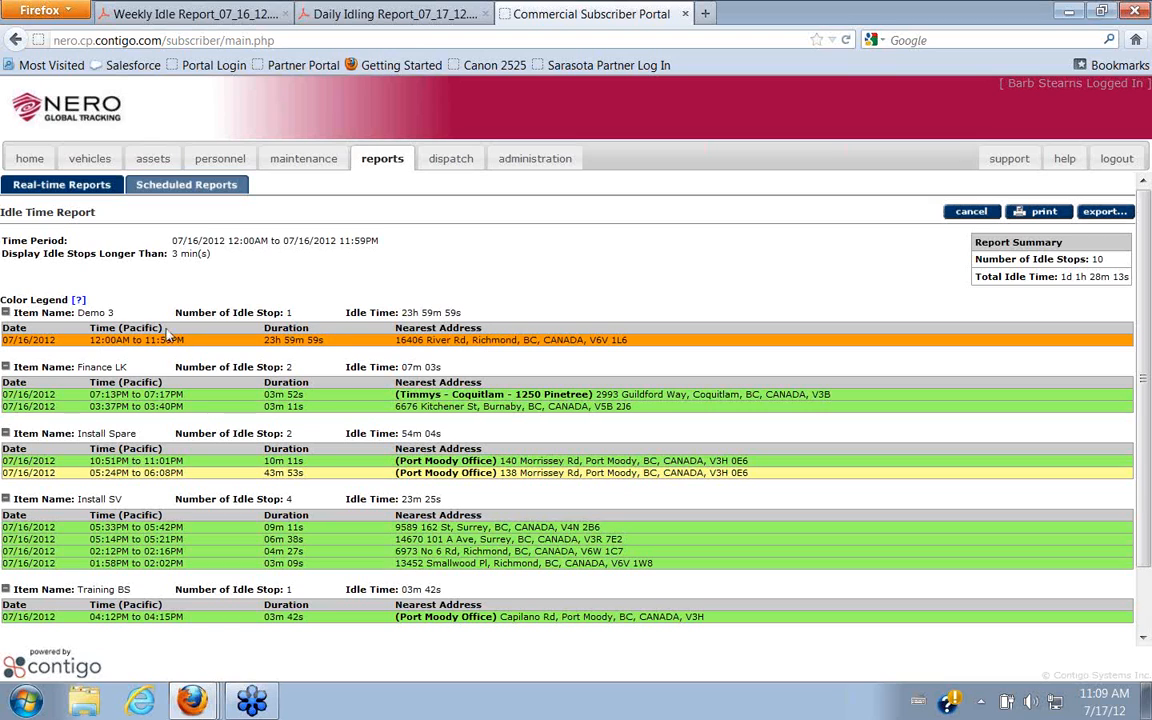
mouse_move(101, 313)
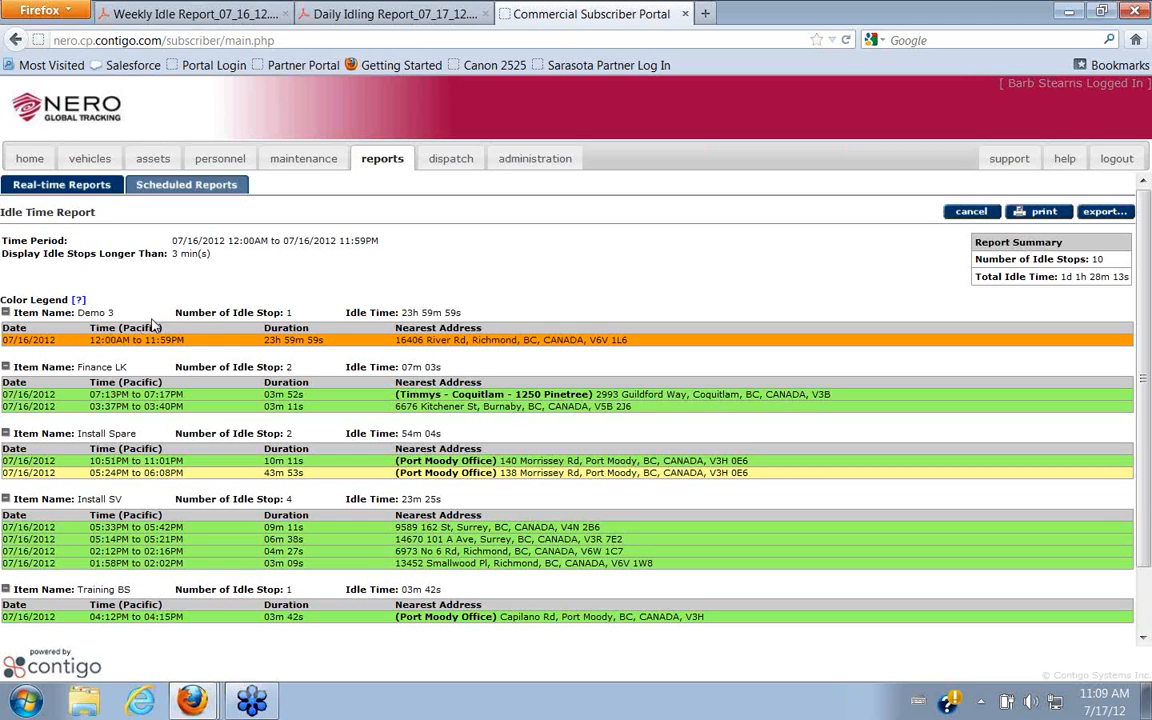
mouse_move(143, 368)
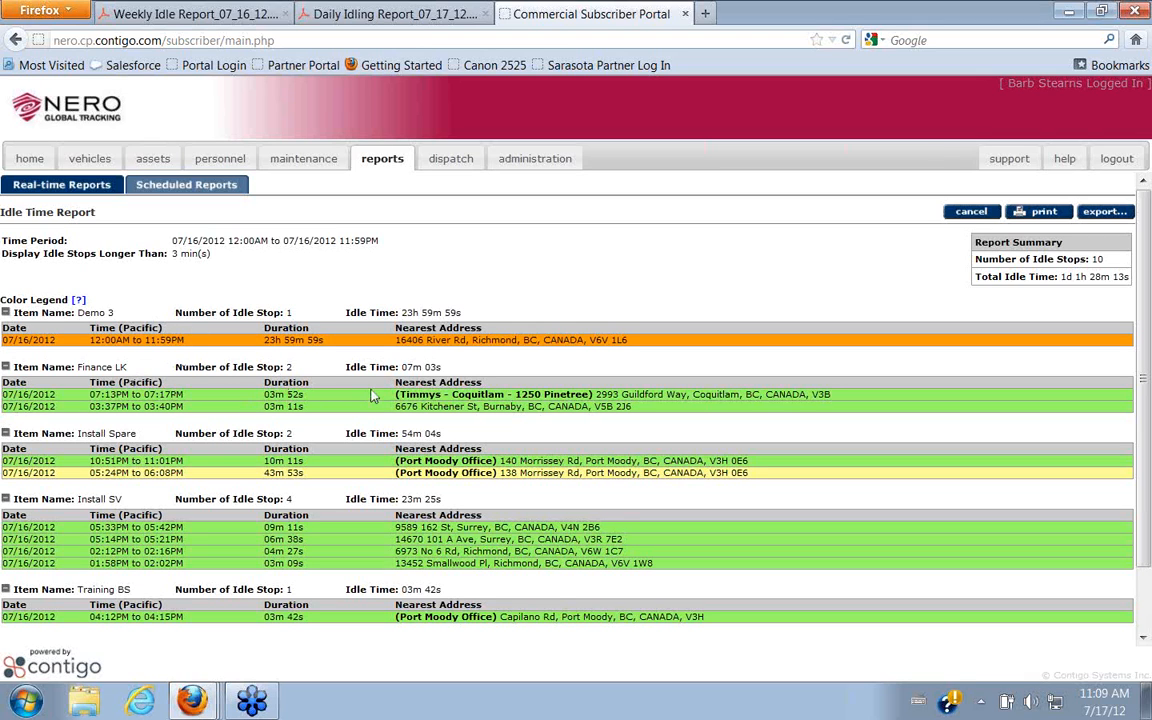
mouse_move(178, 273)
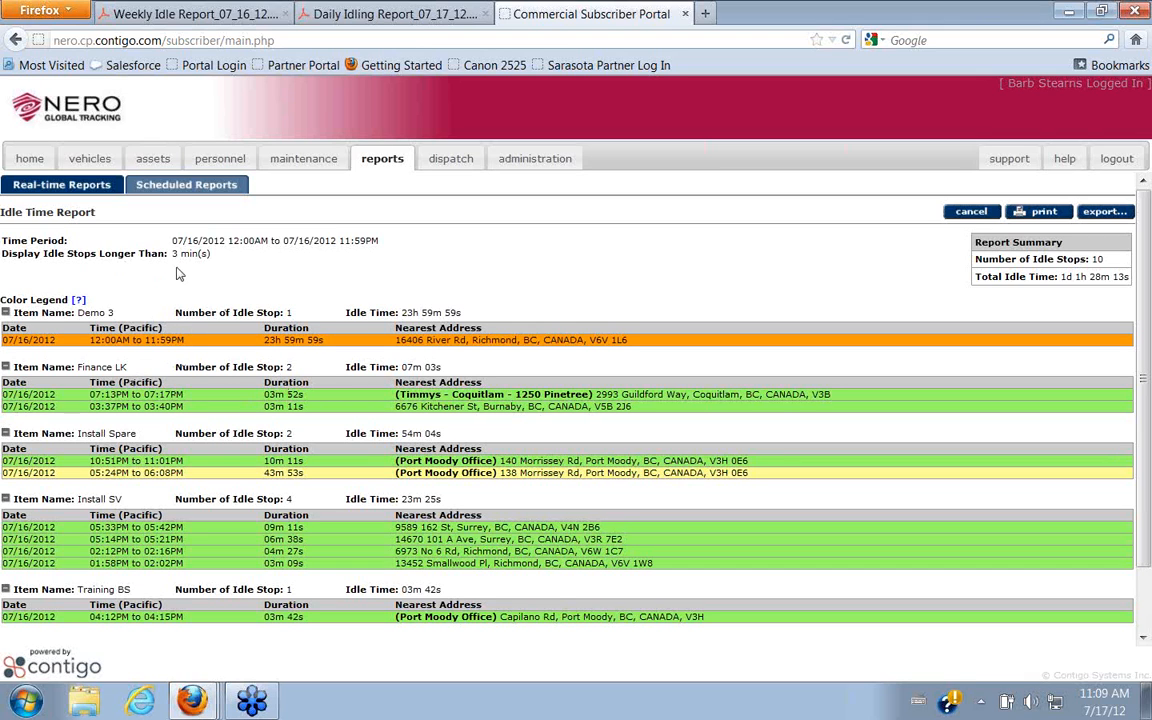
mouse_move(285, 430)
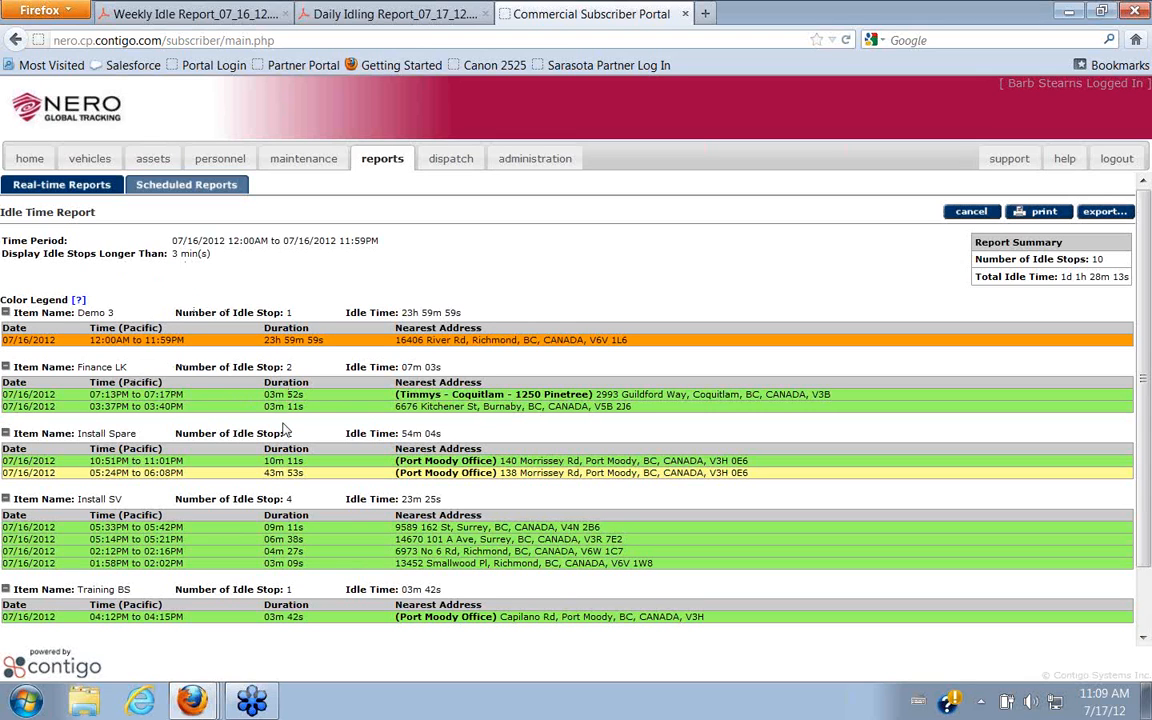
mouse_move(323, 417)
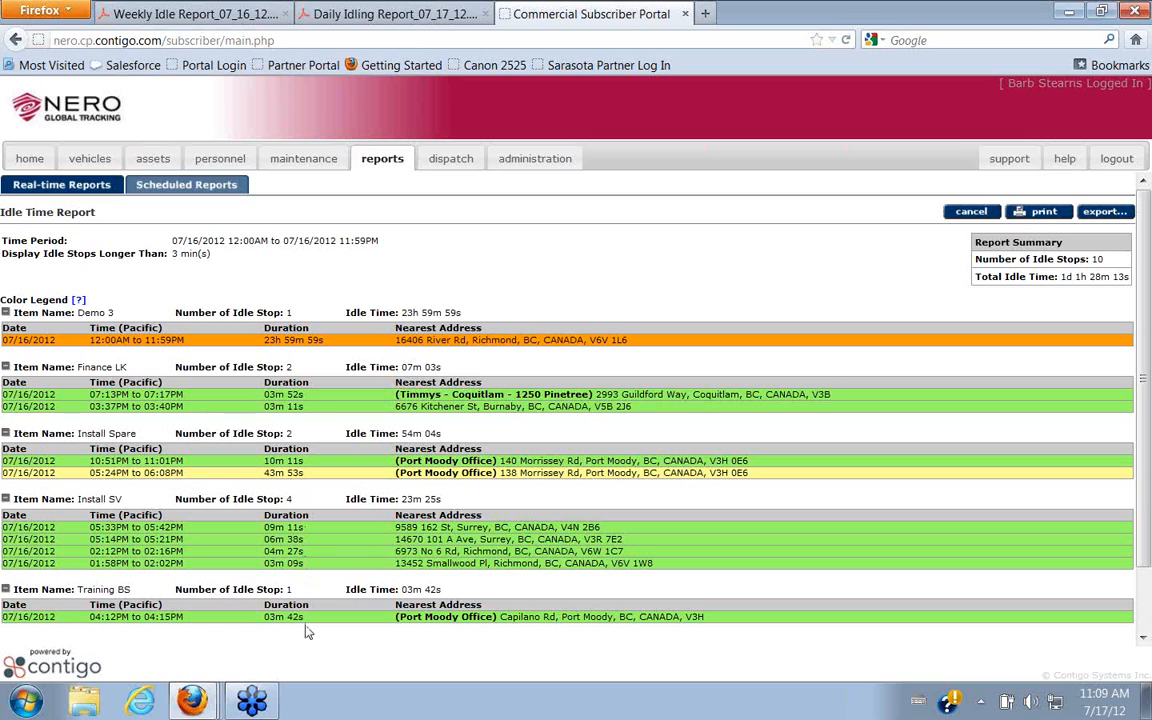
mouse_move(308, 387)
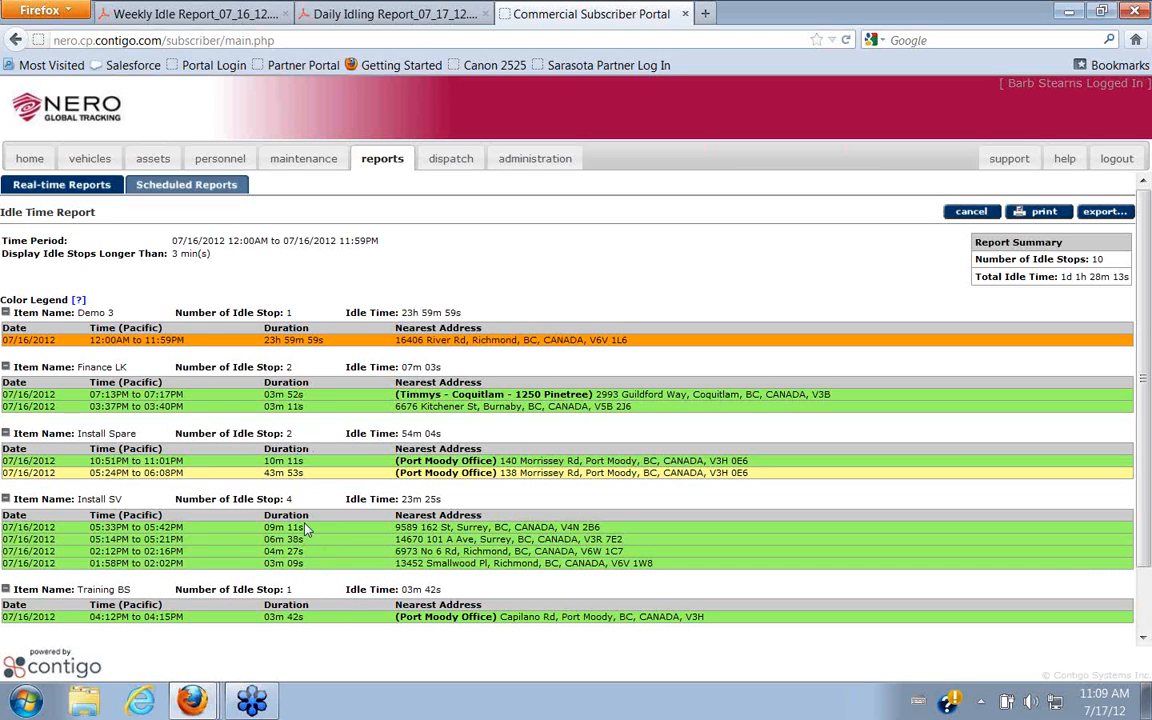
mouse_move(309, 400)
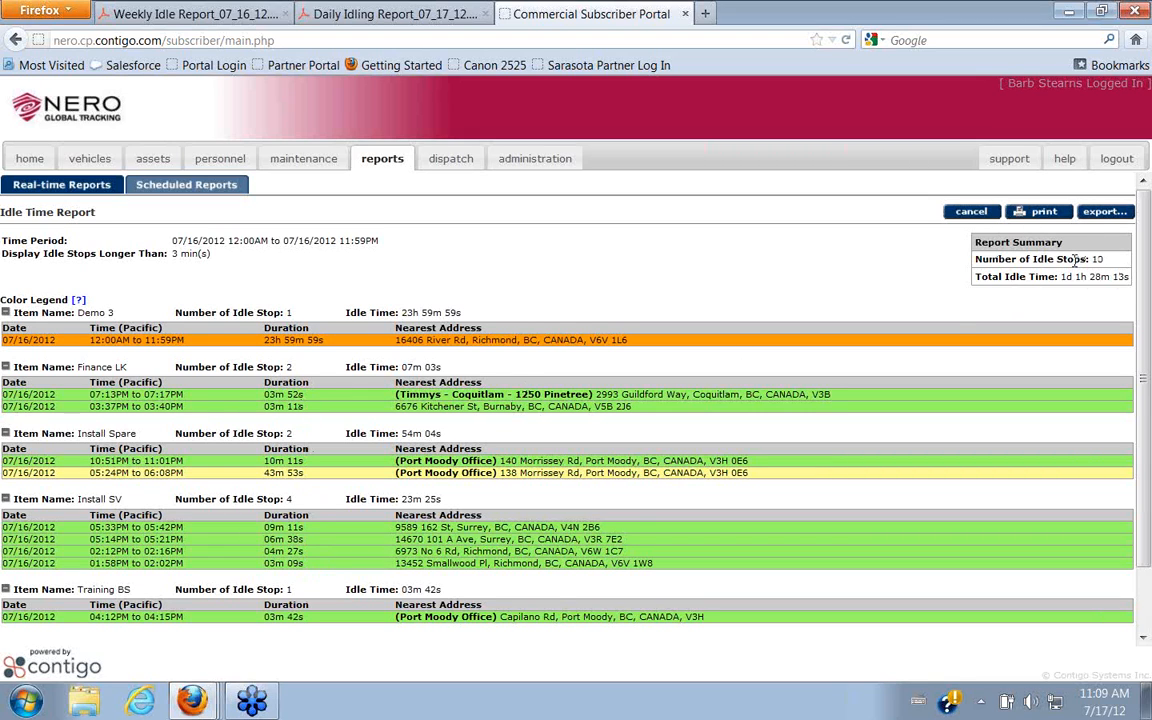
mouse_move(1115, 265)
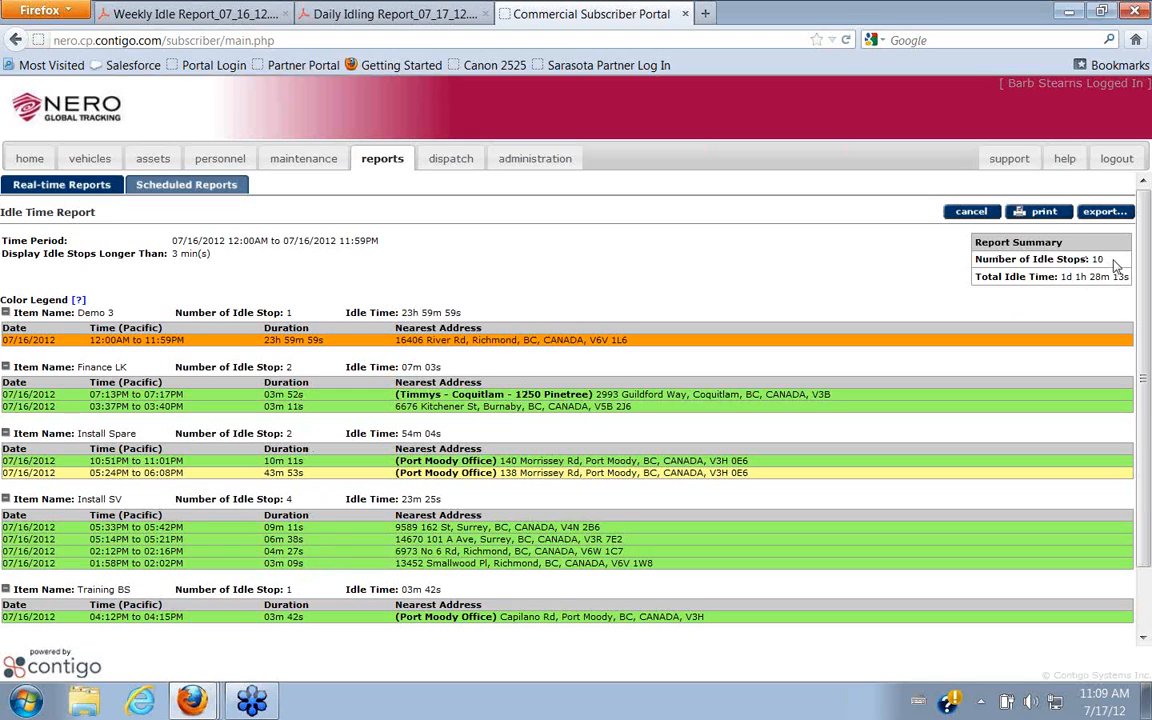
mouse_move(1075, 295)
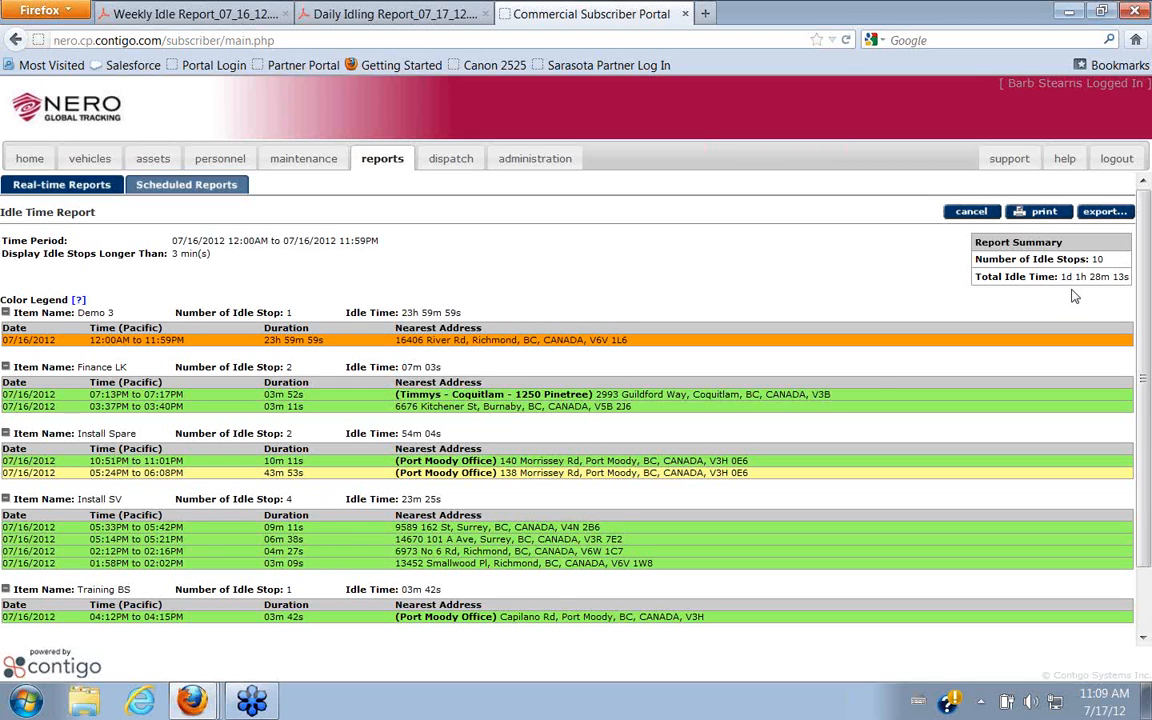
mouse_move(1065, 303)
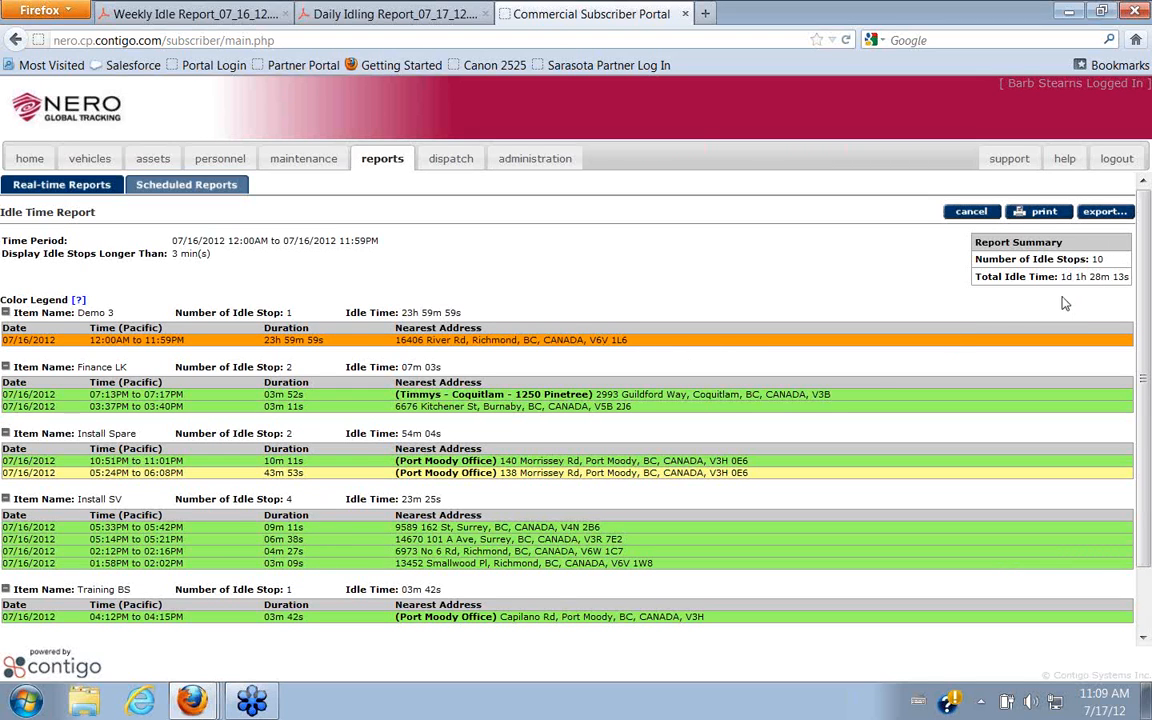
mouse_move(905, 301)
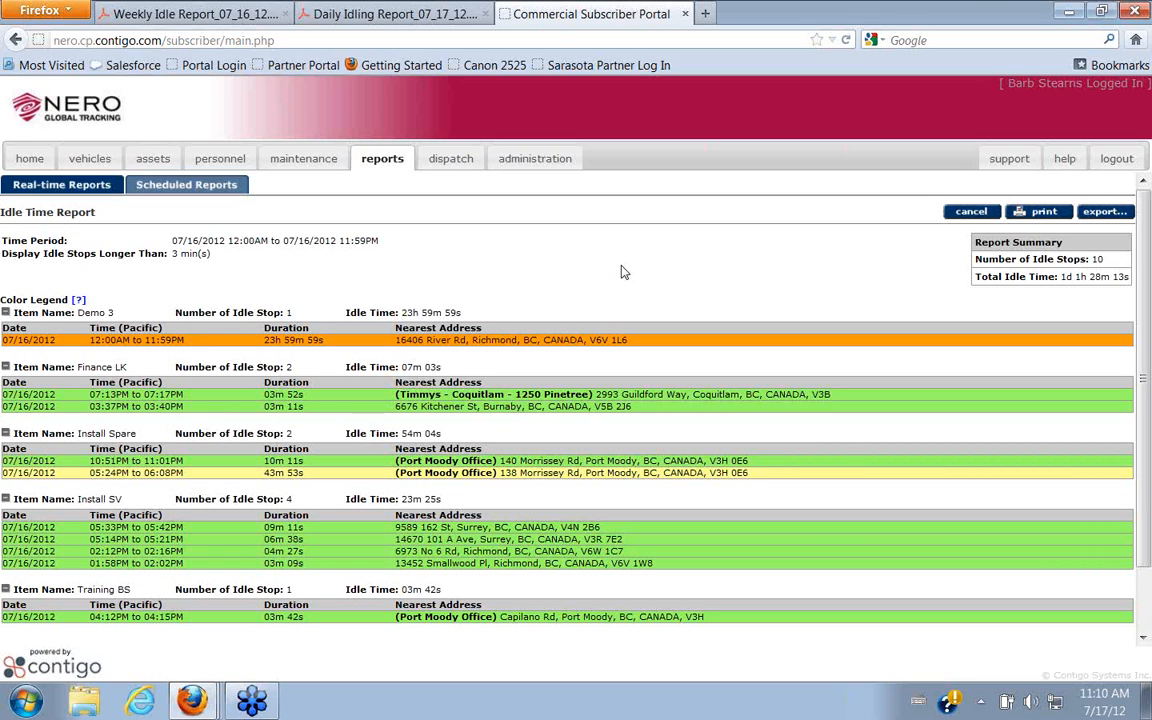
mouse_move(978, 328)
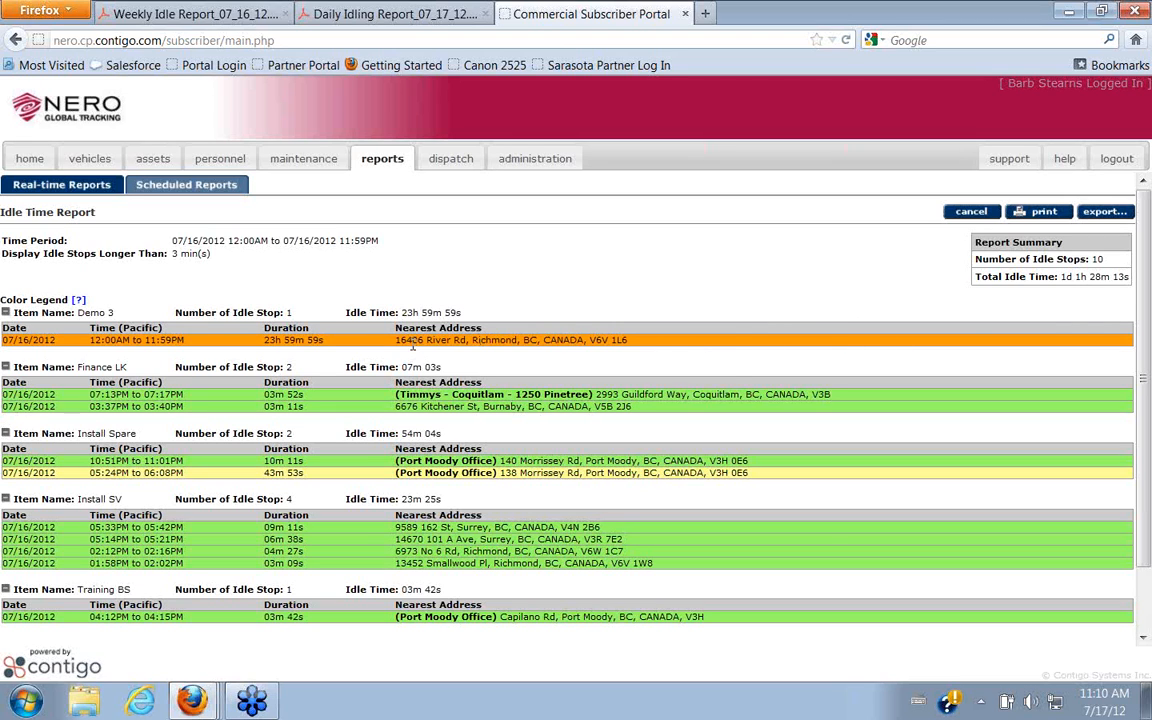
mouse_move(1095, 305)
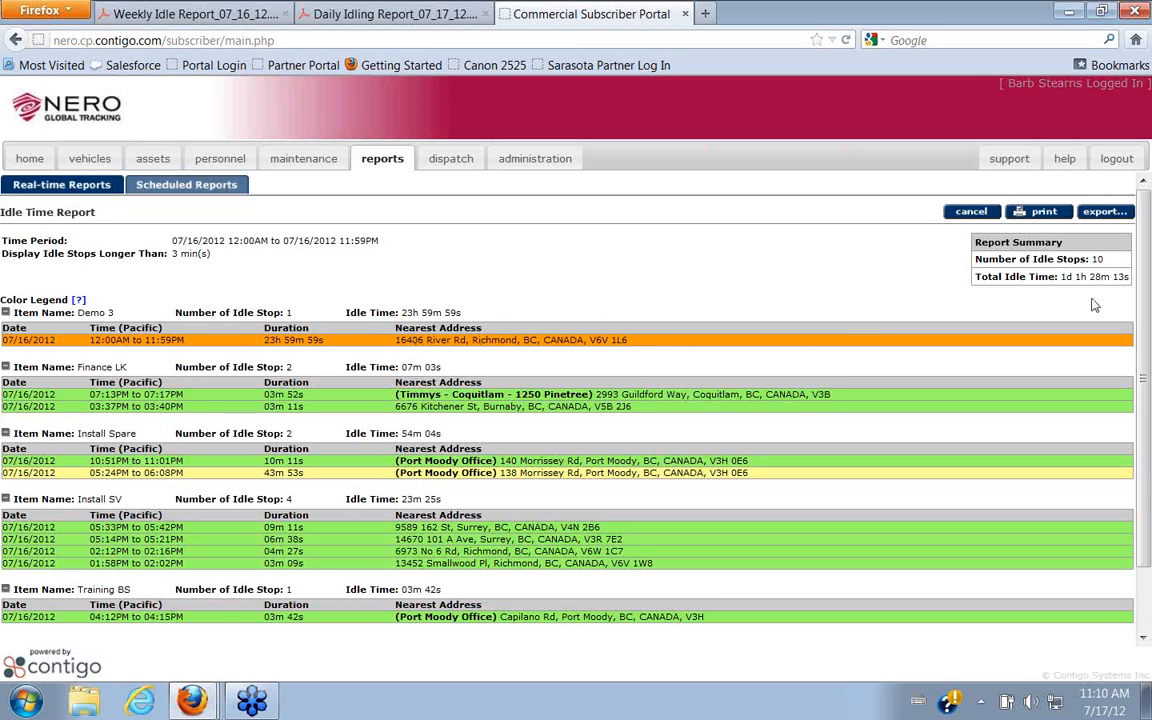
mouse_move(1098, 293)
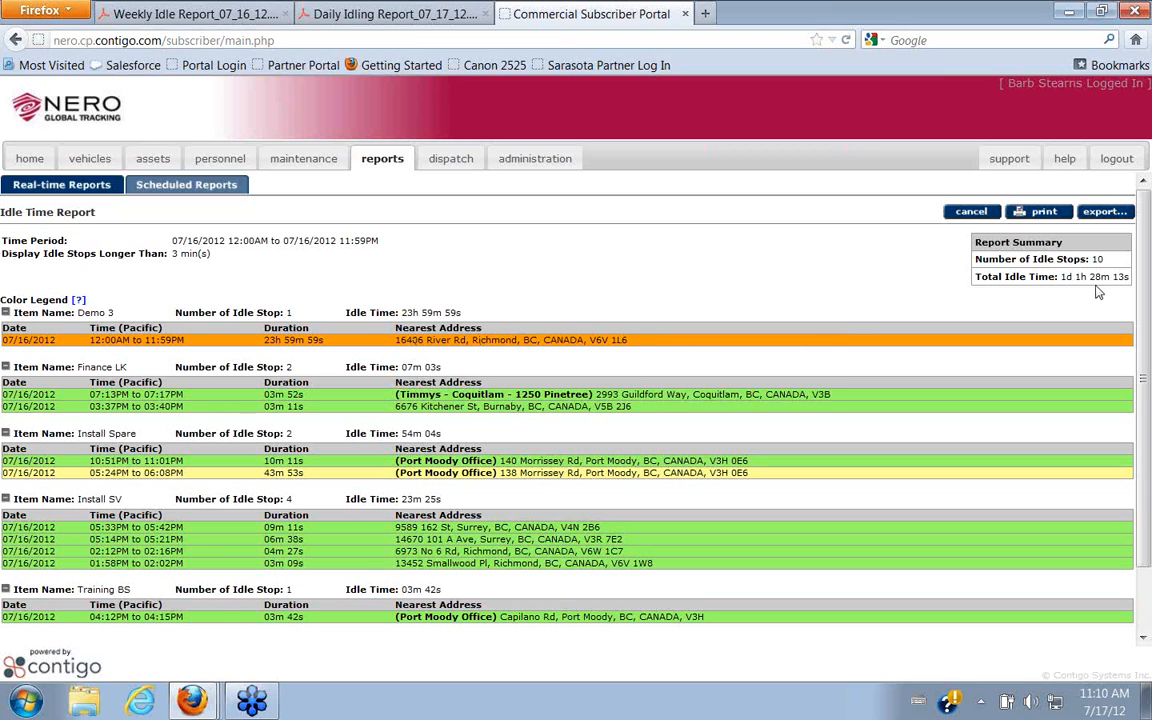
mouse_move(1085, 295)
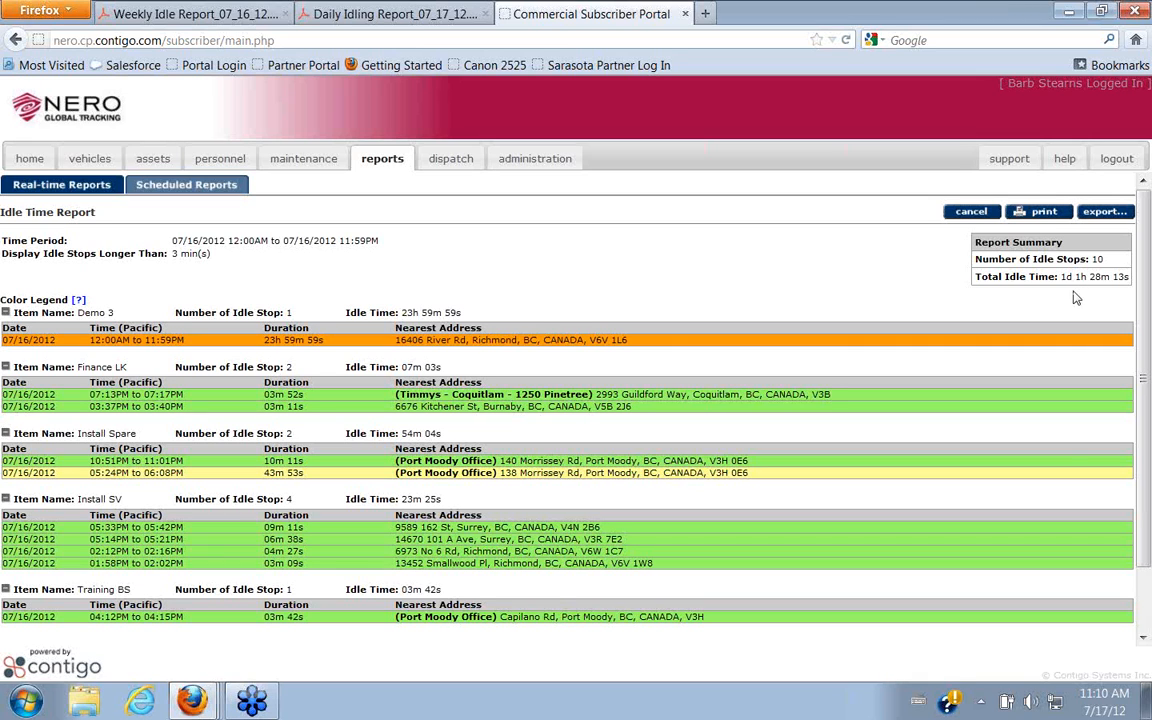
mouse_move(1027, 300)
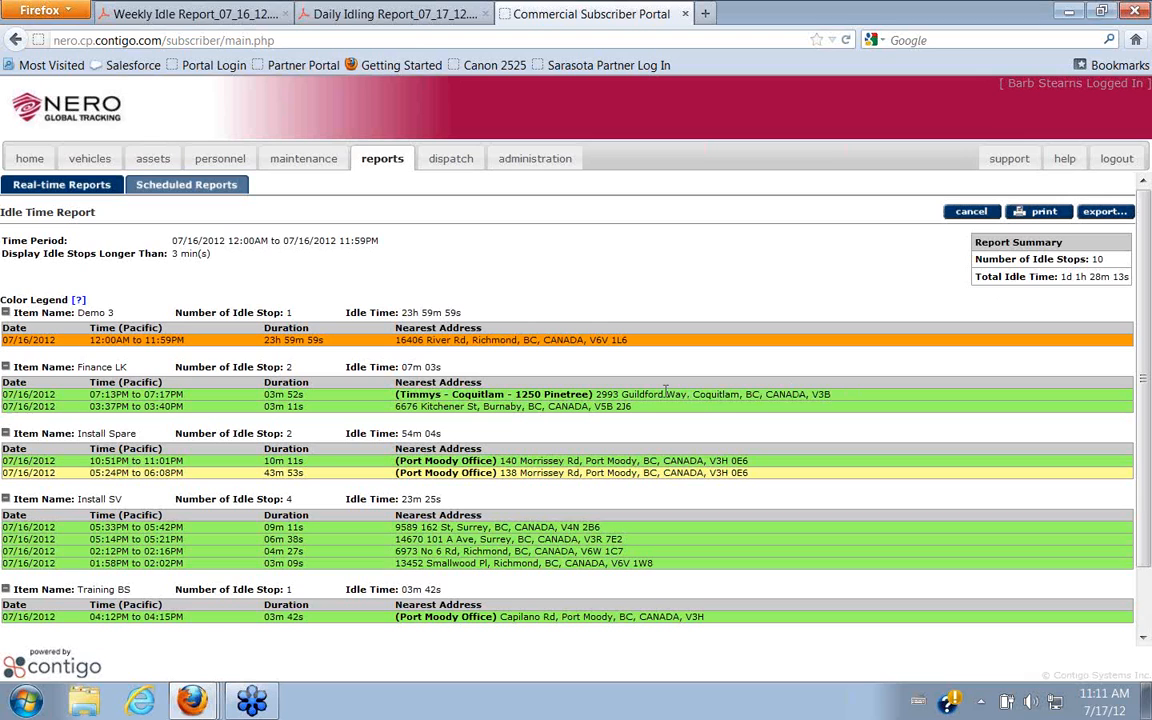
mouse_move(305, 473)
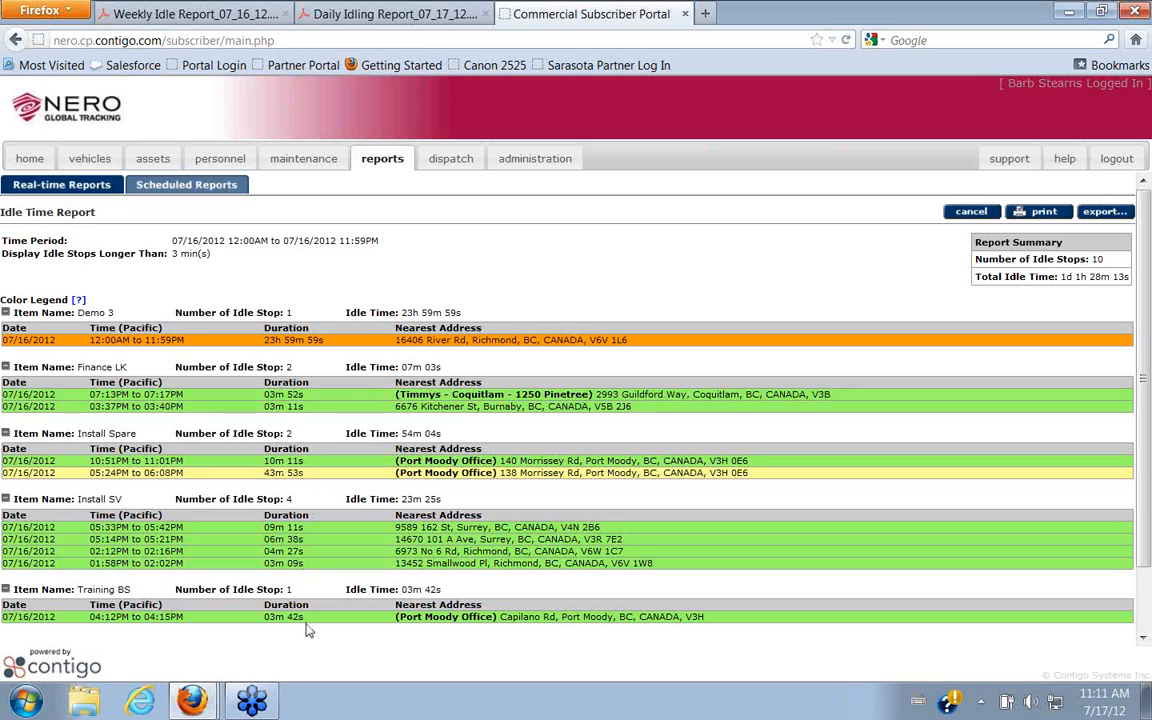
mouse_move(548, 376)
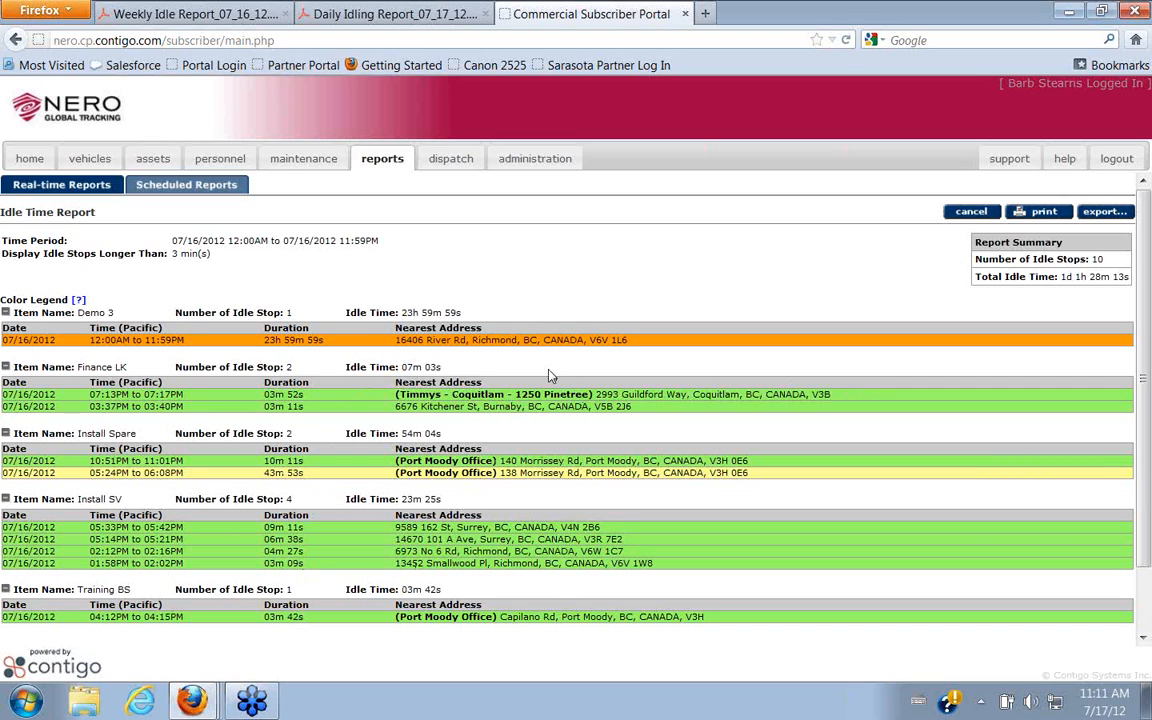
mouse_move(600, 280)
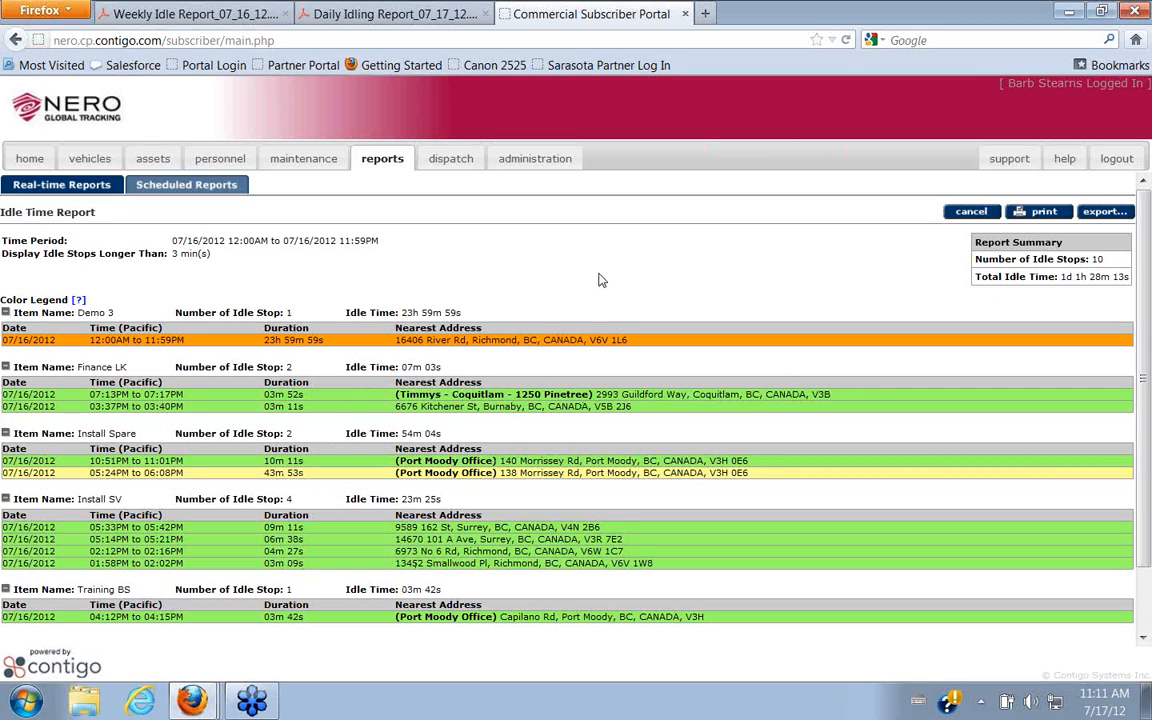
mouse_move(430, 275)
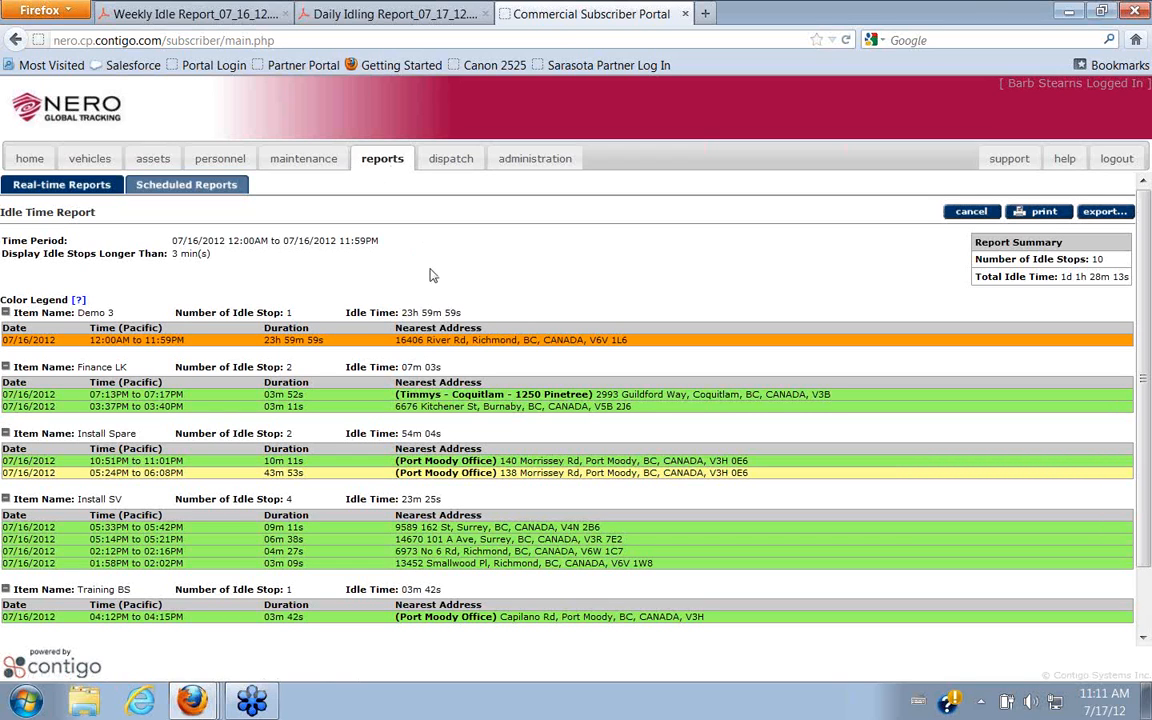
mouse_move(446, 270)
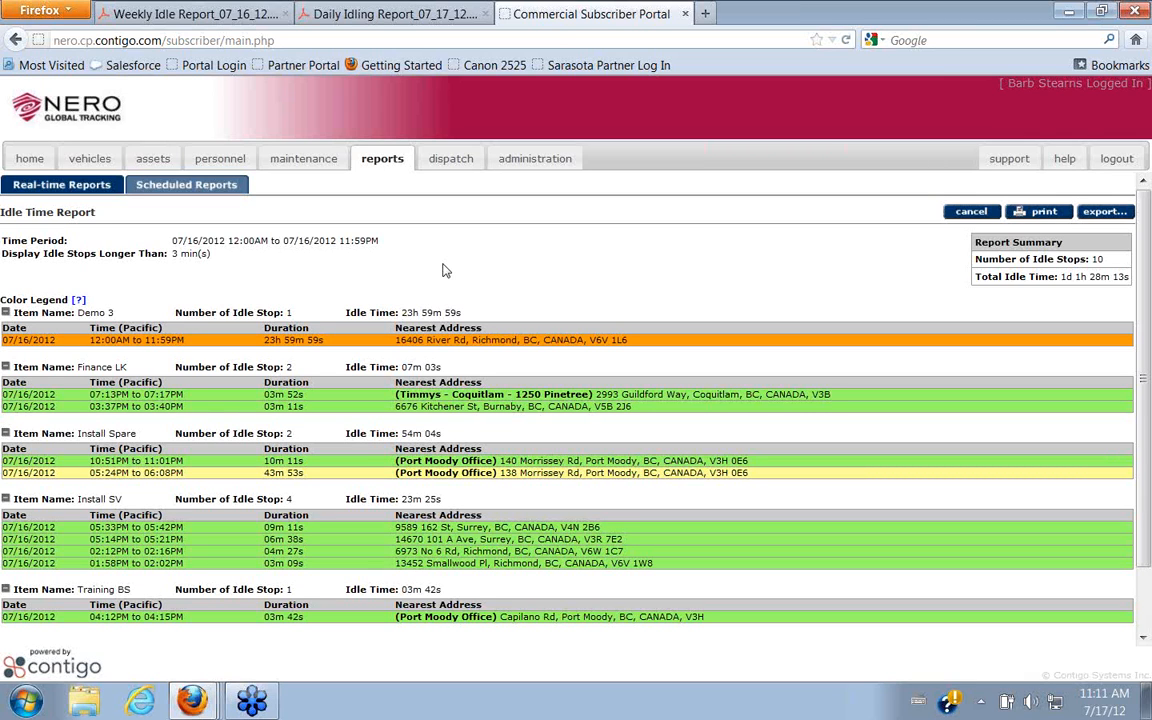
mouse_move(463, 265)
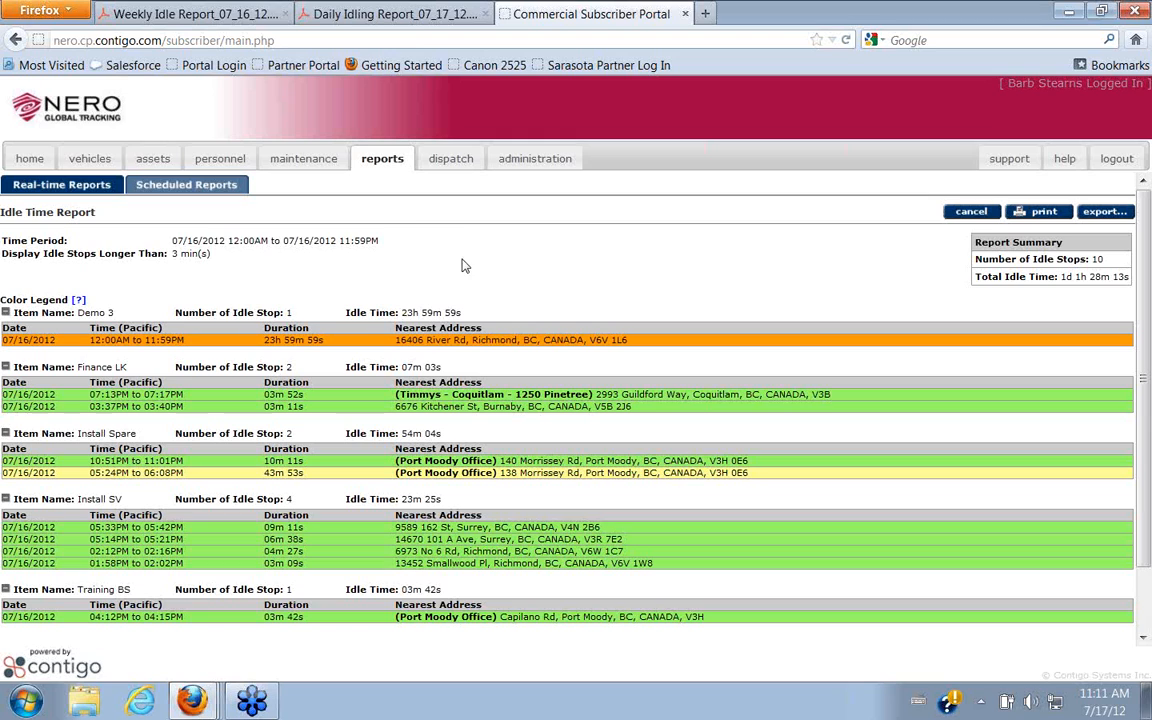
mouse_move(490, 287)
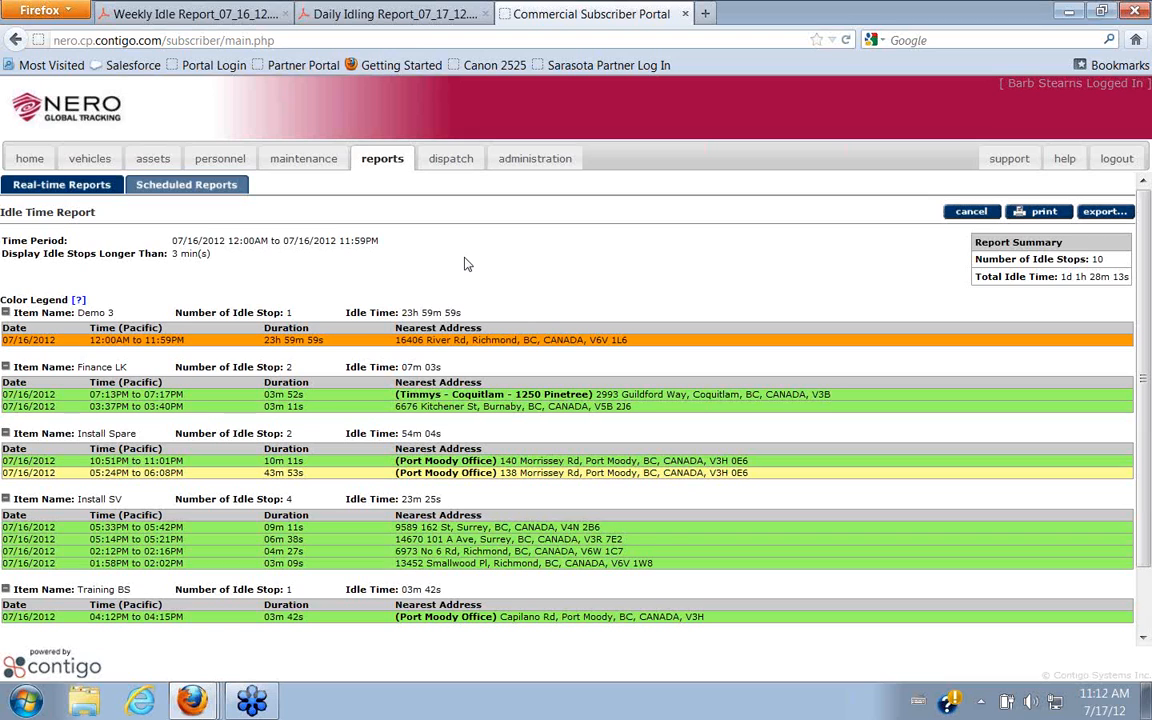
mouse_move(448, 256)
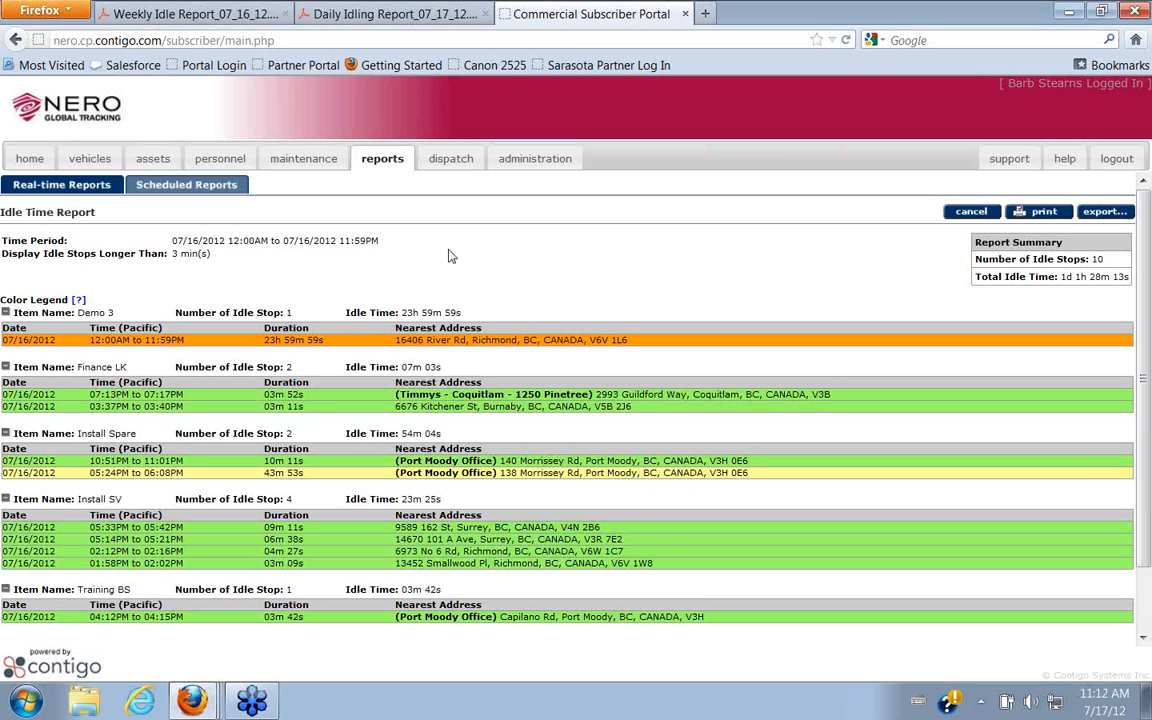
mouse_move(388, 177)
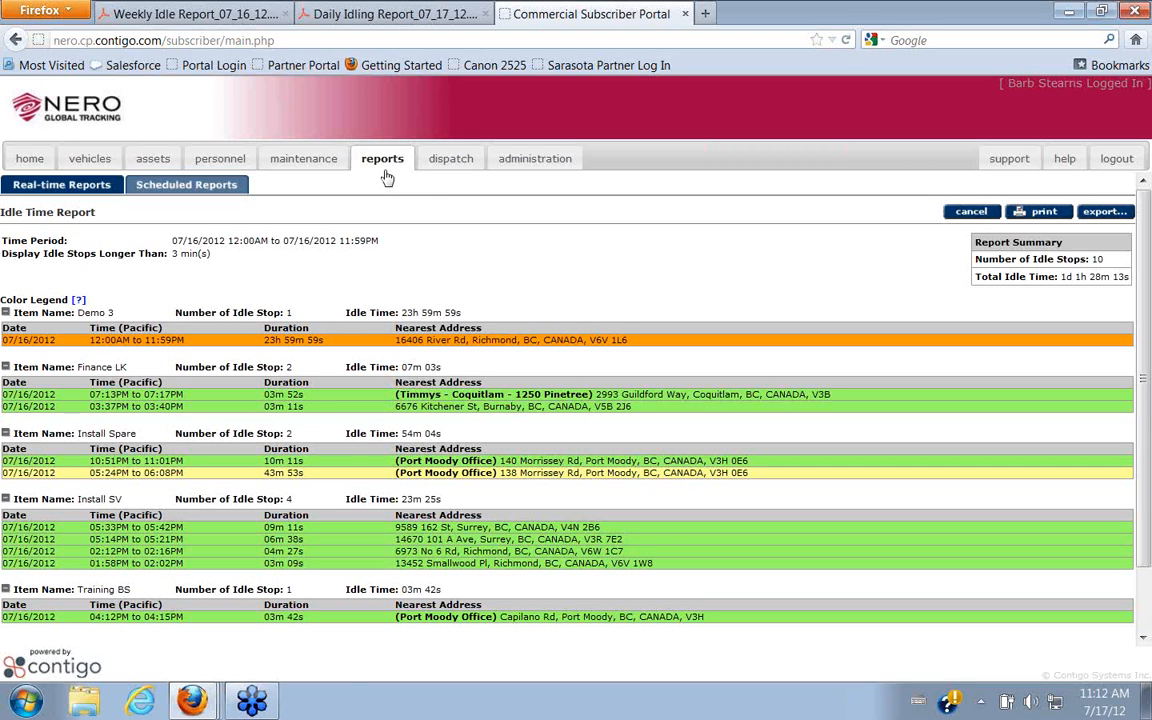
mouse_move(382, 165)
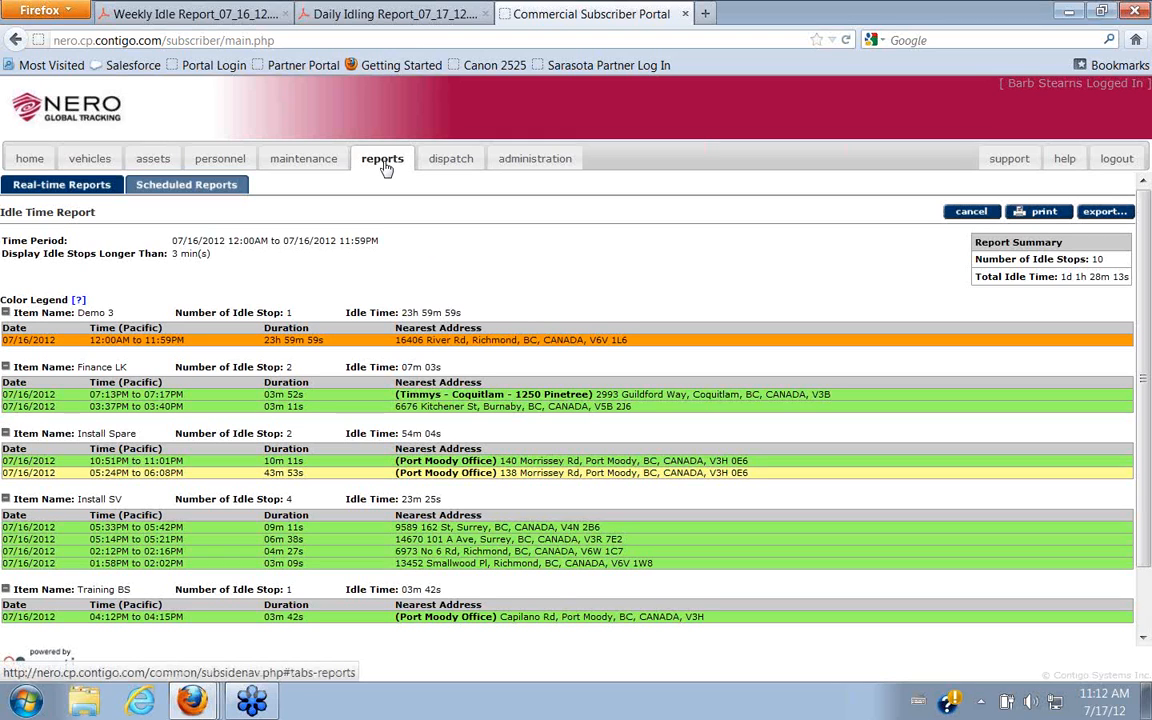
mouse_move(385, 165)
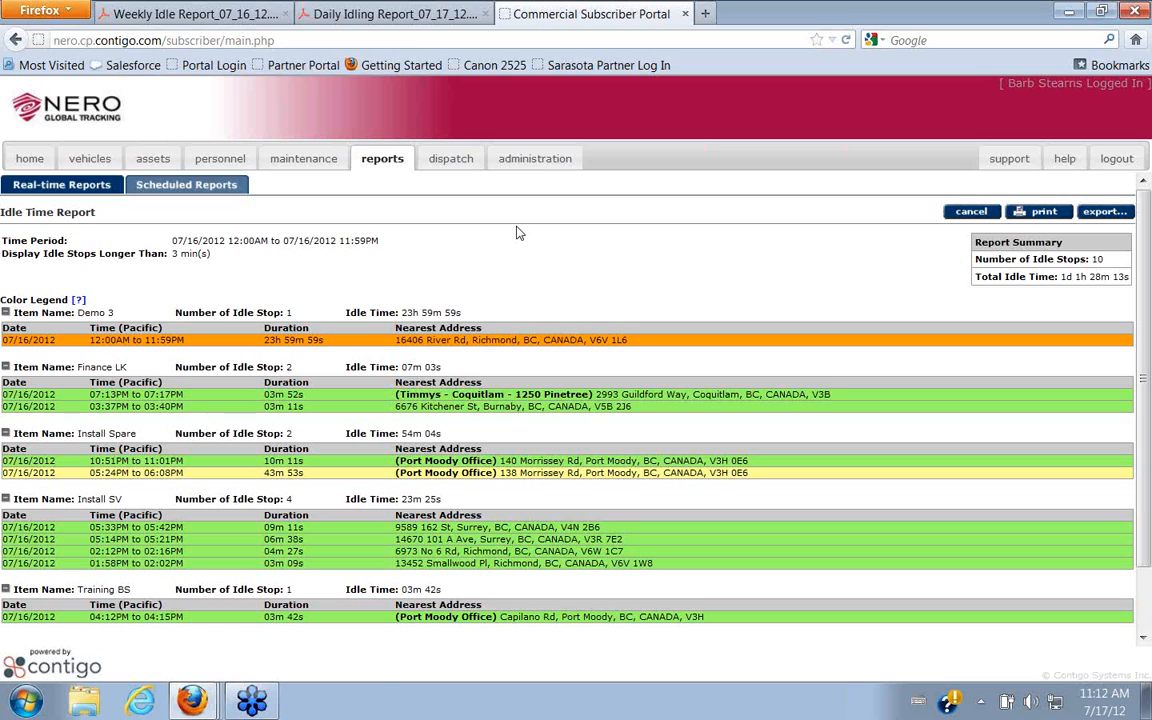
mouse_move(187, 184)
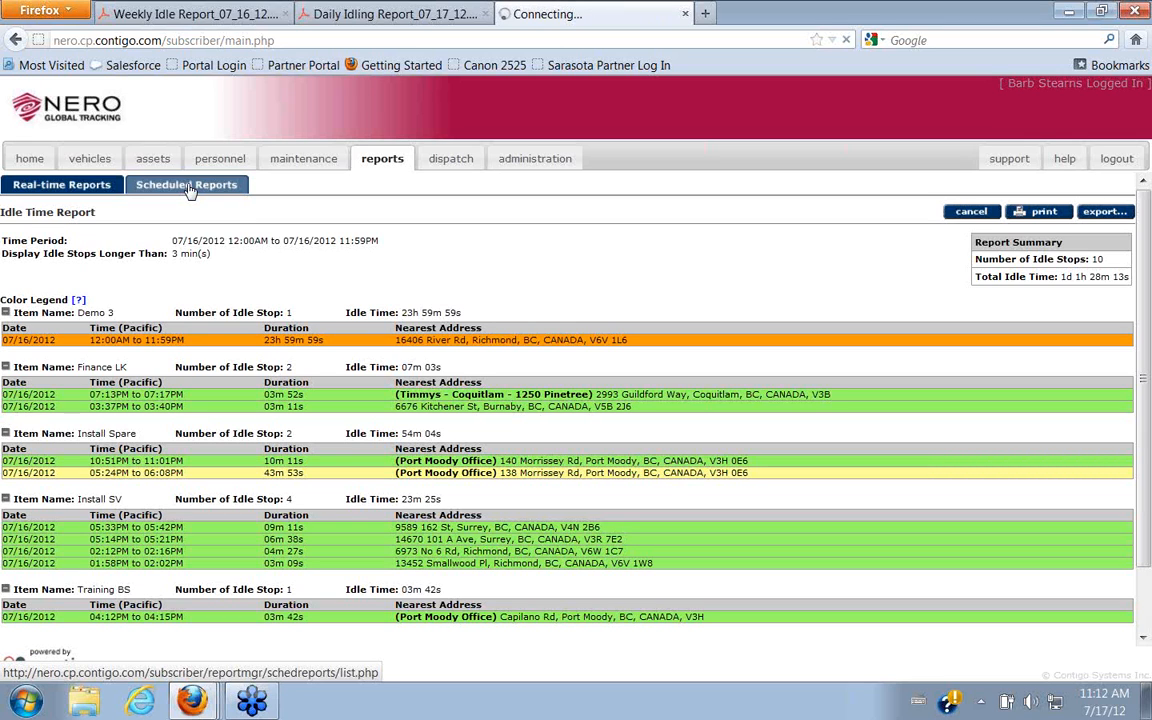
Leave the scheduled reports list and view the Daily Idling Report_07_17_12 PDF.
click(186, 184)
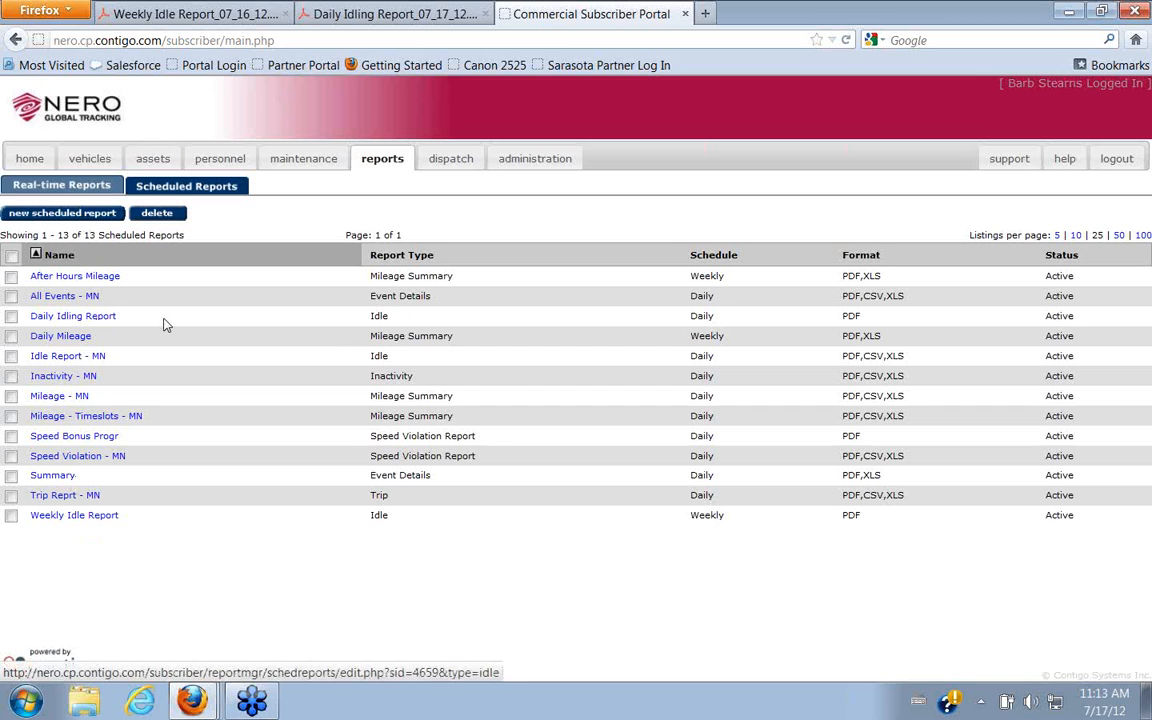
mouse_move(710, 328)
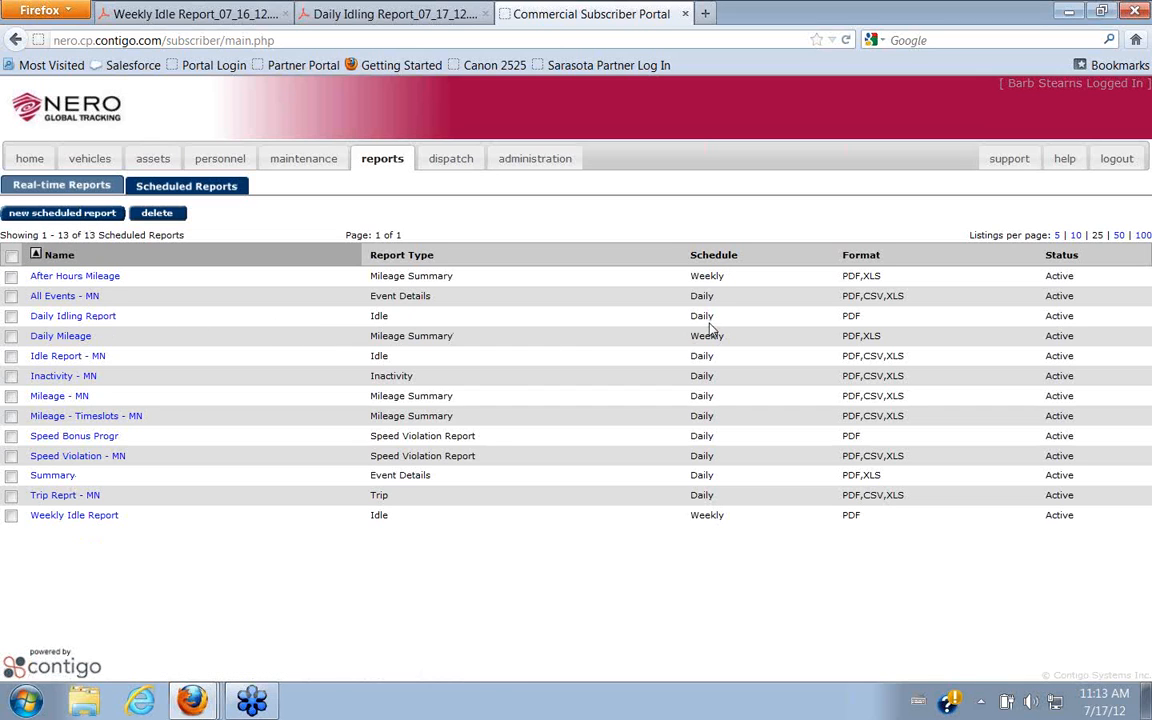
mouse_move(250, 287)
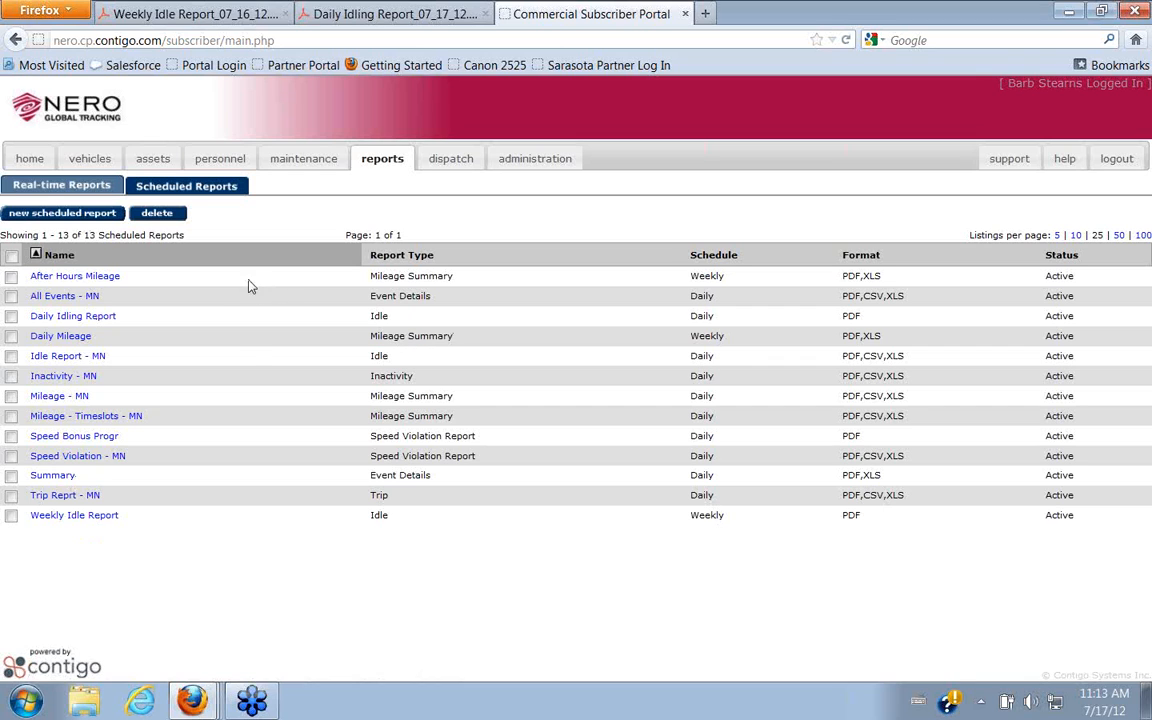
mouse_move(250, 350)
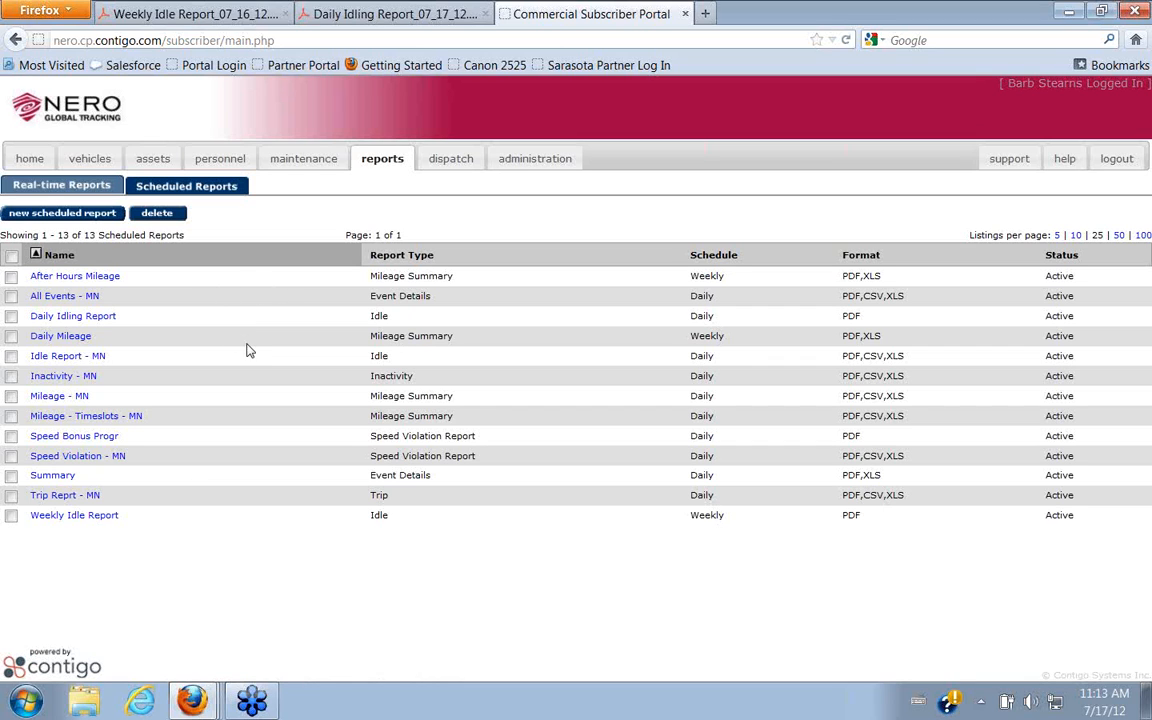
mouse_move(210, 312)
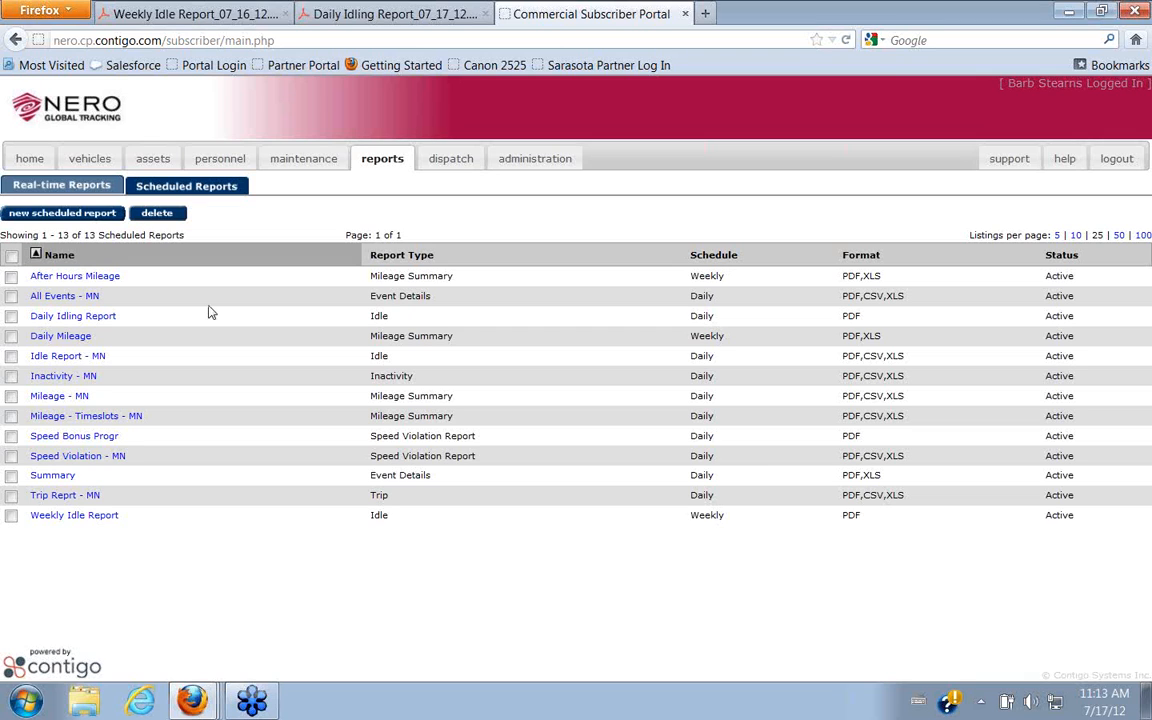
mouse_move(535, 158)
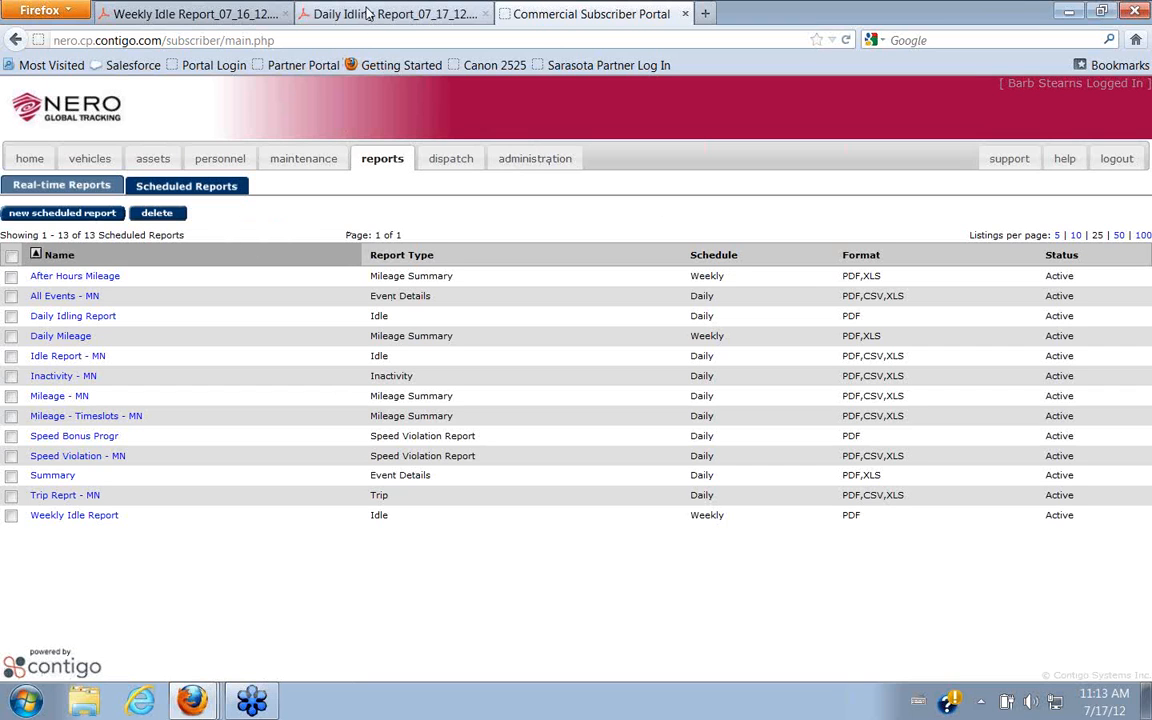
mouse_move(395, 14)
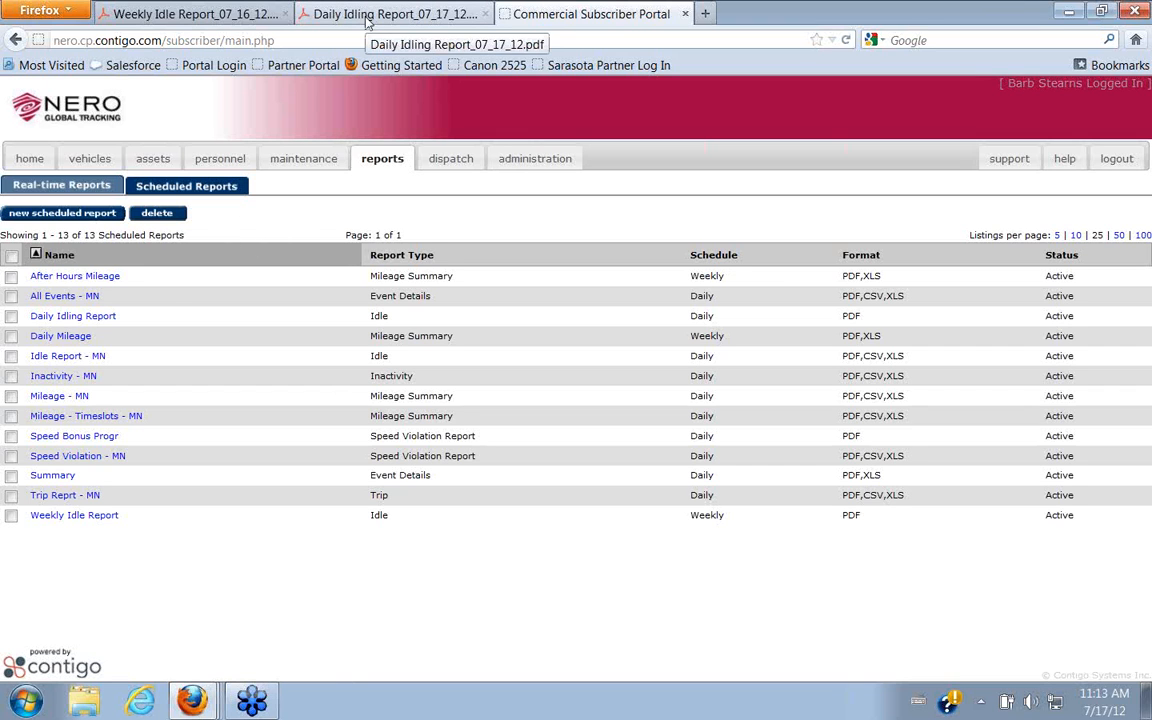
click(395, 13)
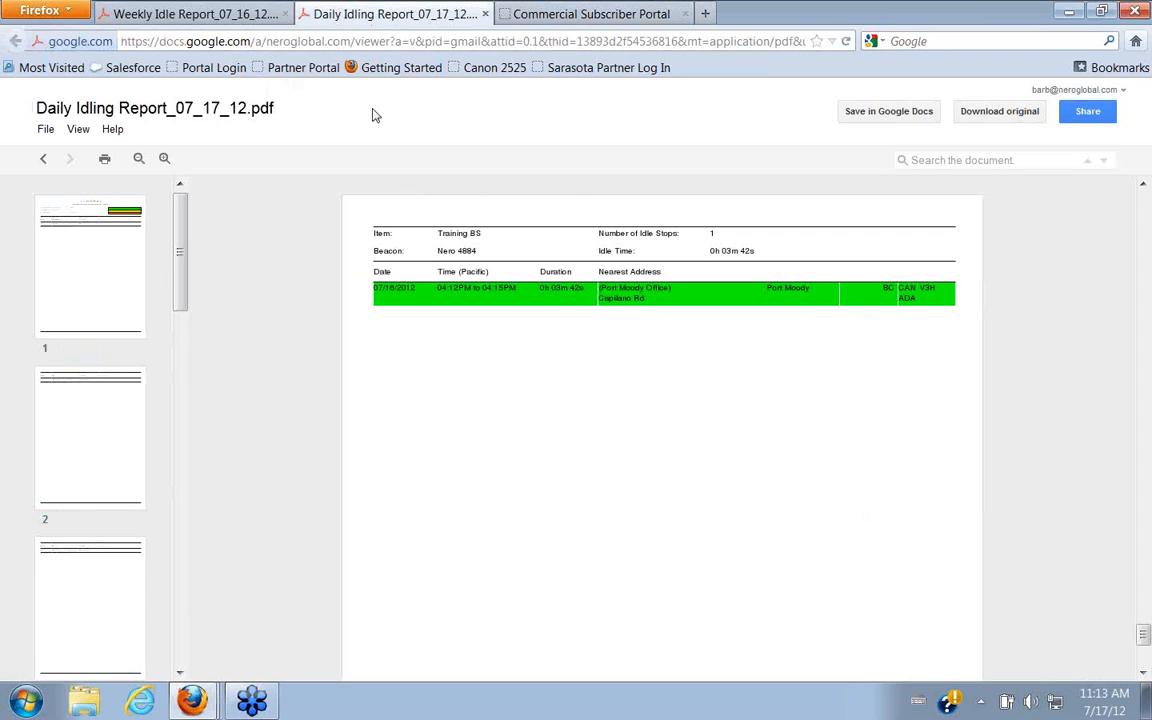
Scroll through the Daily Idling Report and jump to its sixth page.
scroll(down, 3)
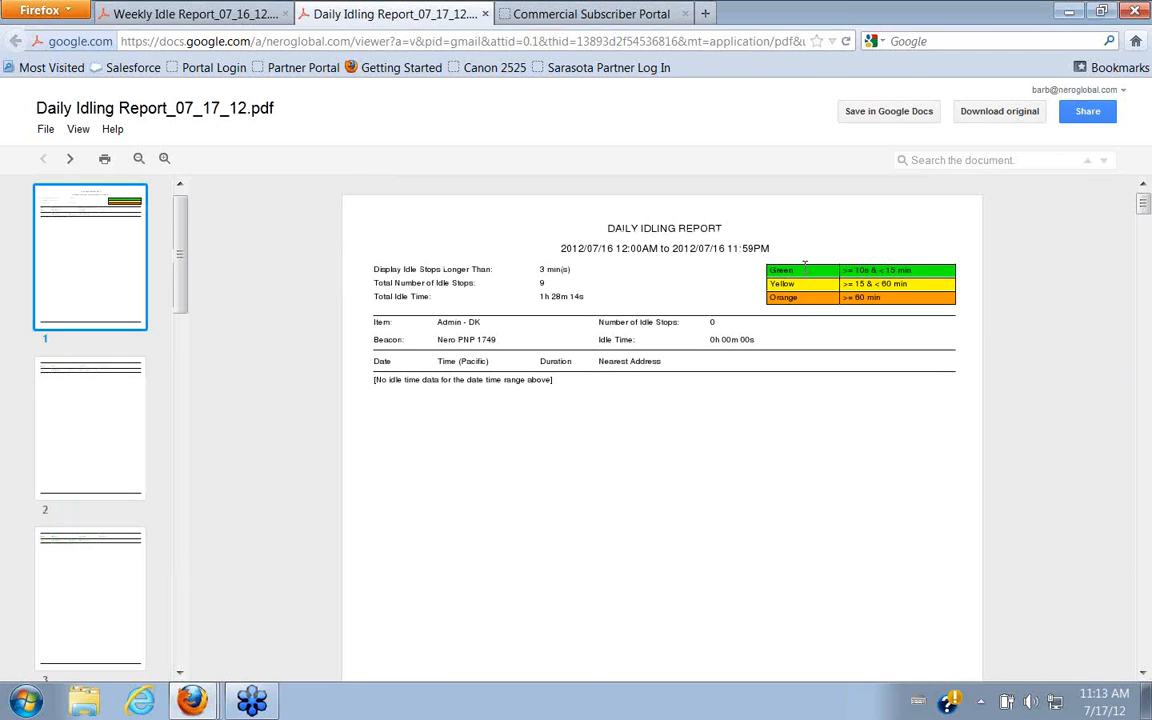
mouse_move(895, 298)
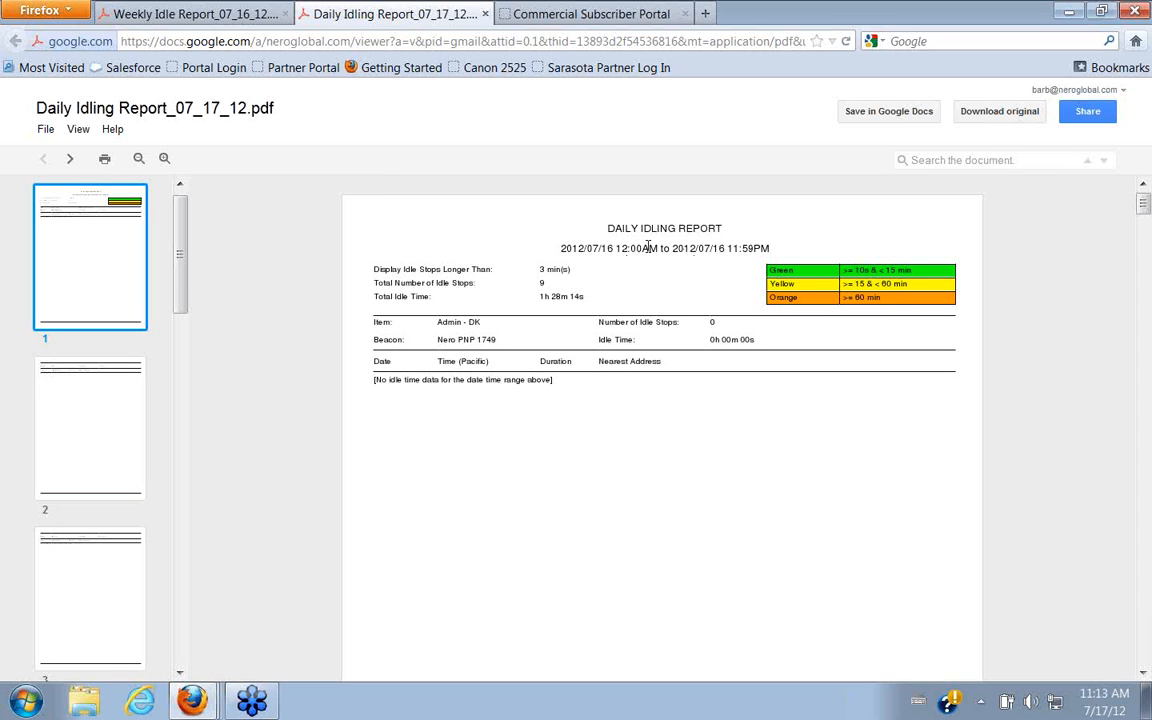
mouse_move(744, 263)
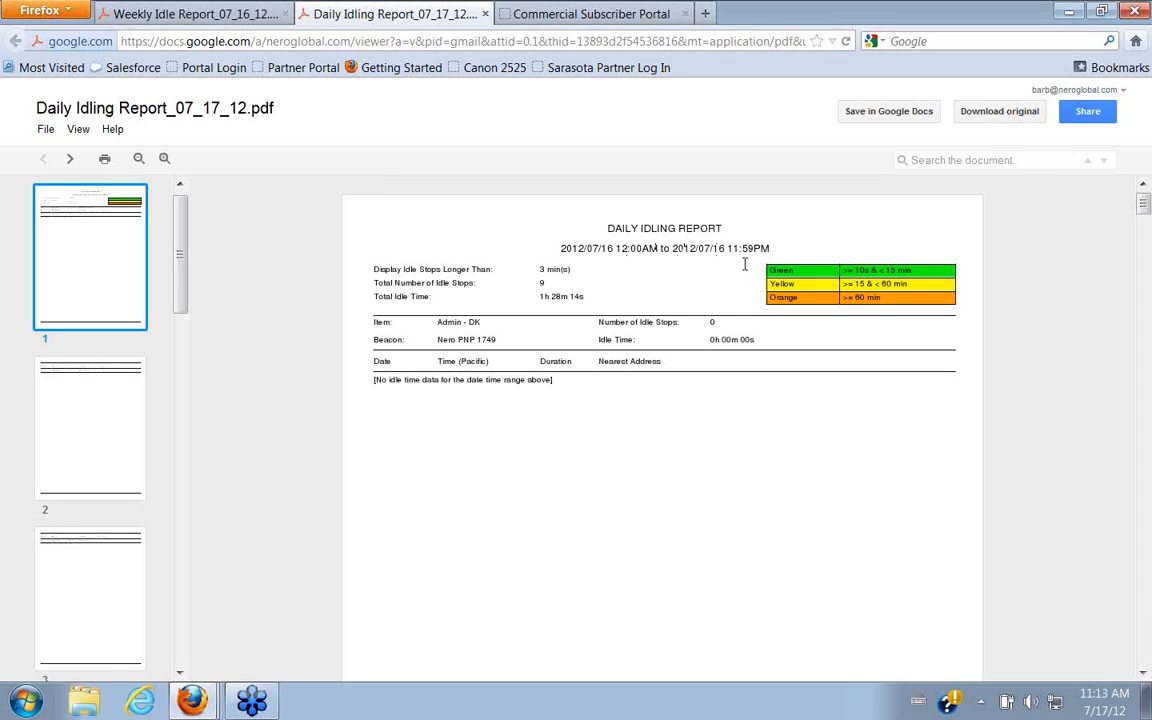
scroll(down, 3)
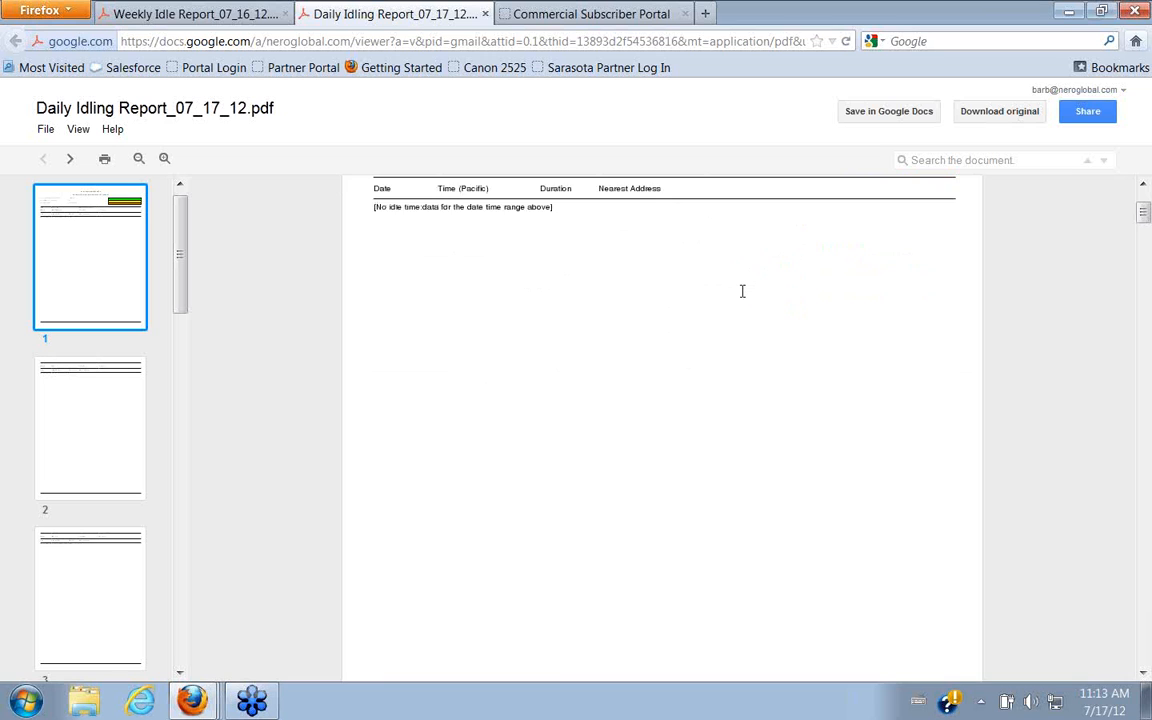
scroll(down, 3)
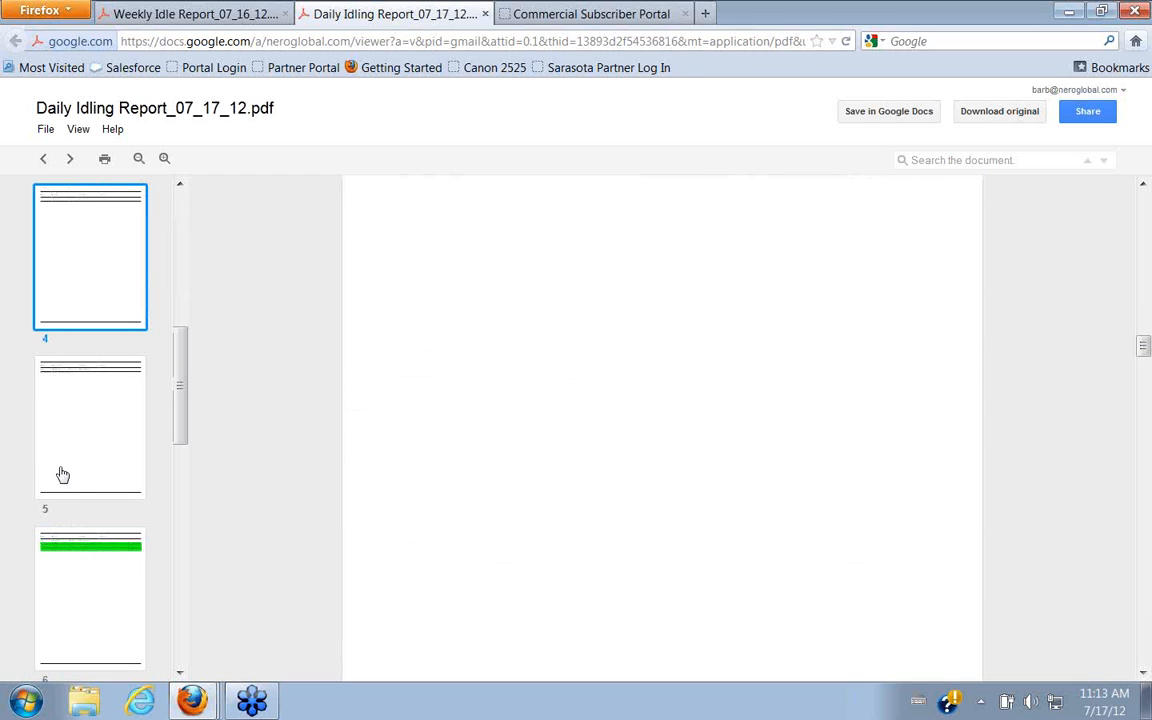
click(90, 597)
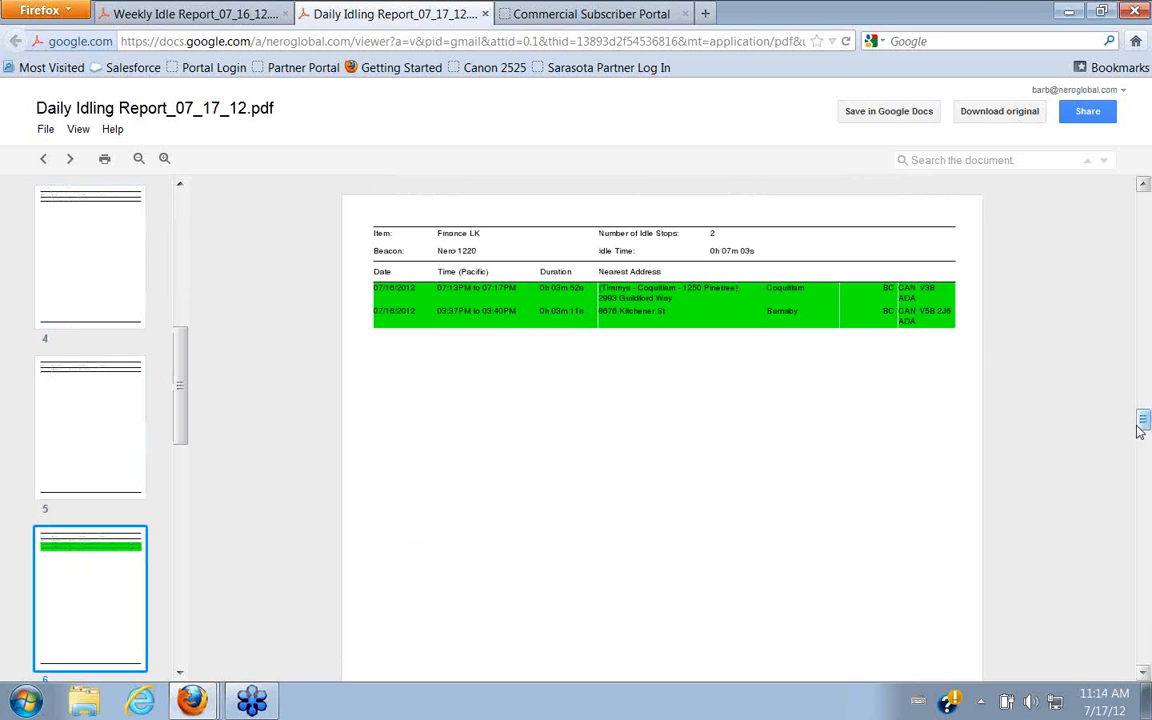
Scroll further, then switch to the Weekly Idle Report_07_16_12 PDF.
scroll(down, 3)
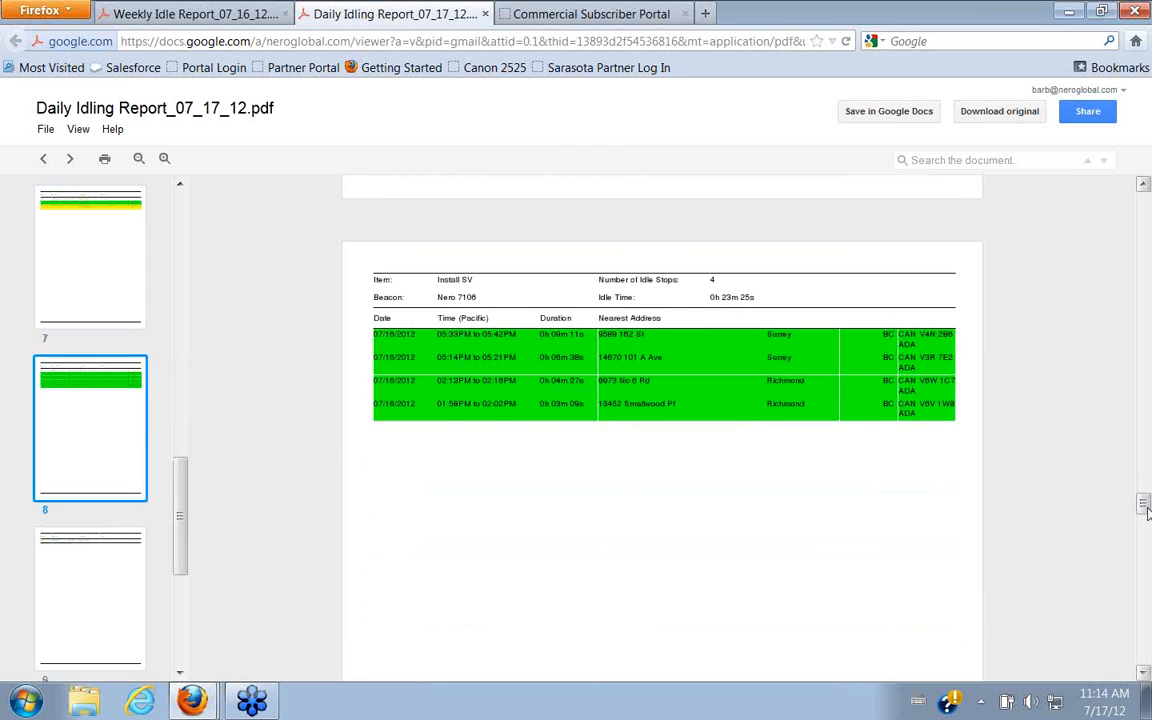
scroll(down, 3)
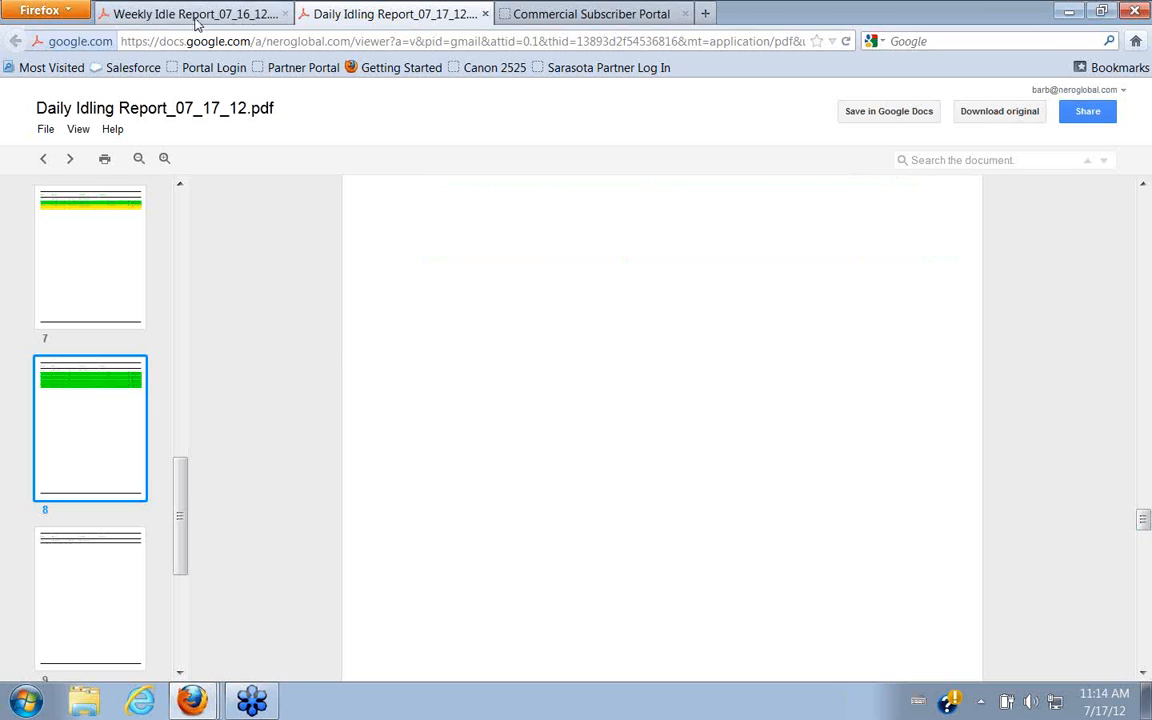
click(190, 13)
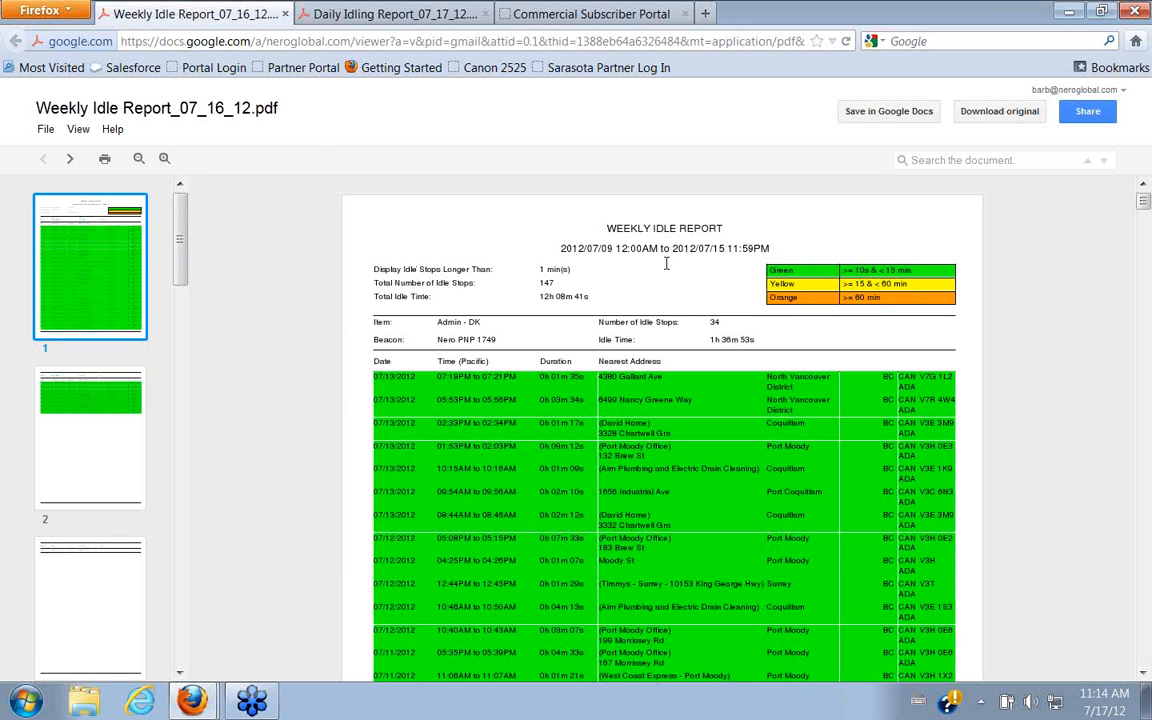
Scroll through the Weekly Idle Report's idle stops, then return to the Commercial Subscriber Portal tab.
scroll(down, 3)
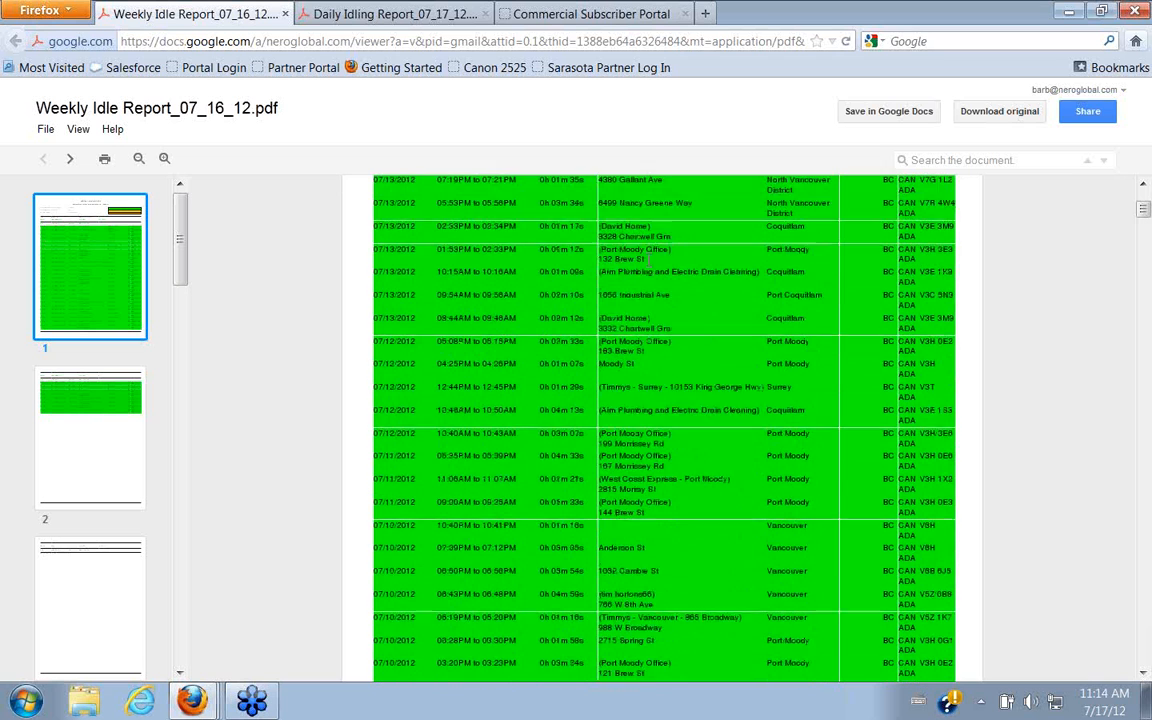
scroll(down, 3)
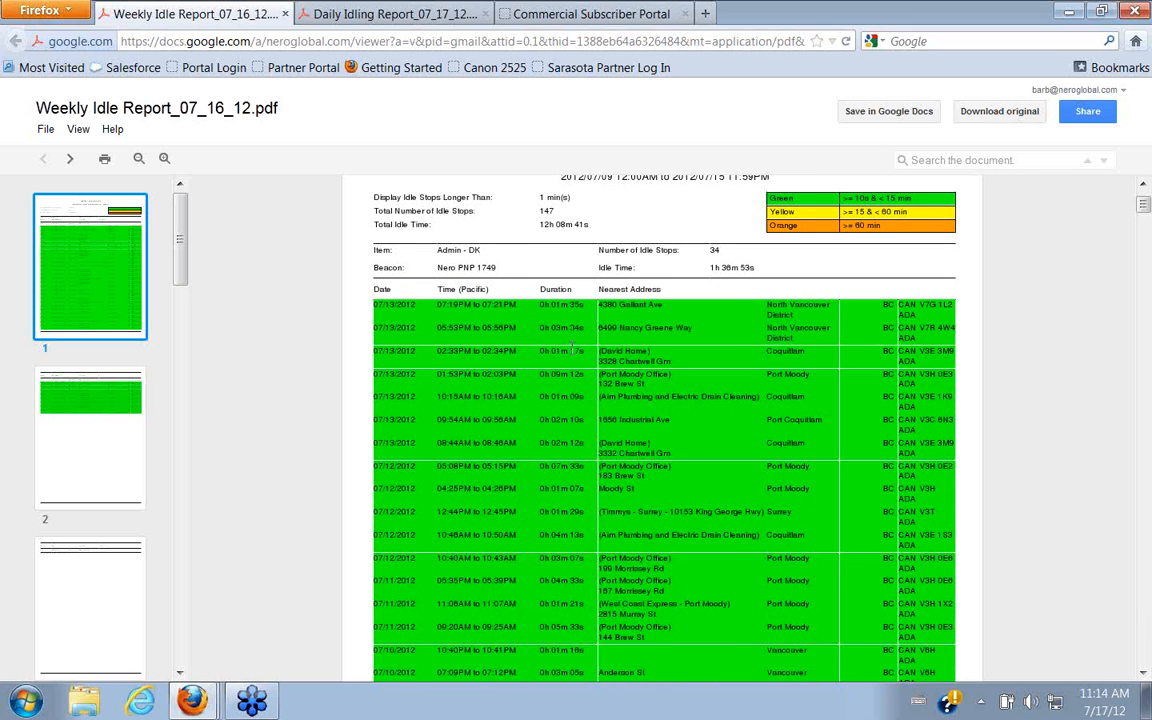
scroll(down, 3)
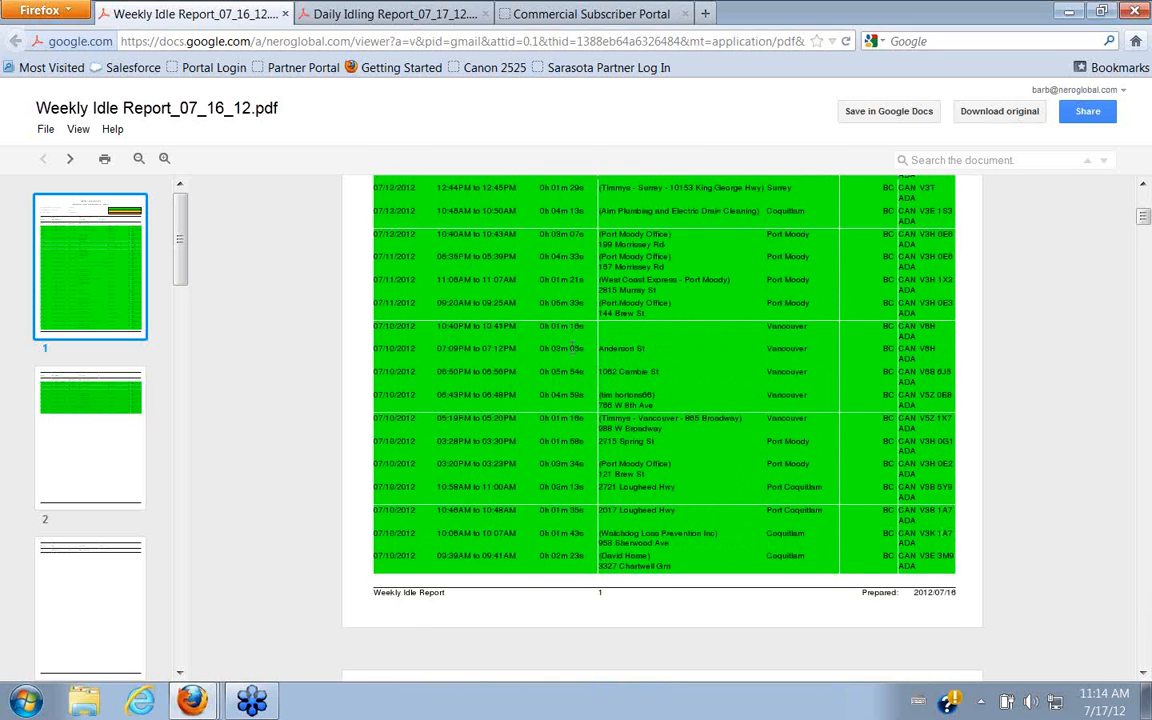
scroll(down, 3)
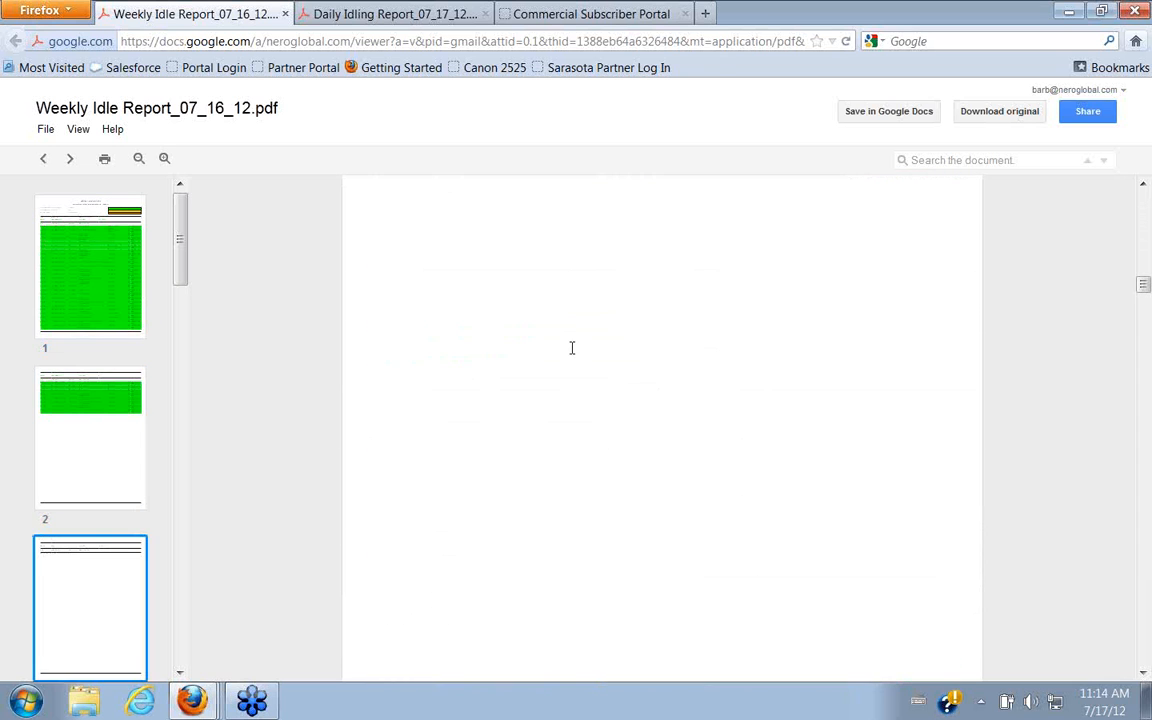
scroll(down, 3)
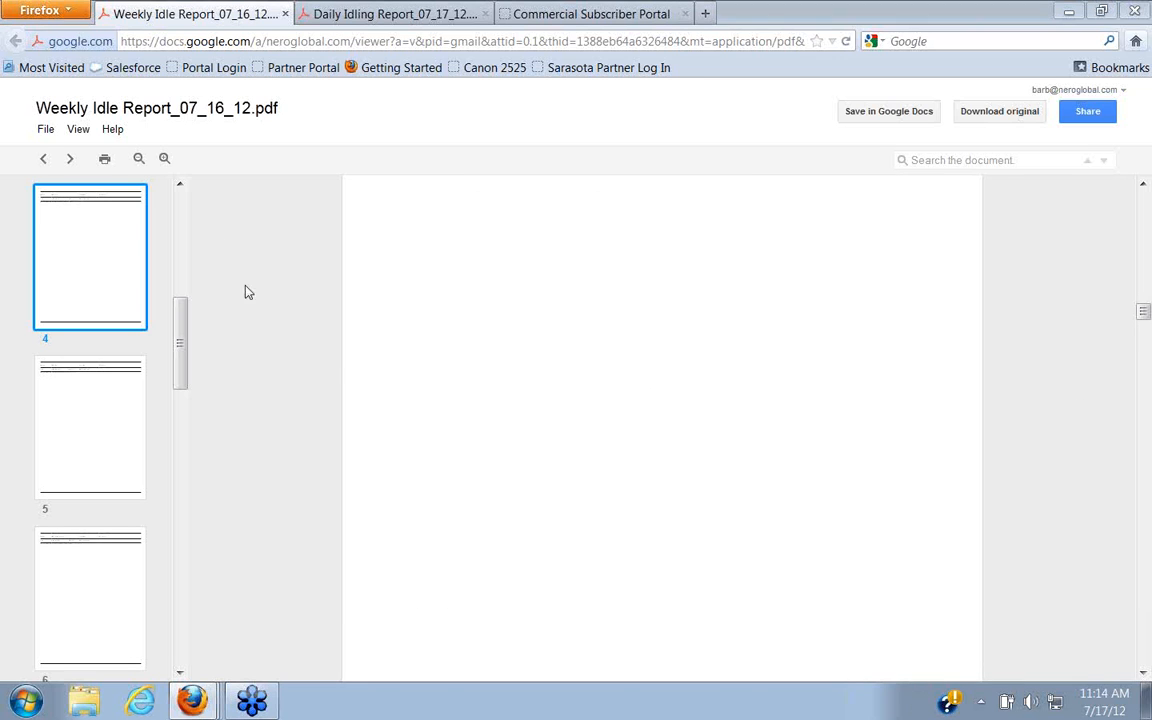
click(590, 13)
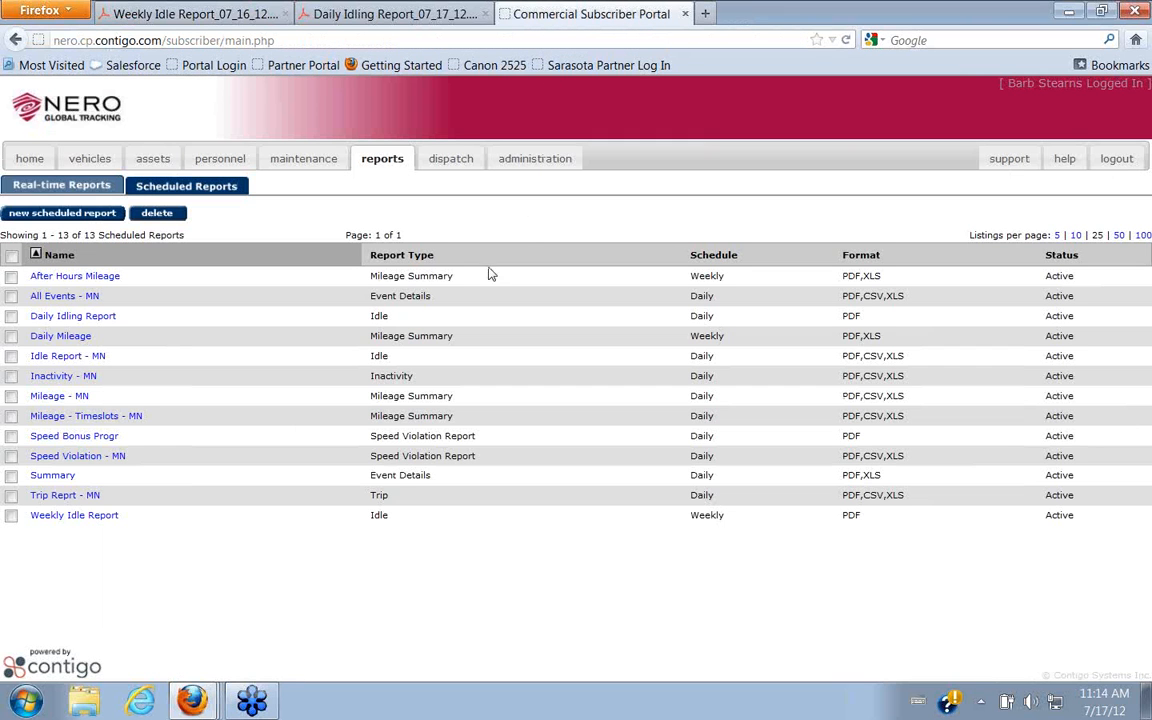
mouse_move(423, 170)
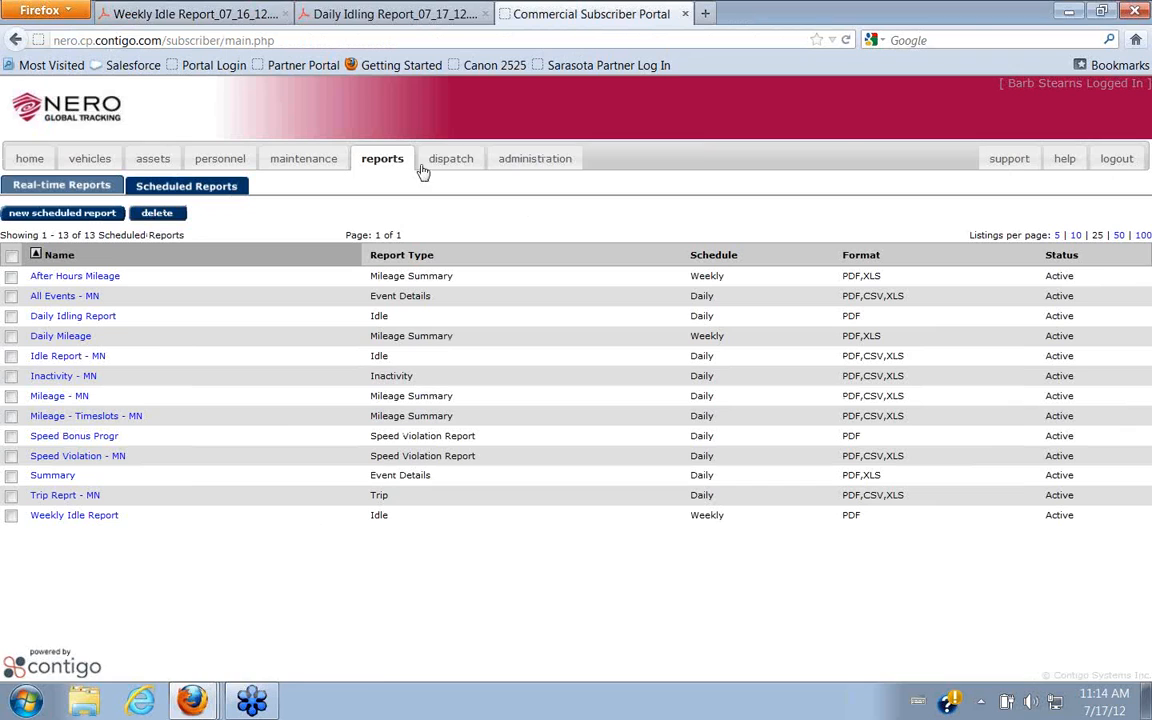
mouse_move(534, 158)
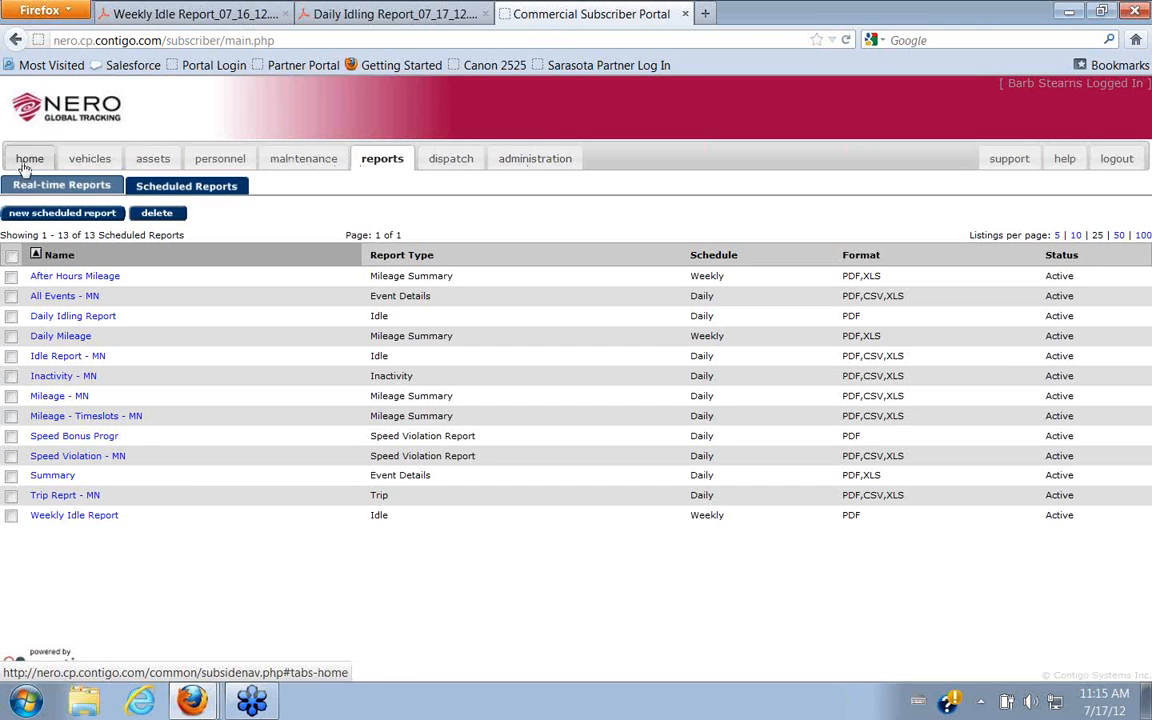
Open the portal home tab from the Scheduled Reports list.
click(30, 158)
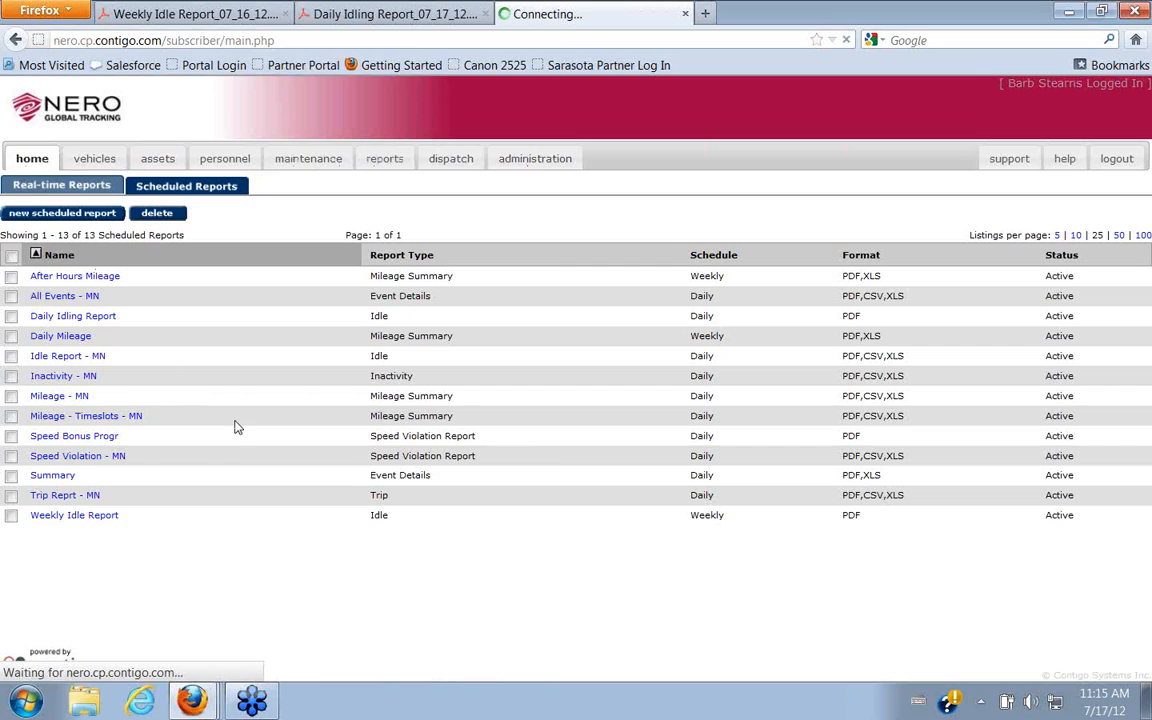
mouse_move(390, 323)
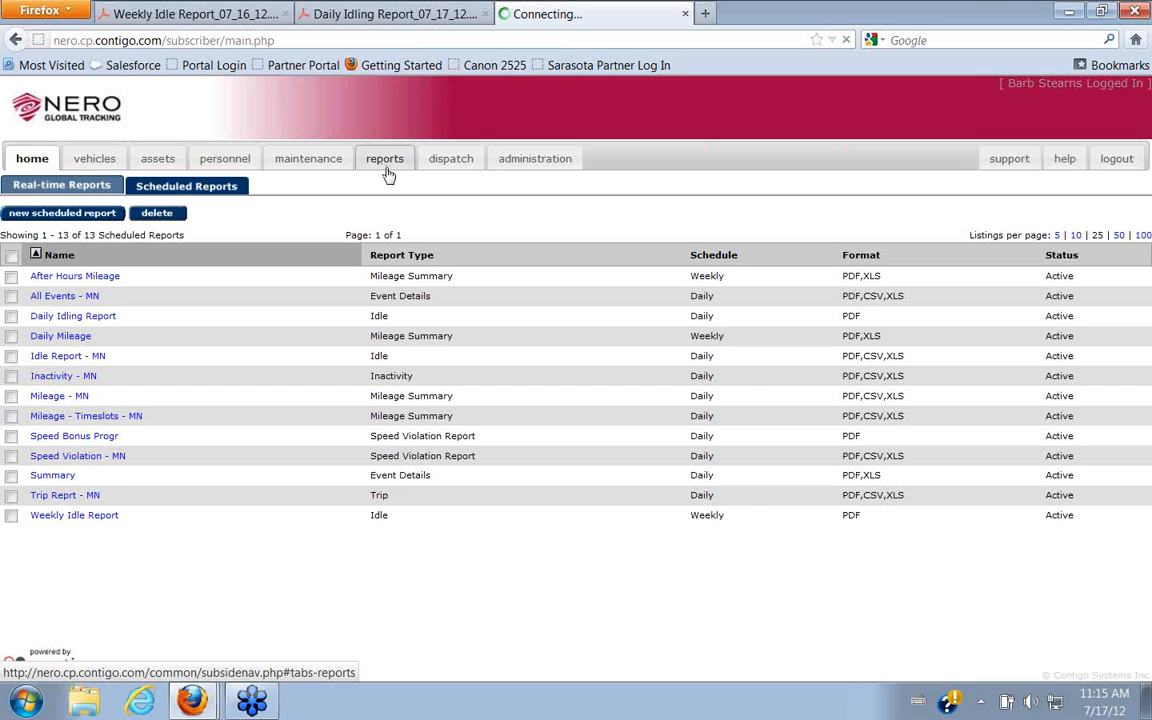
Click the navigation tab again while the home dashboard finishes loading.
click(32, 158)
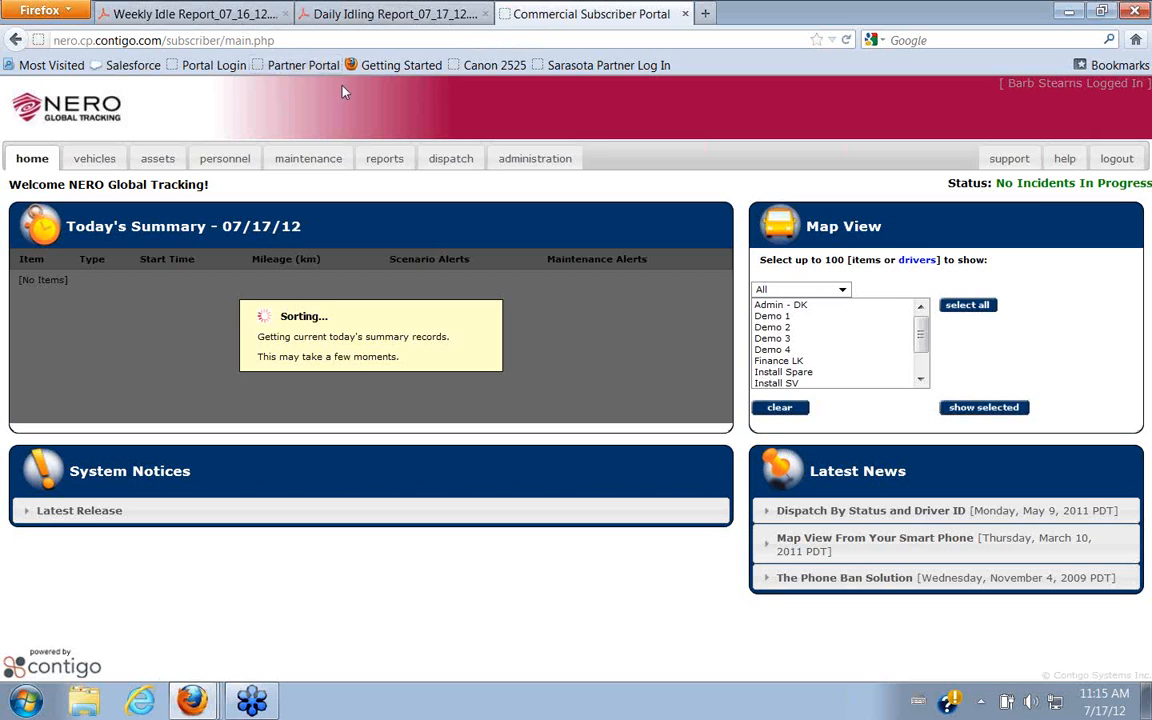
mouse_move(357, 134)
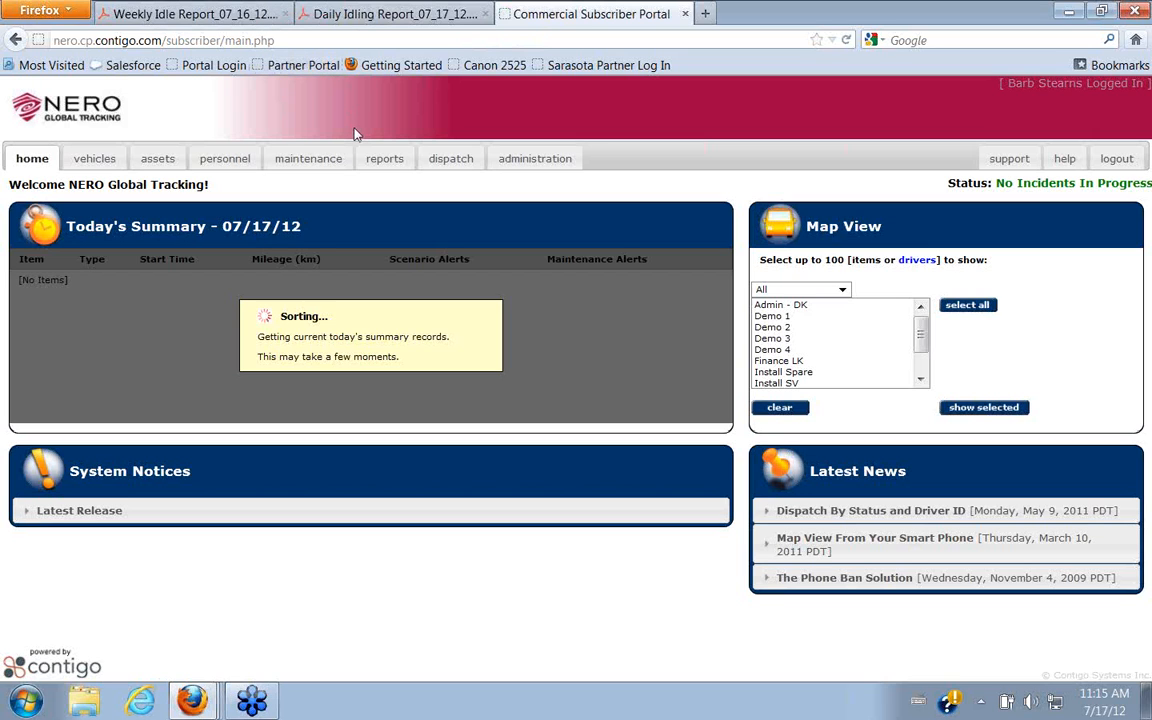